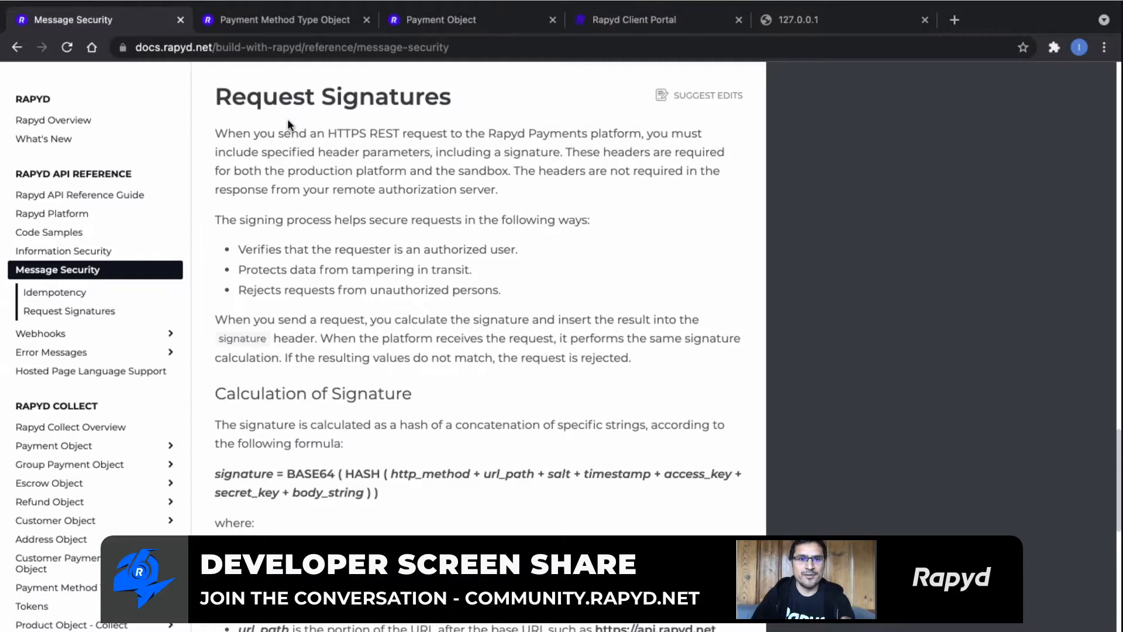
mouse_move(365, 189)
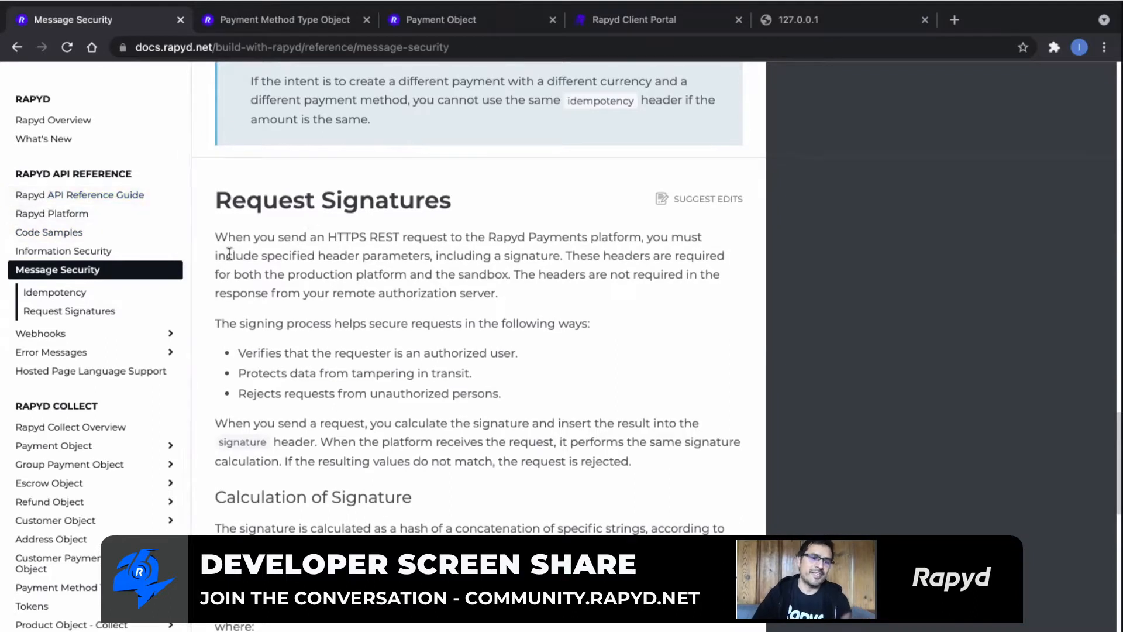
mouse_move(79, 195)
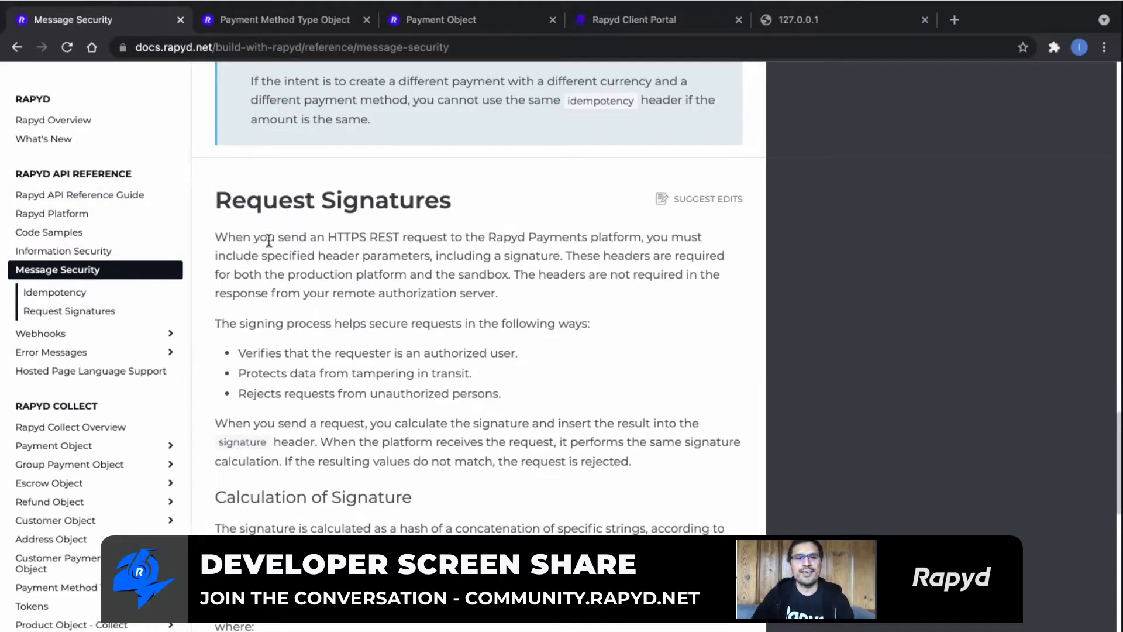
mouse_move(414, 337)
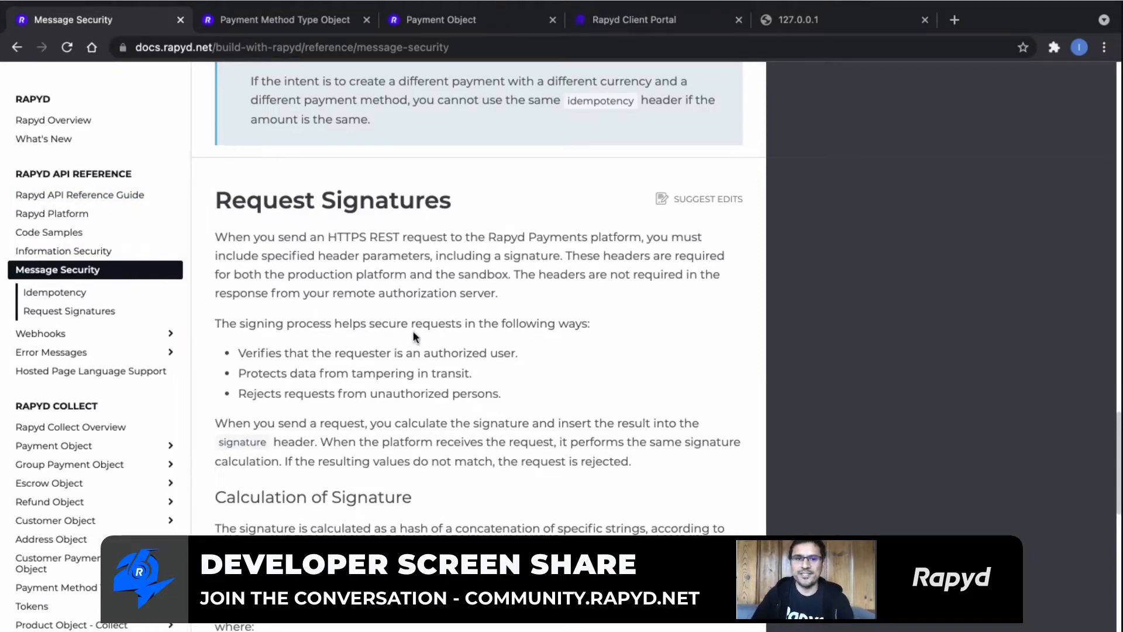
- Open Rapyd Docs' Code Samples page and scroll down to the Utilities snippets
scroll("down", 3)
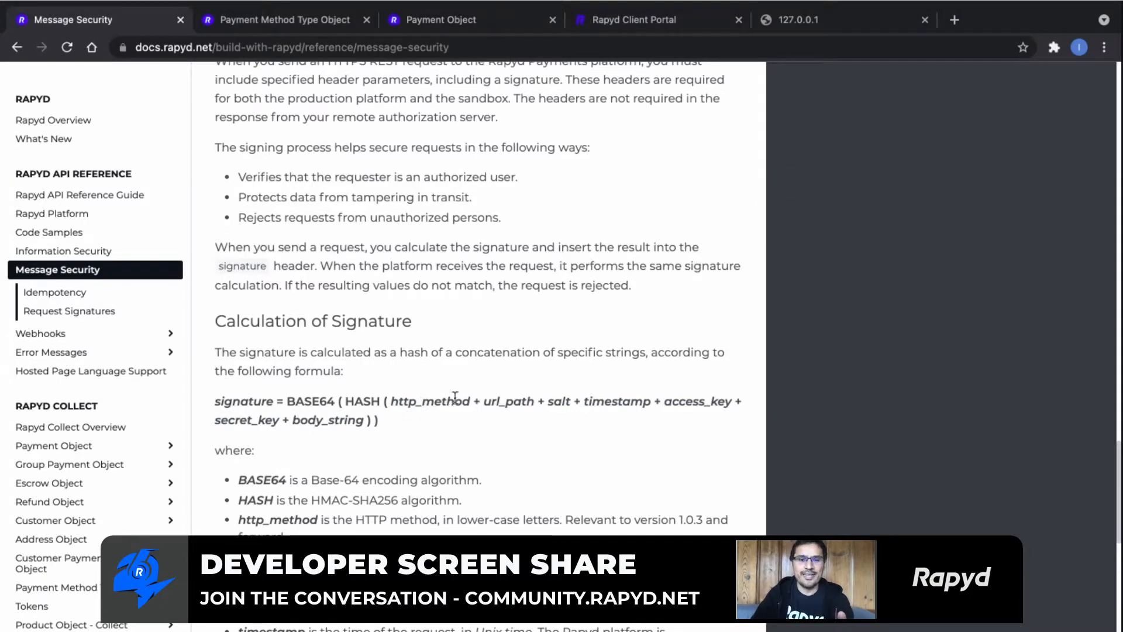
mouse_move(418, 416)
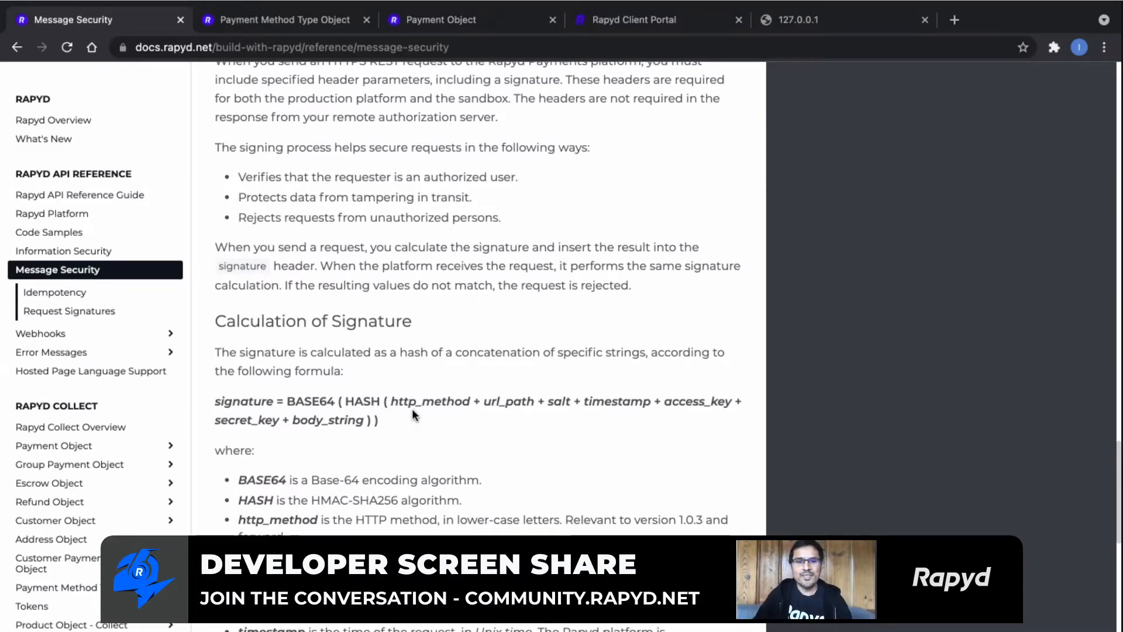
mouse_move(713, 401)
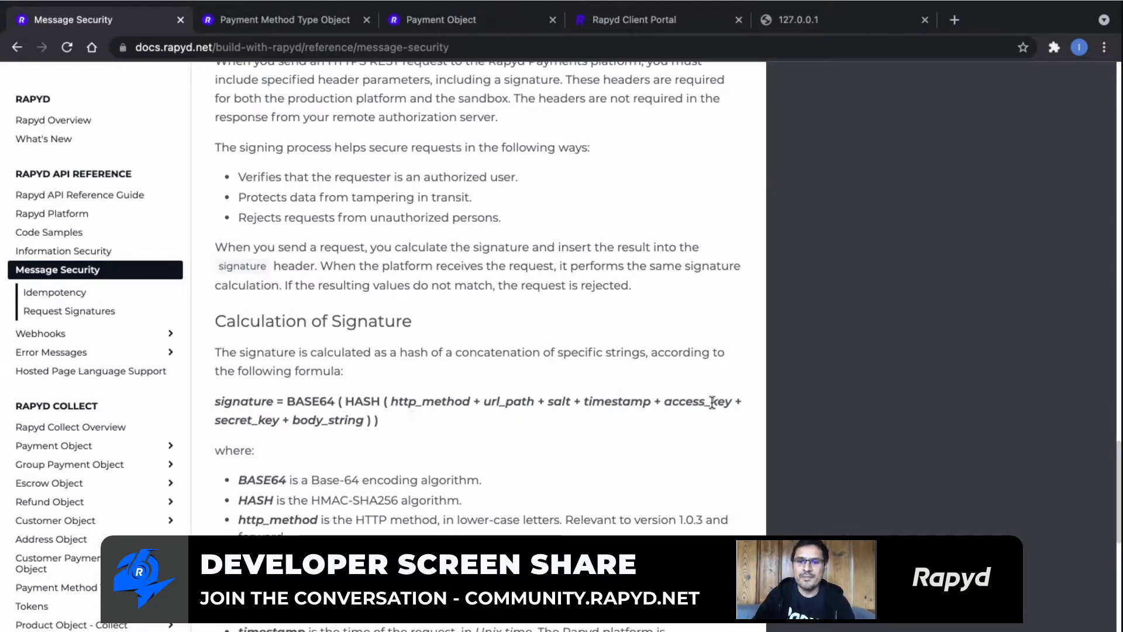
mouse_move(655, 416)
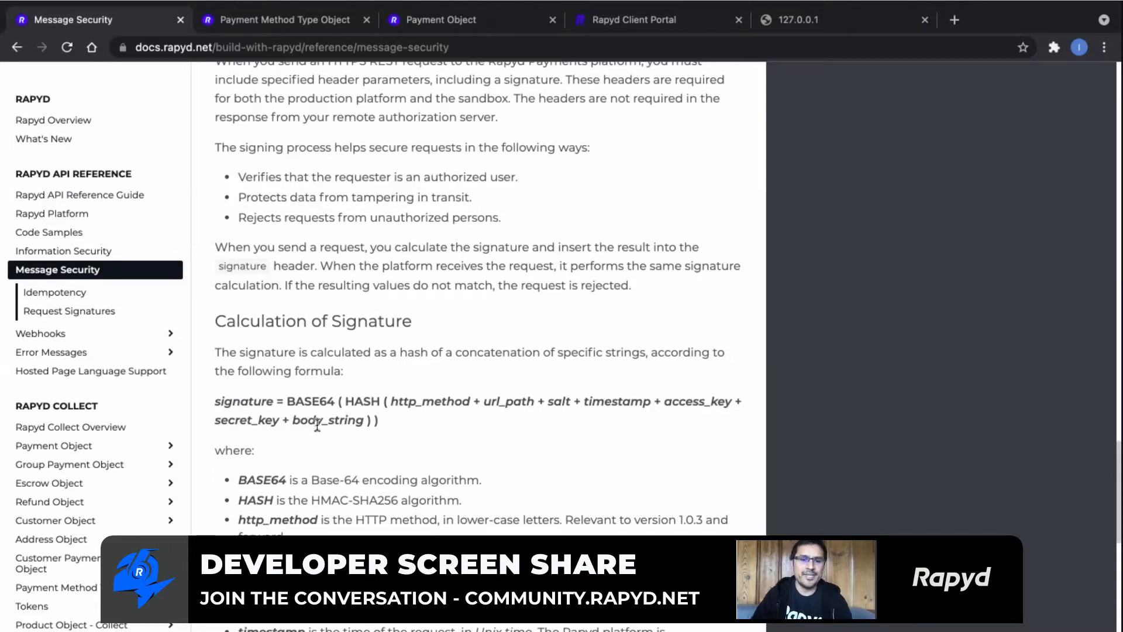
mouse_move(352, 440)
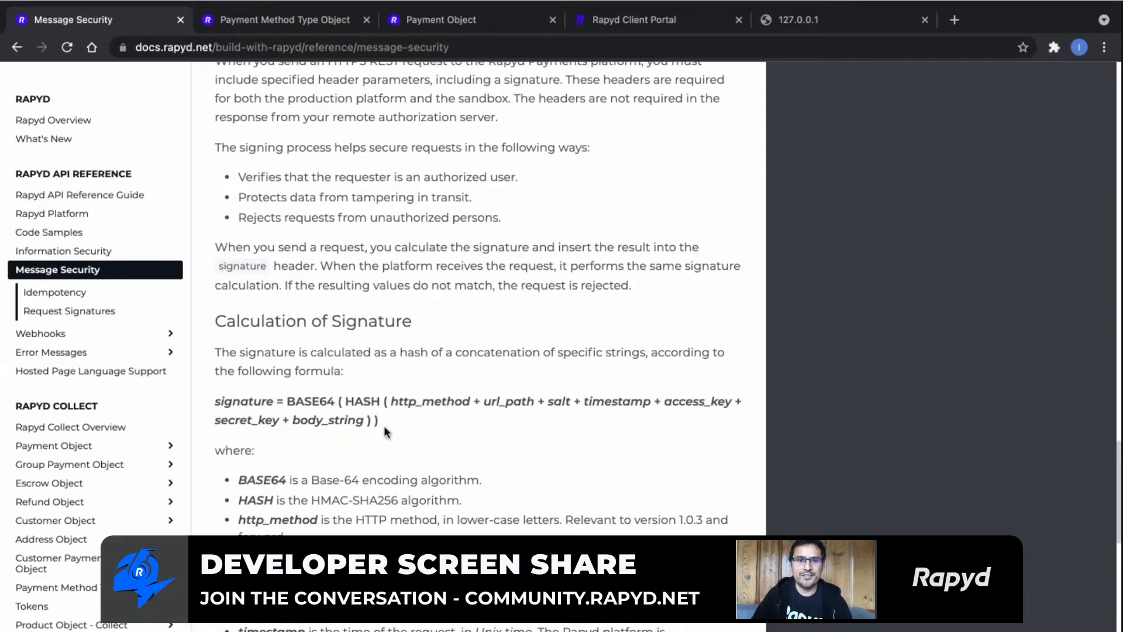
mouse_move(366, 468)
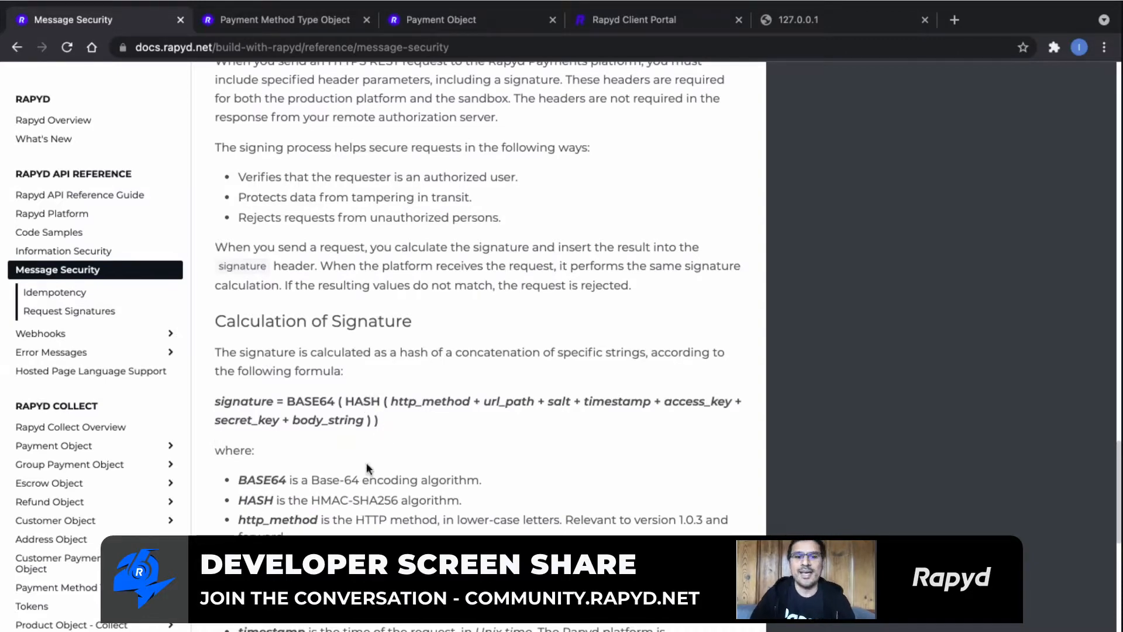
scroll("down", 3)
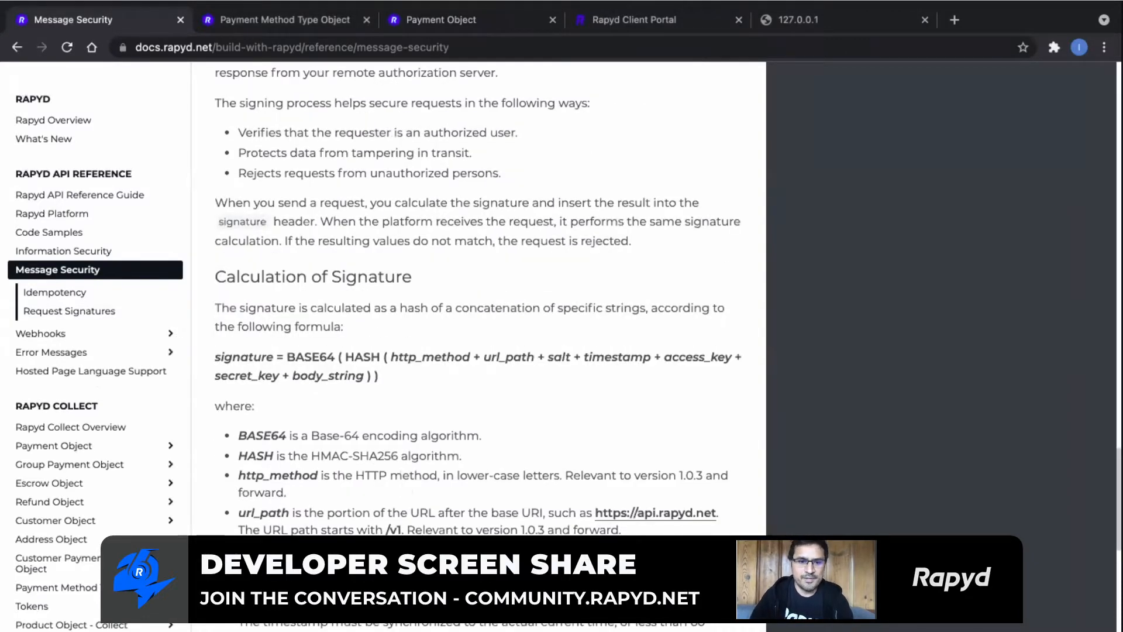
scroll("down", 3)
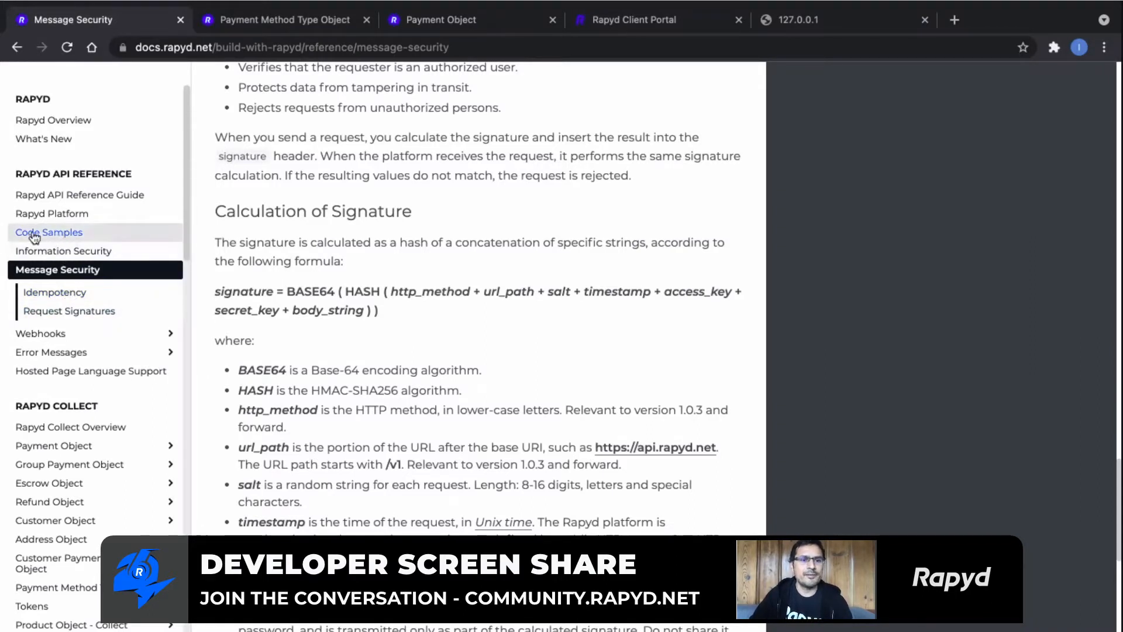
left_click(49, 232)
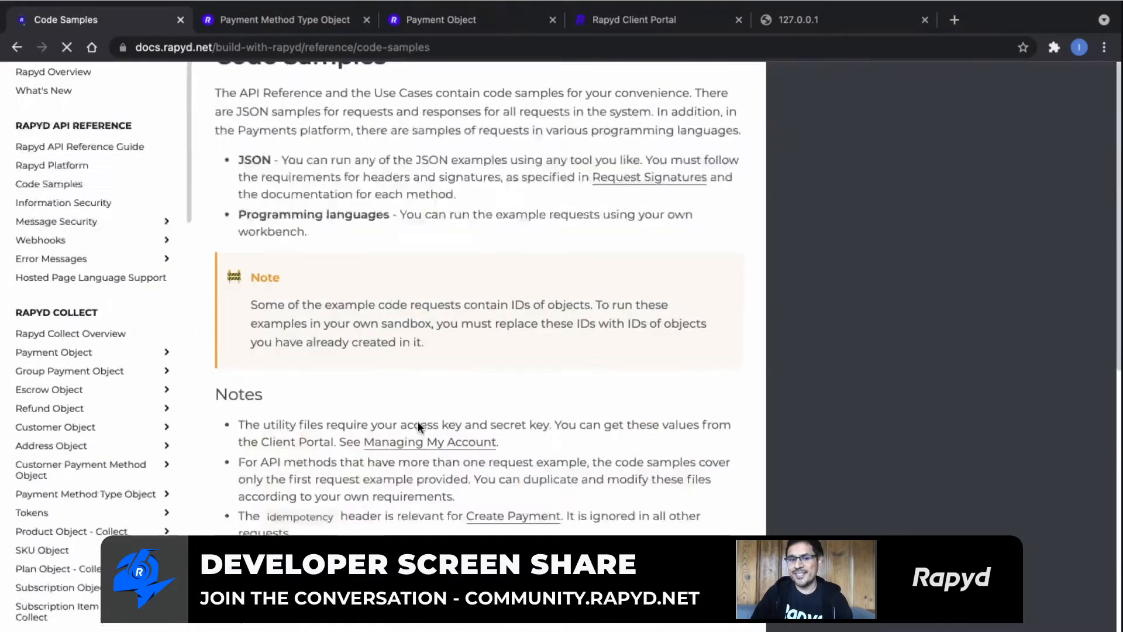
scroll("down", 3)
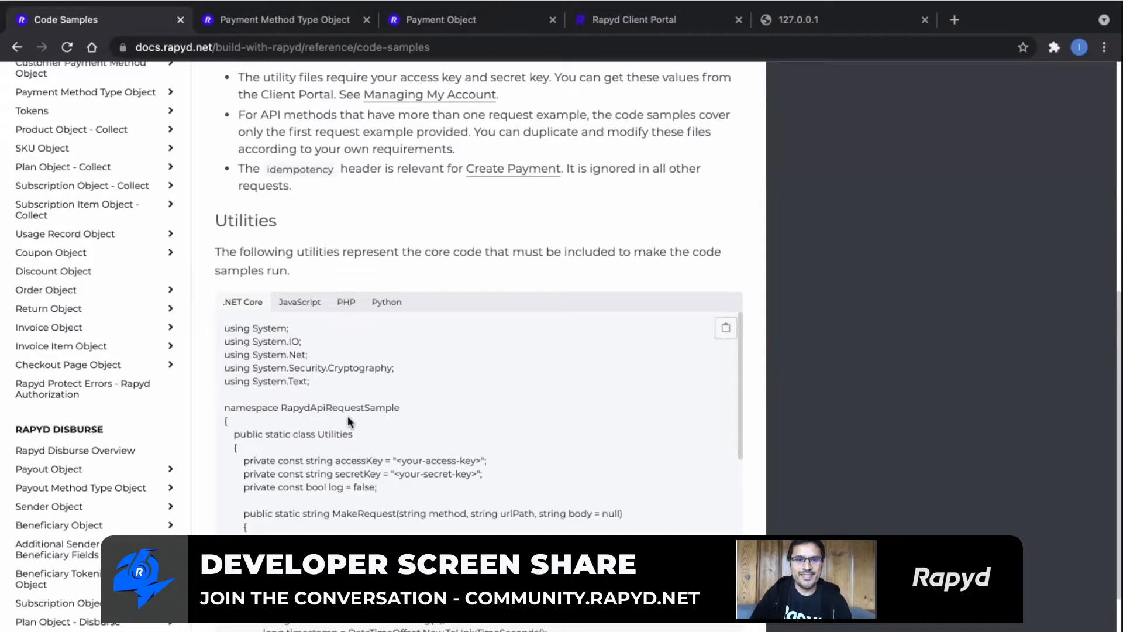
scroll("down", 3)
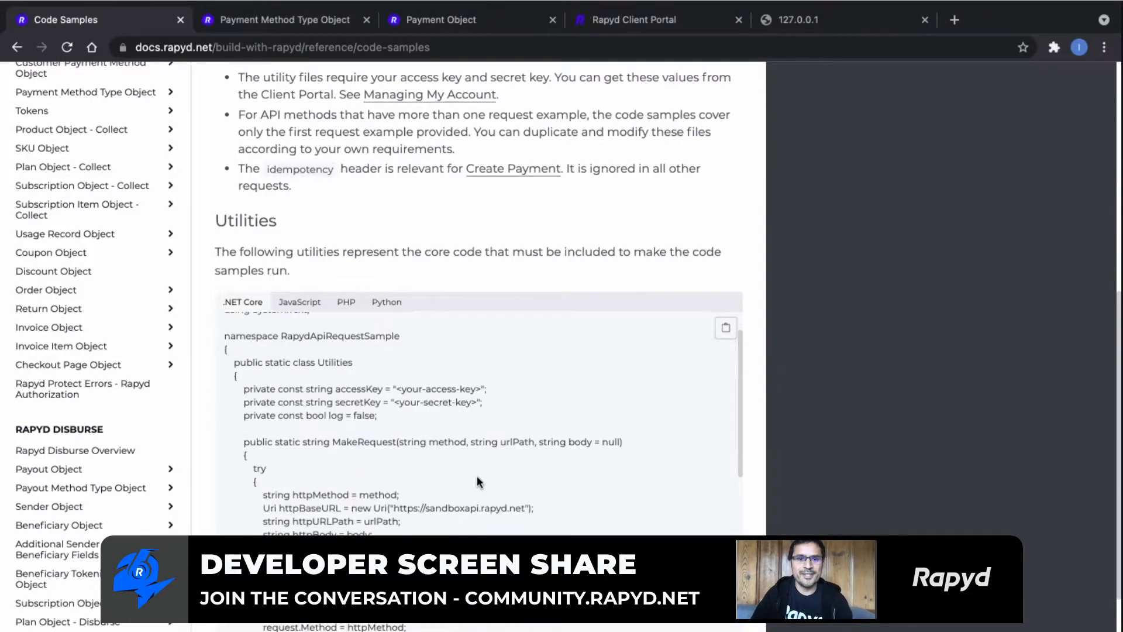
scroll("down", 3)
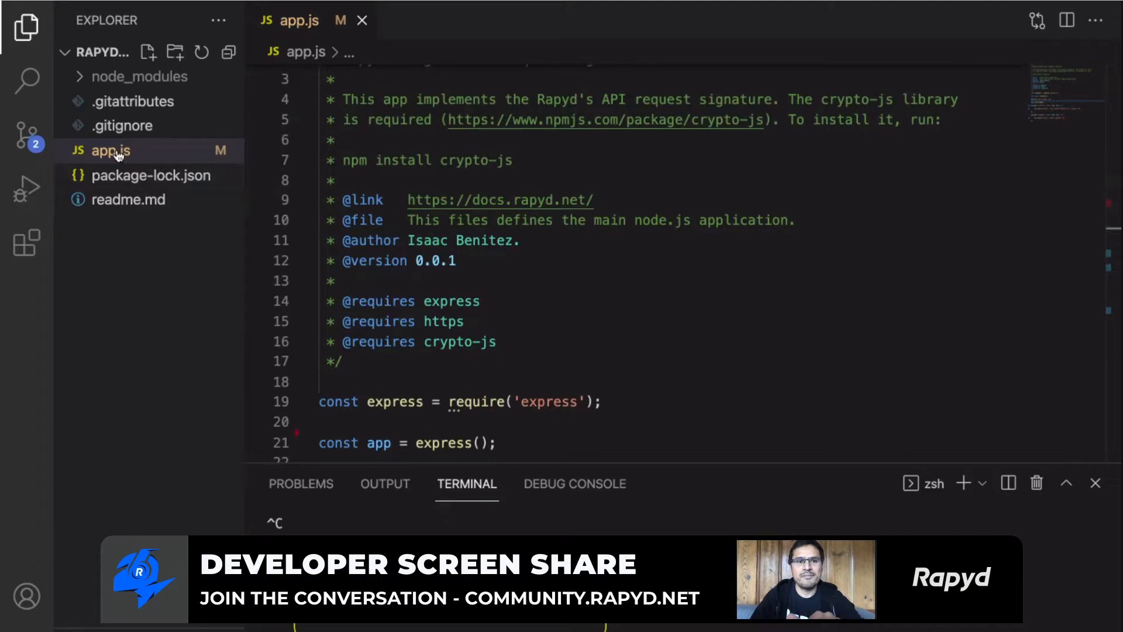
- Review app.js's placeholder /country and /payment routes while the Node server runs
scroll("down", 3)
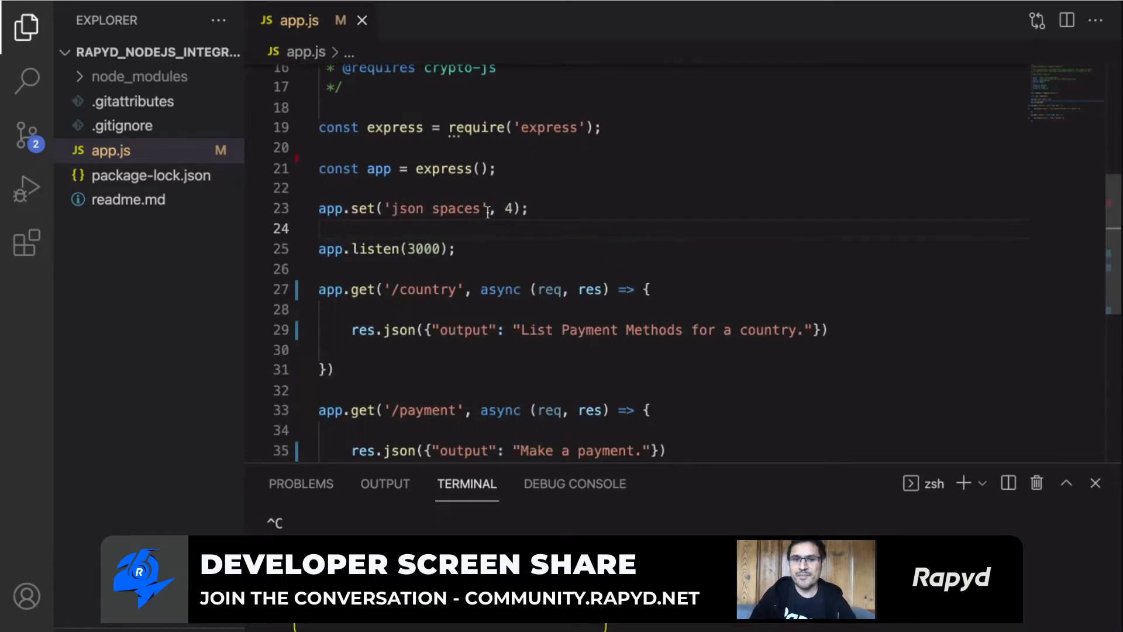
scroll("down", 3)
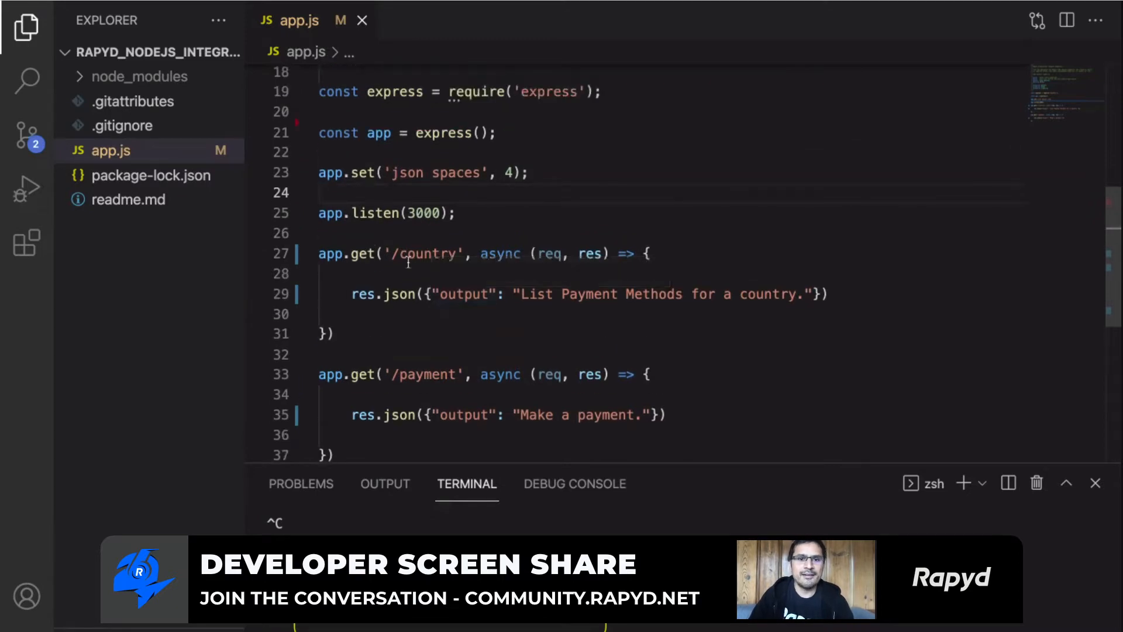
double_click(427, 252)
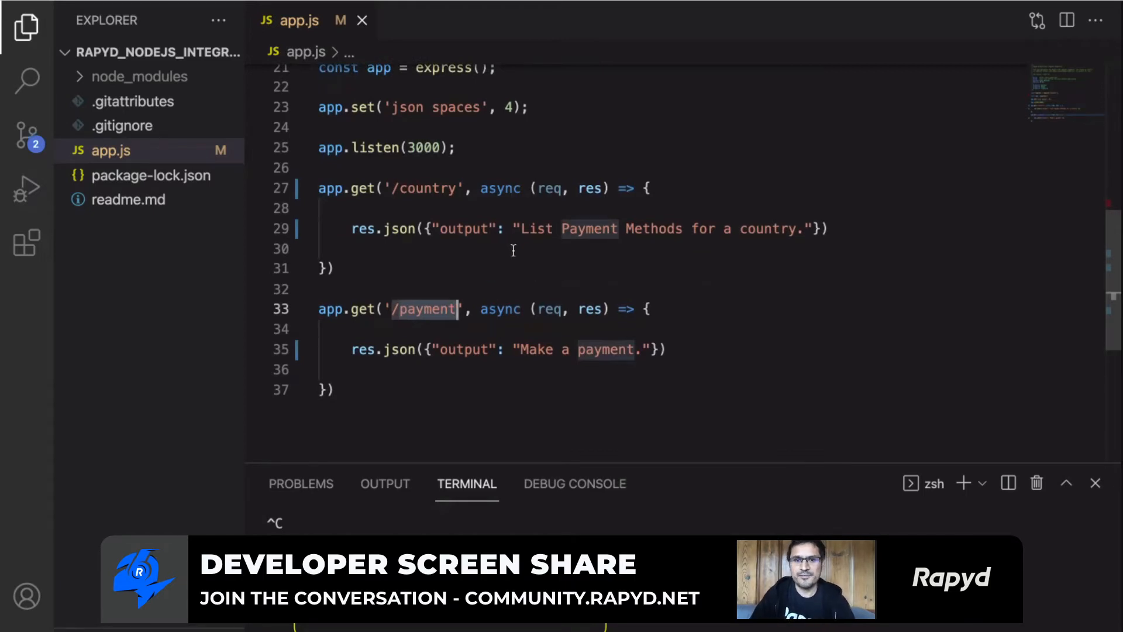
mouse_move(524, 220)
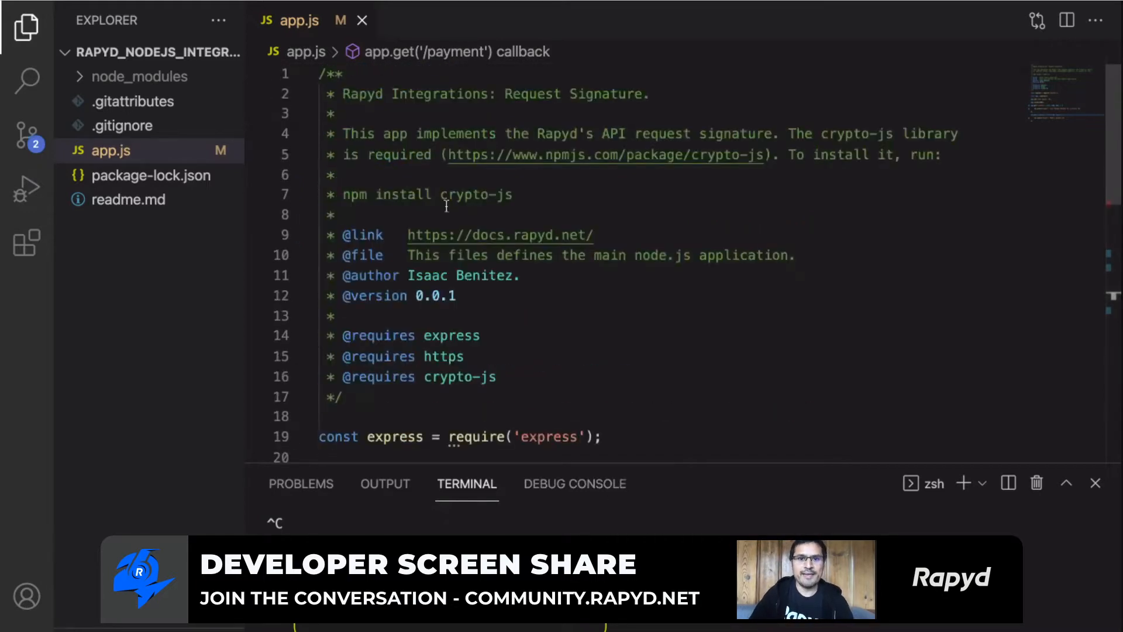
double_click(463, 195)
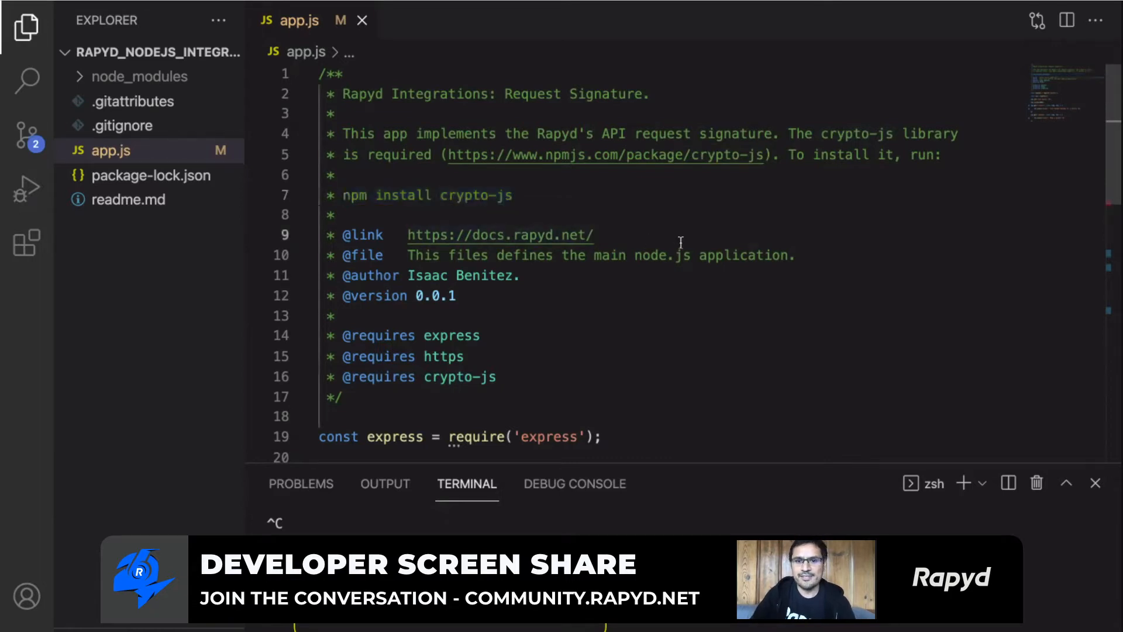
scroll("down", 3)
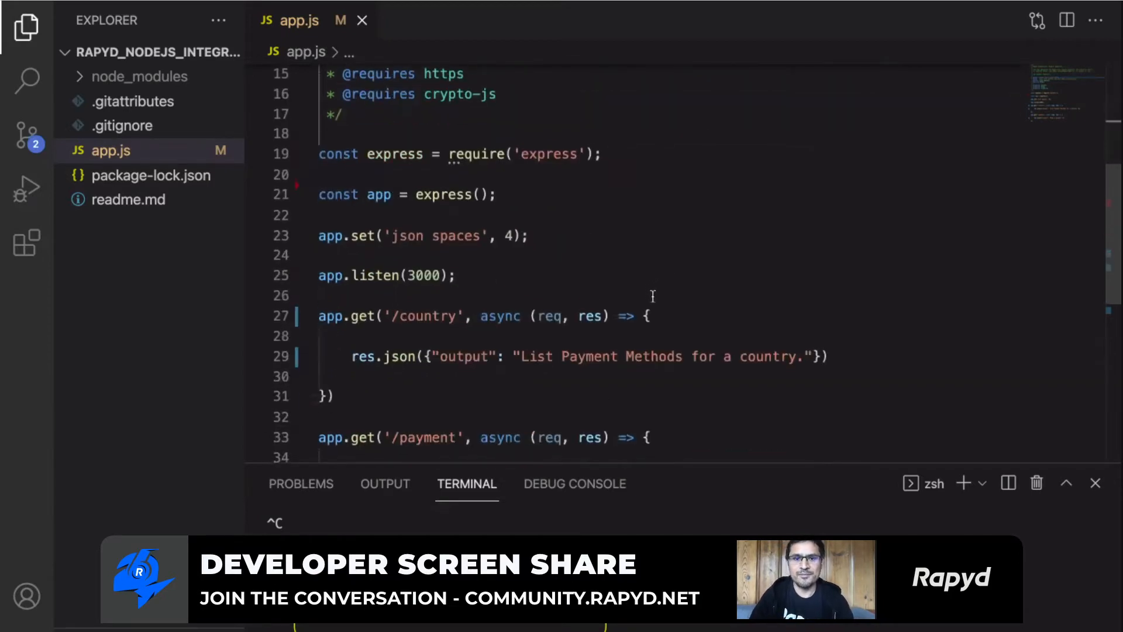
mouse_move(545, 289)
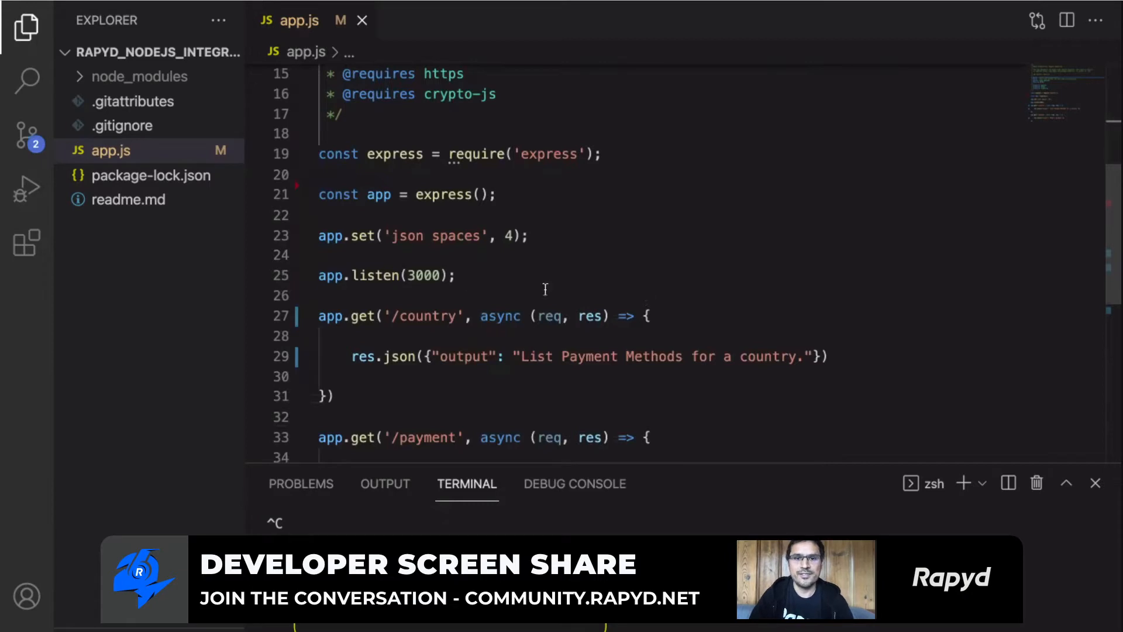
scroll("down", 3)
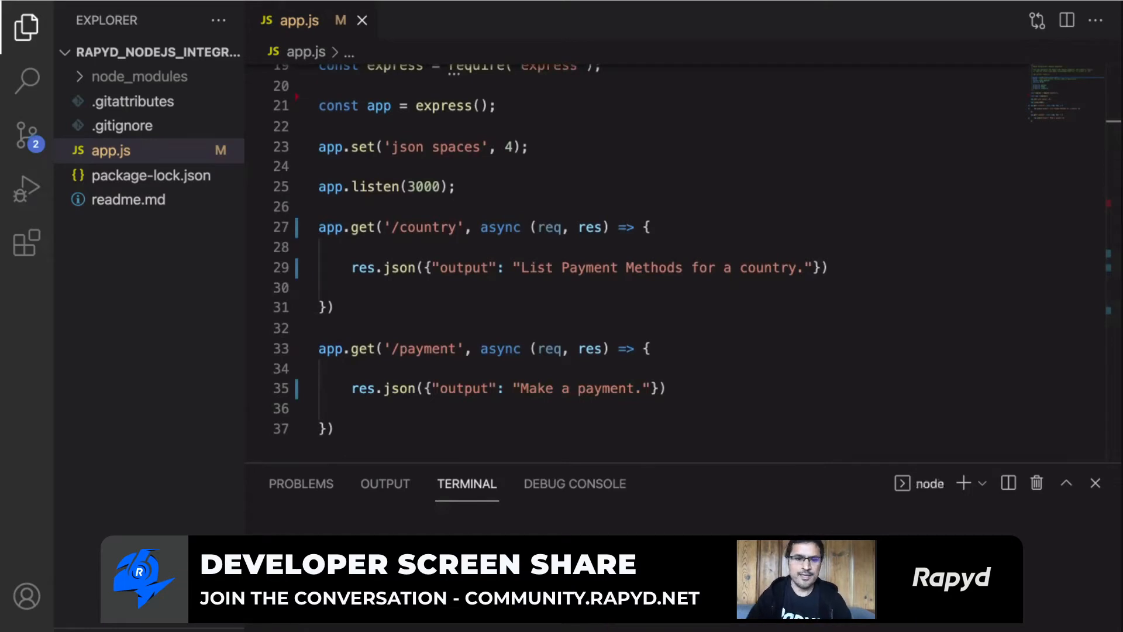
key("cmd+tab")
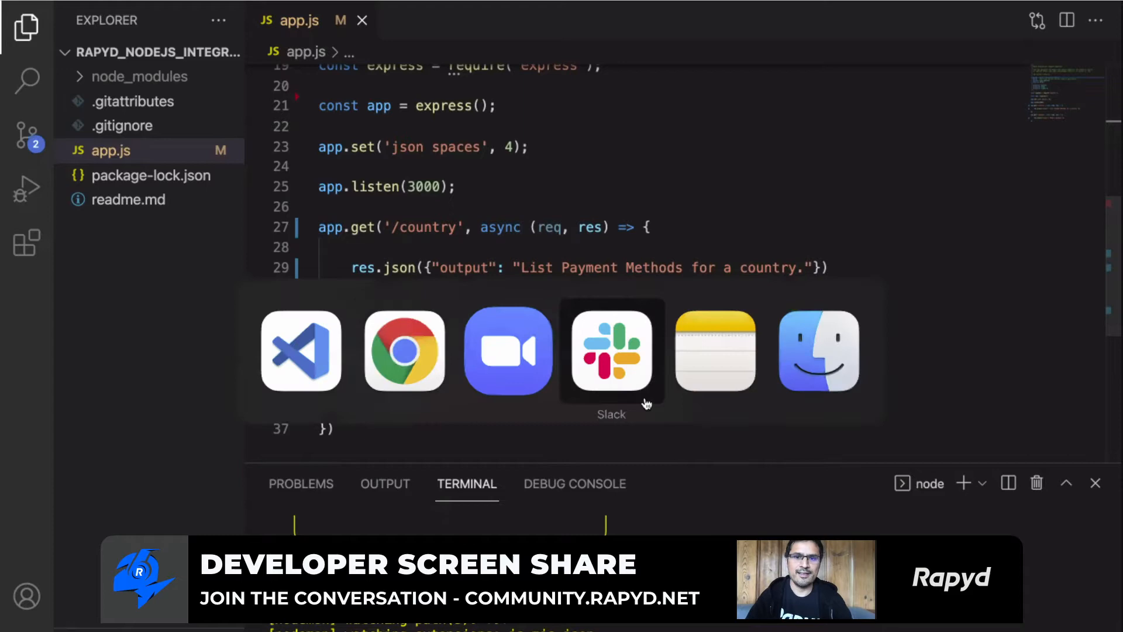
- Load 127.0.0.1:3000/payment in Chrome and check the 'Make a payment' JSON response
left_click(404, 351)
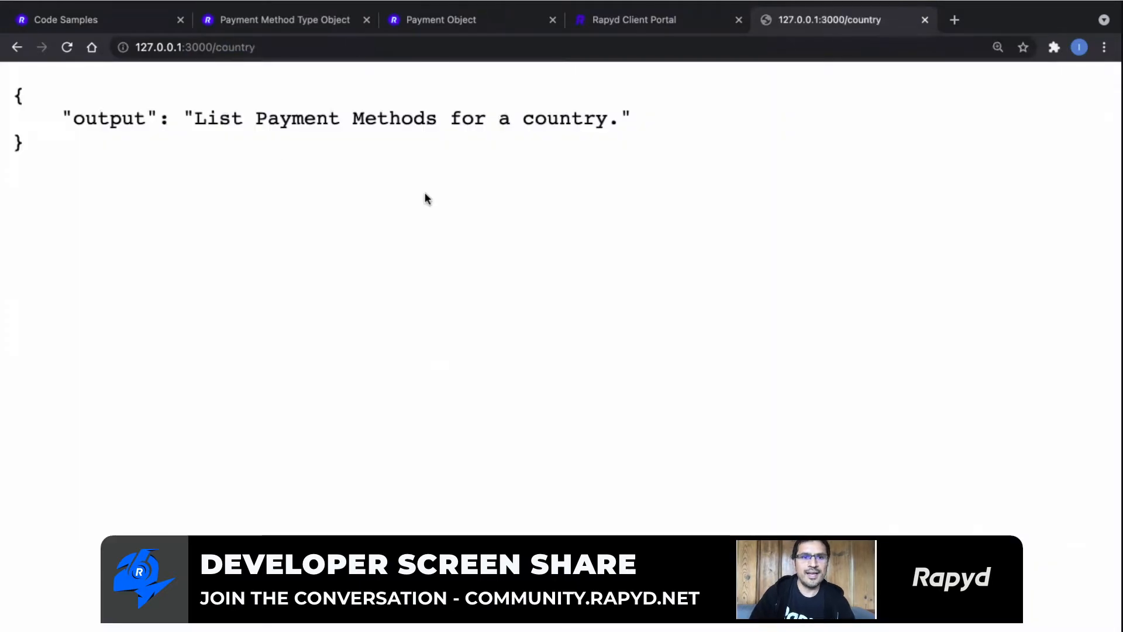
mouse_move(448, 125)
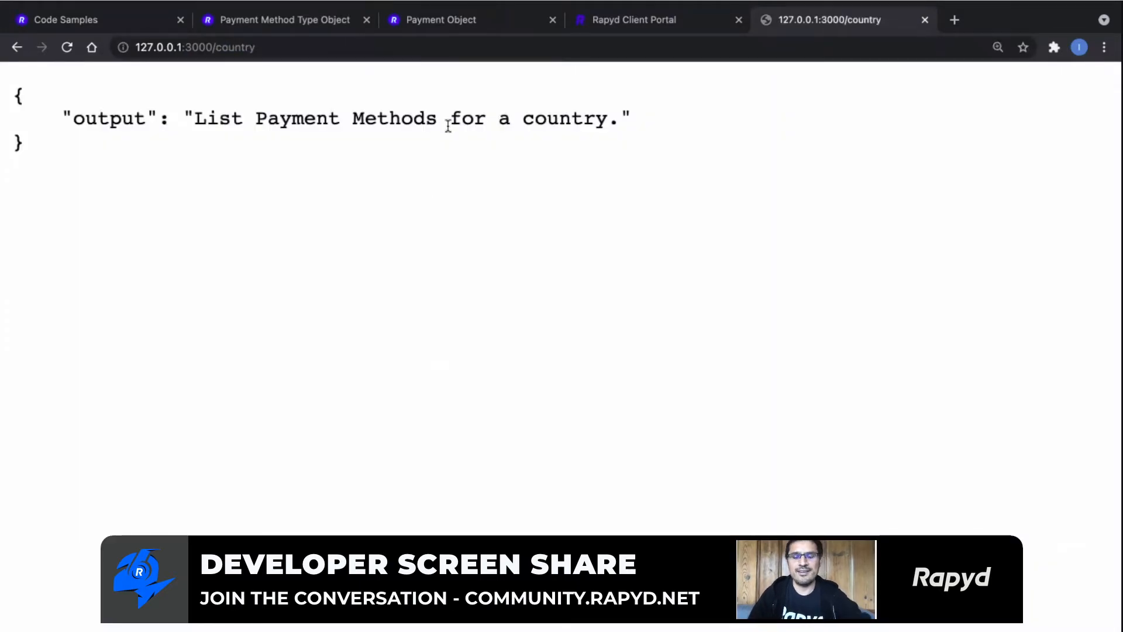
mouse_move(337, 140)
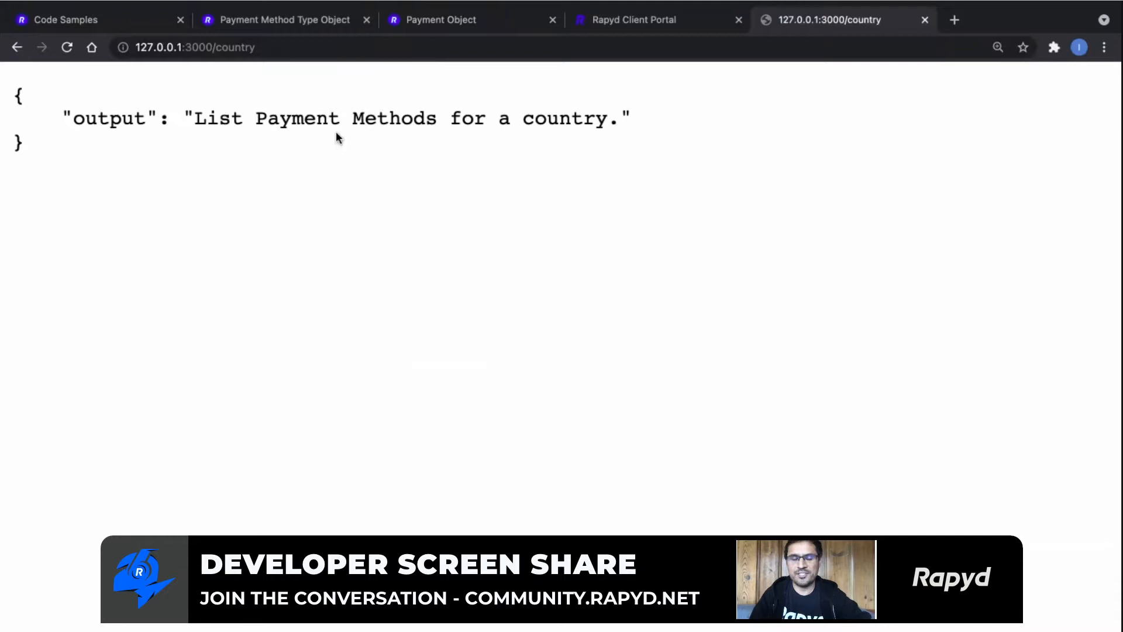
mouse_move(300, 84)
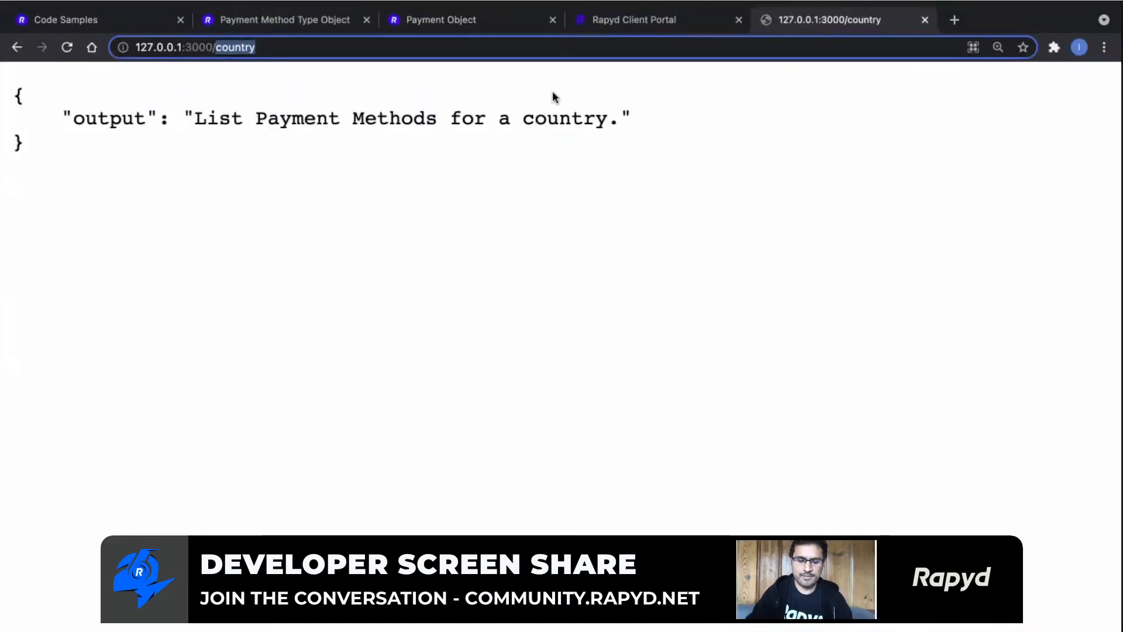
type("paym")
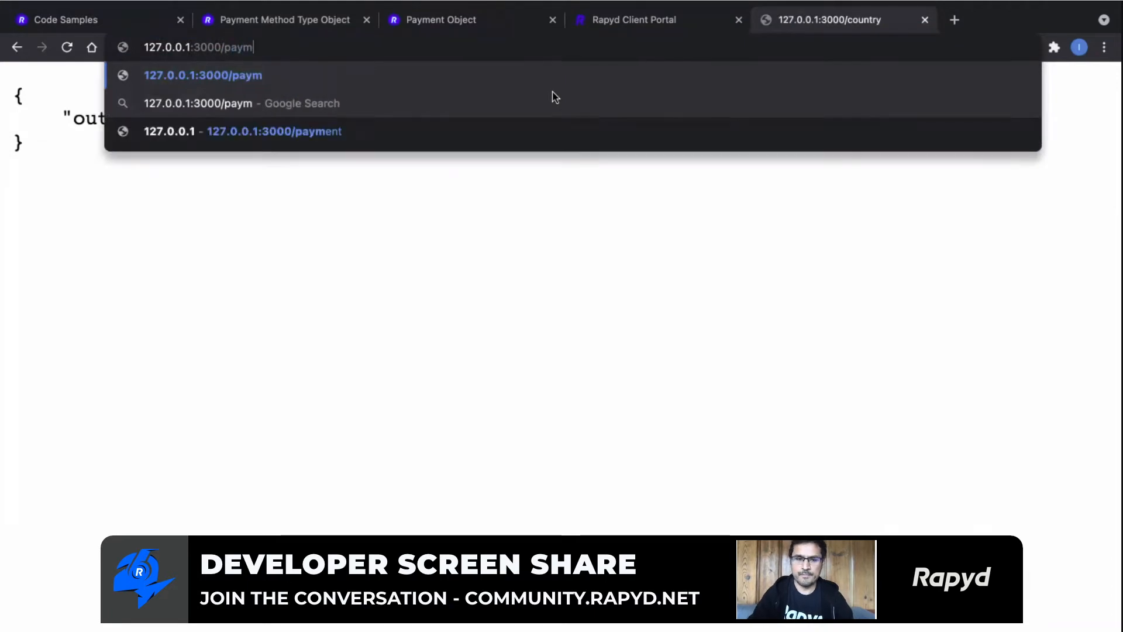
key("Enter")
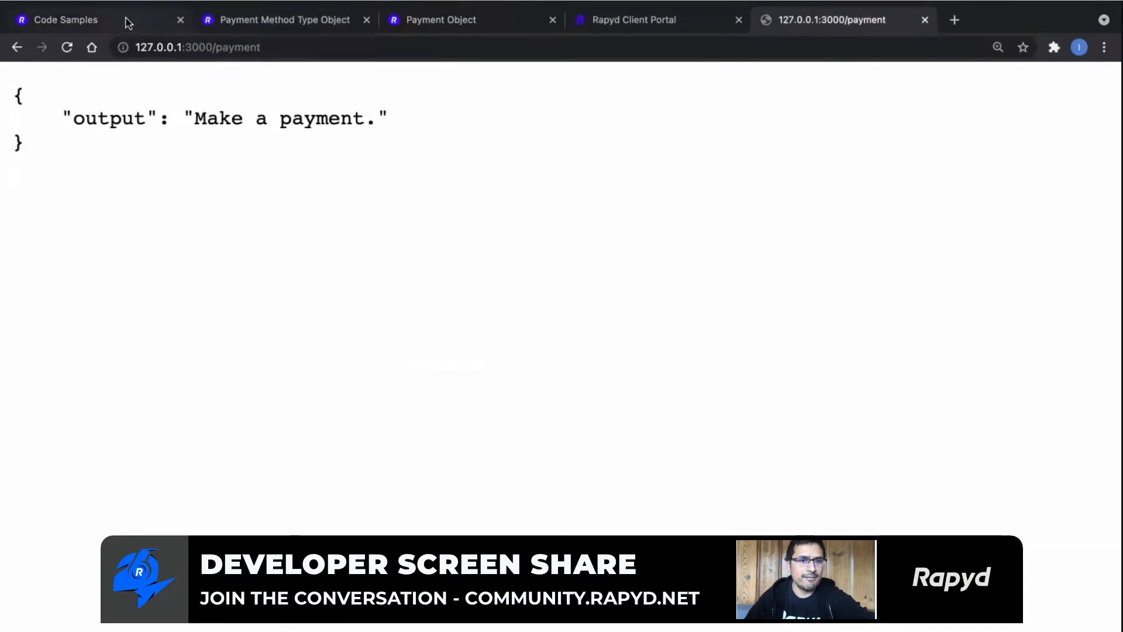
- Copy the Utilities sample code from Rapyd Docs' Code Samples page
left_click(64, 19)
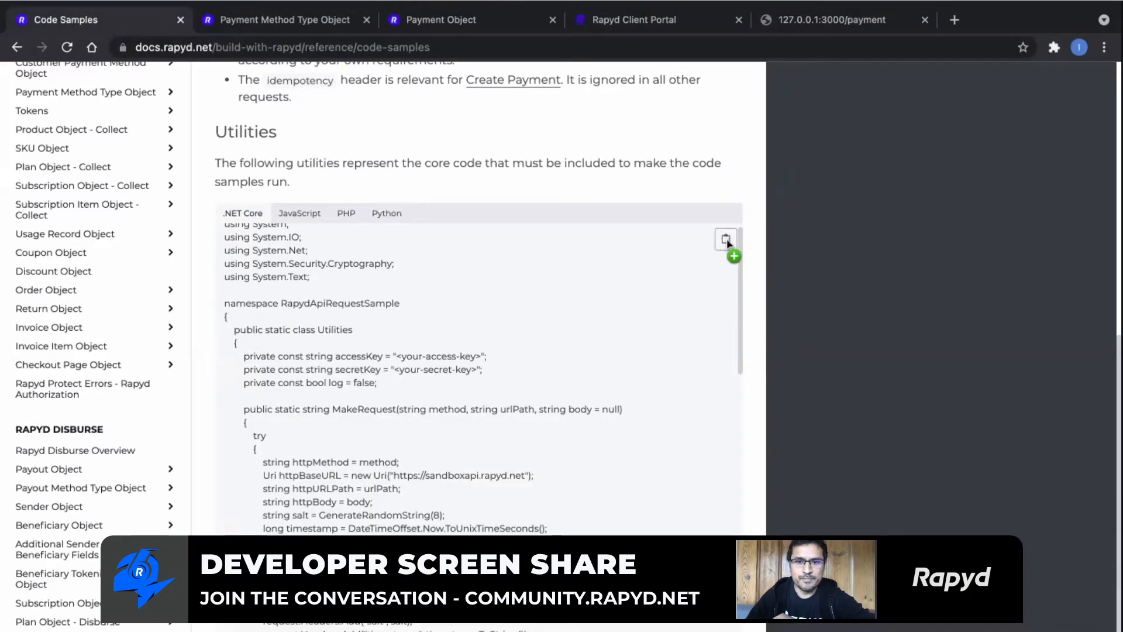
left_click(299, 213)
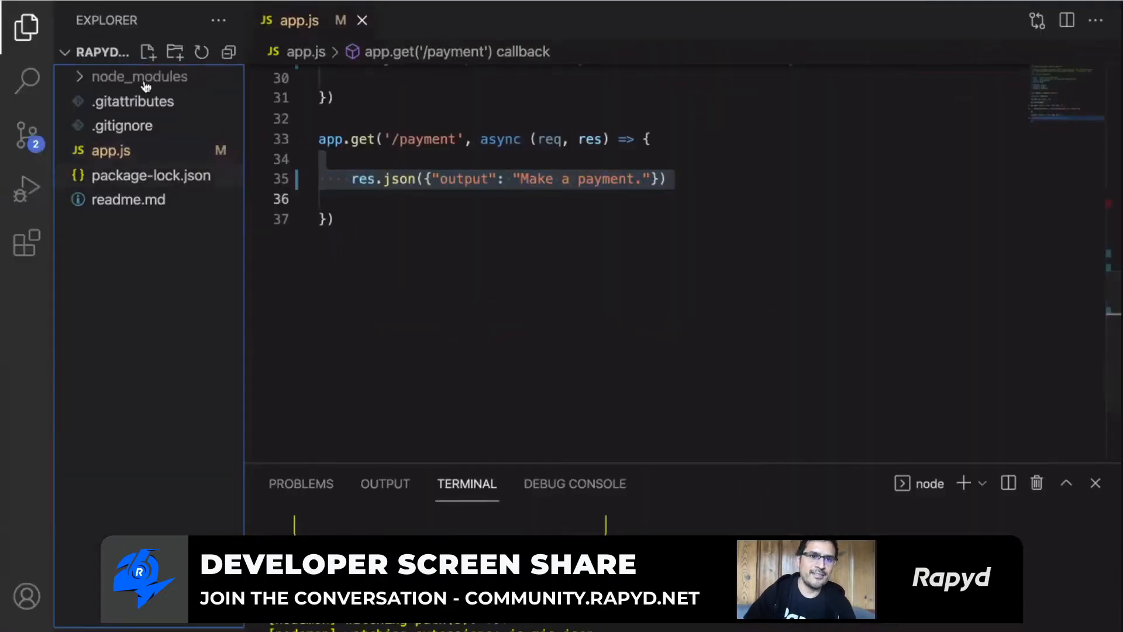
- Create a new file named utilities.js in the project
left_click(147, 52)
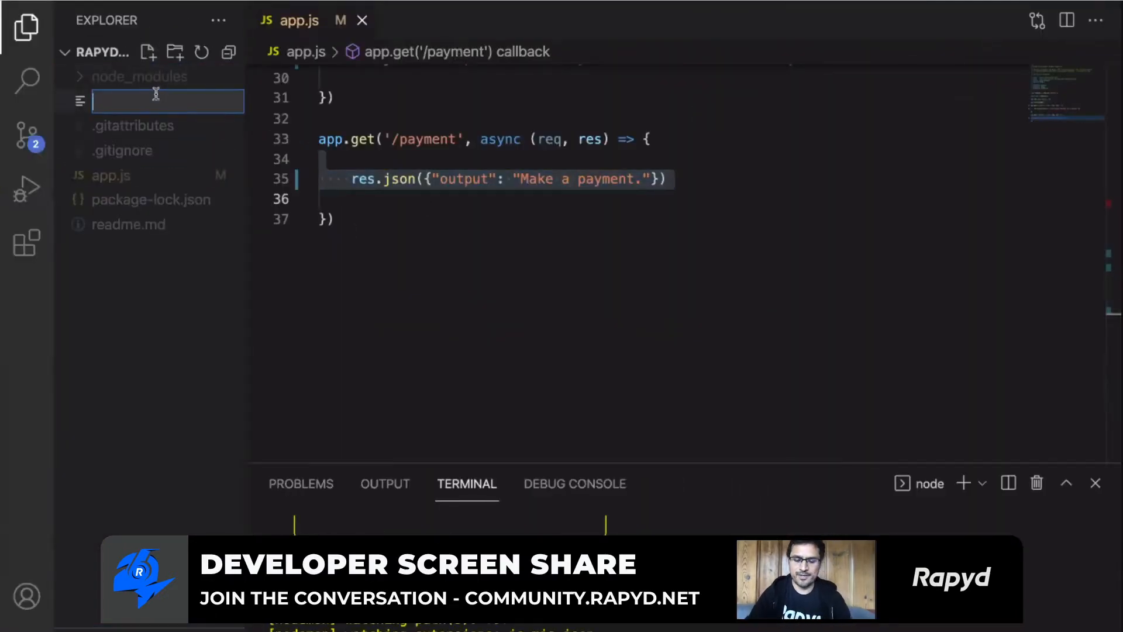
type("utiliti")
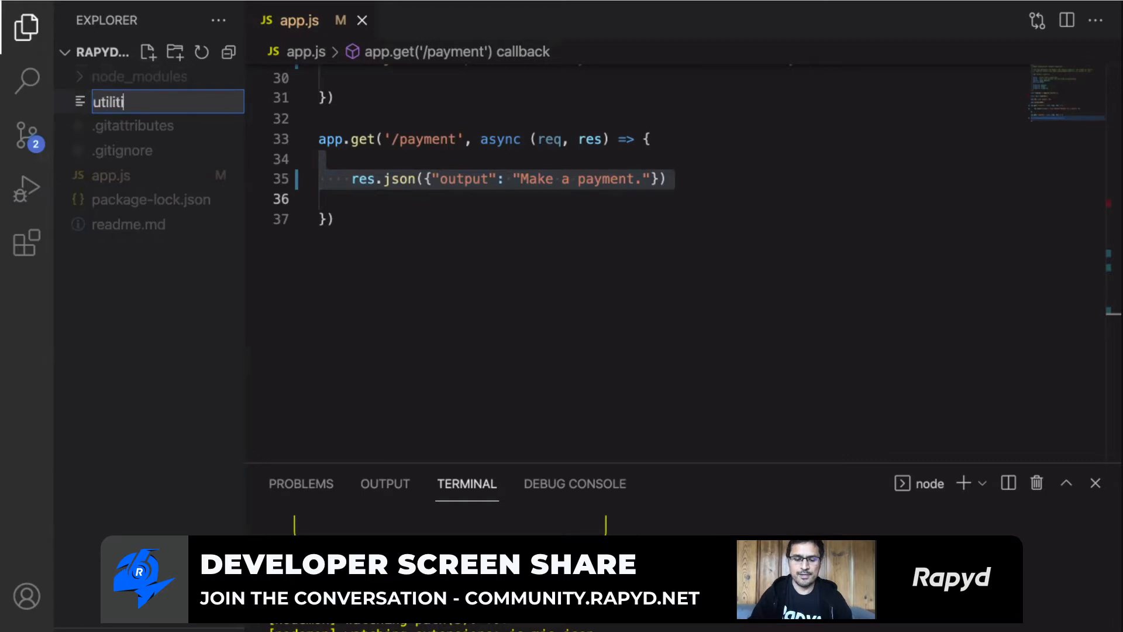
type("es.js")
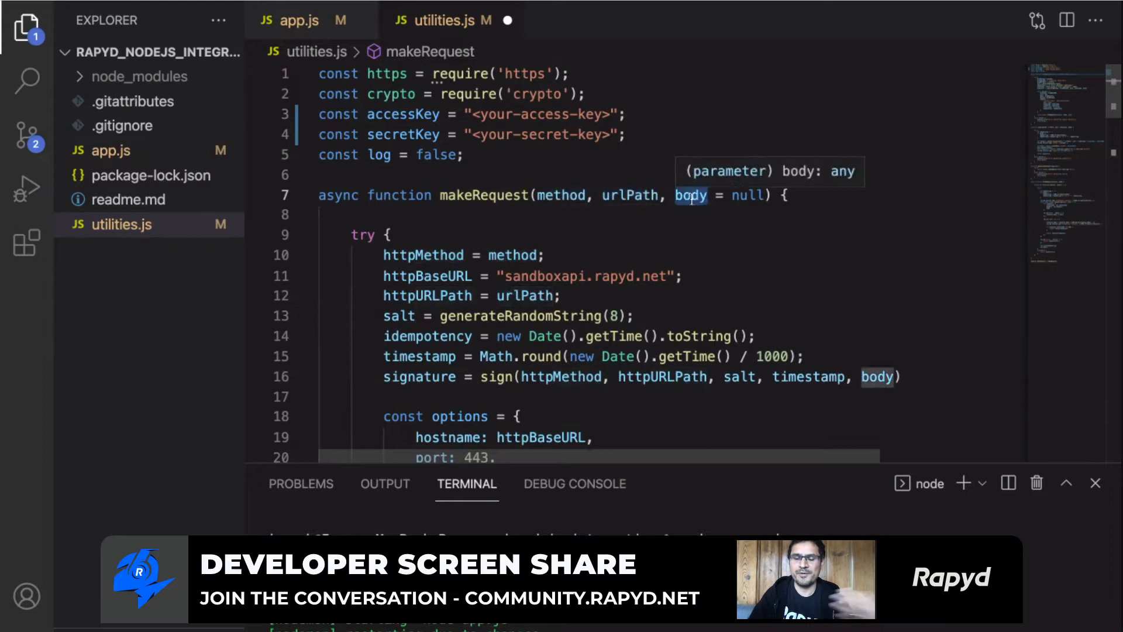
- Review the pasted makeRequest code, highlighting the httpMethod and httpURLPath variables
scroll("down", 3)
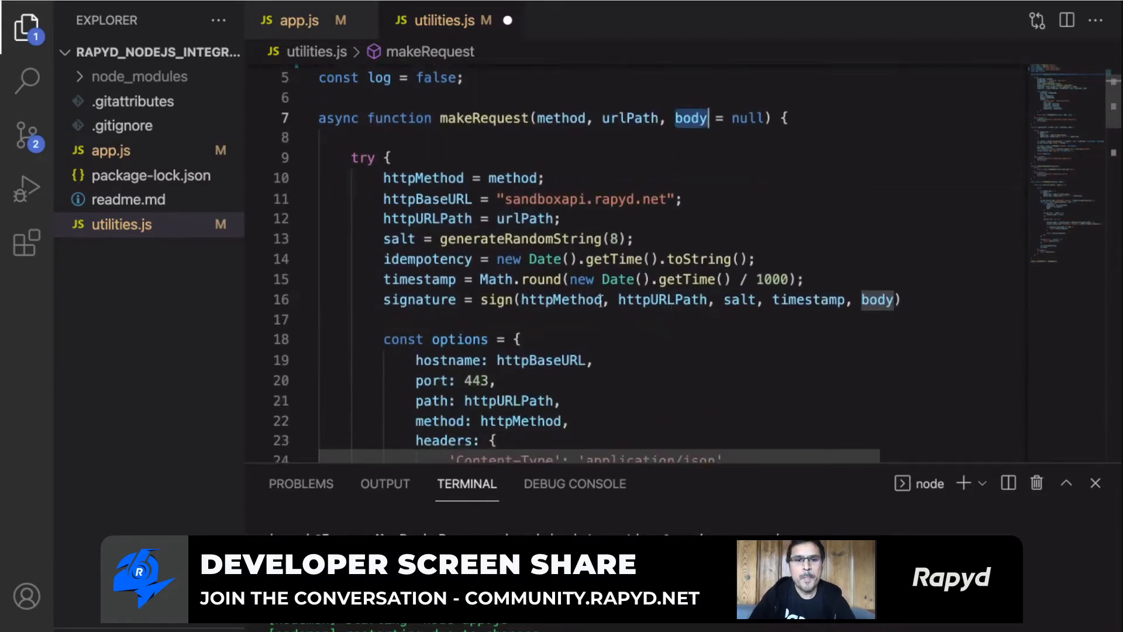
scroll("down", 3)
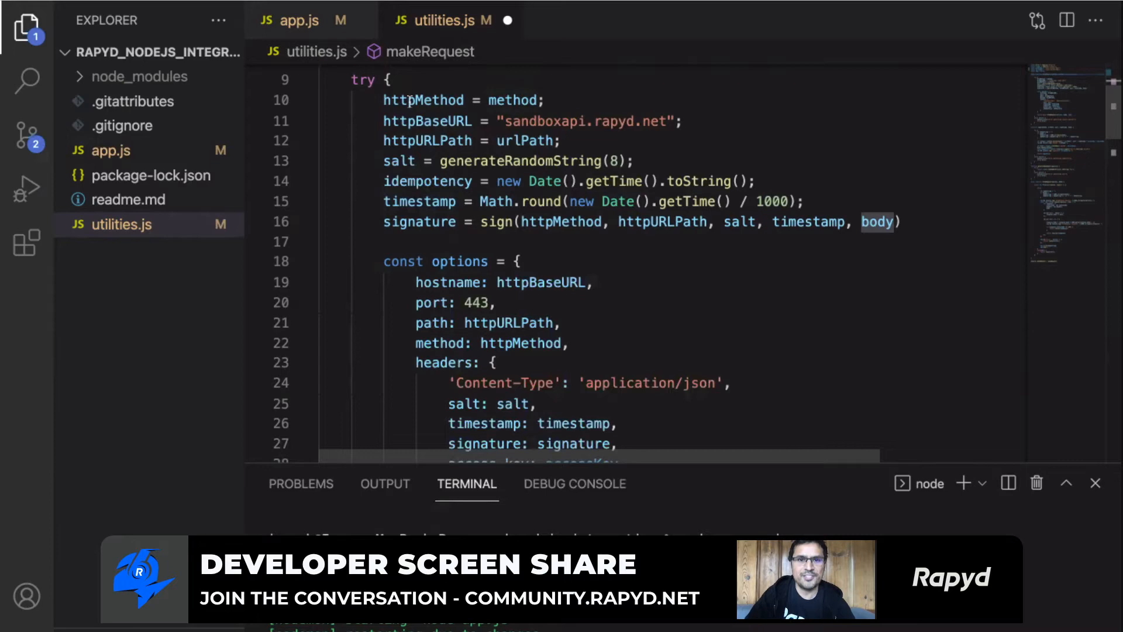
double_click(427, 121)
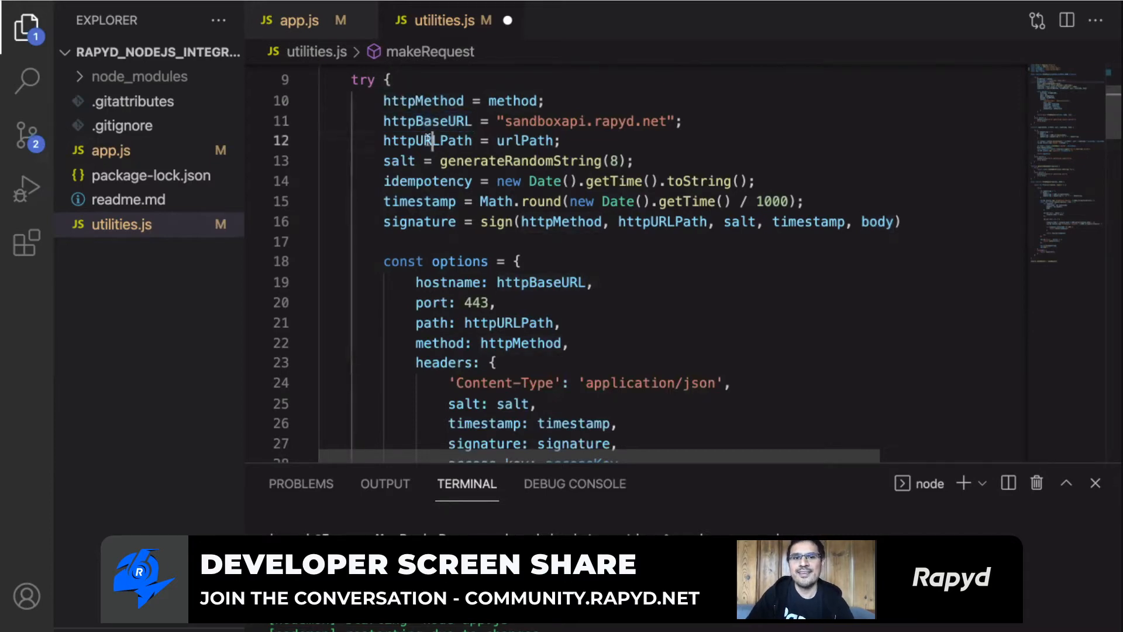
double_click(399, 160)
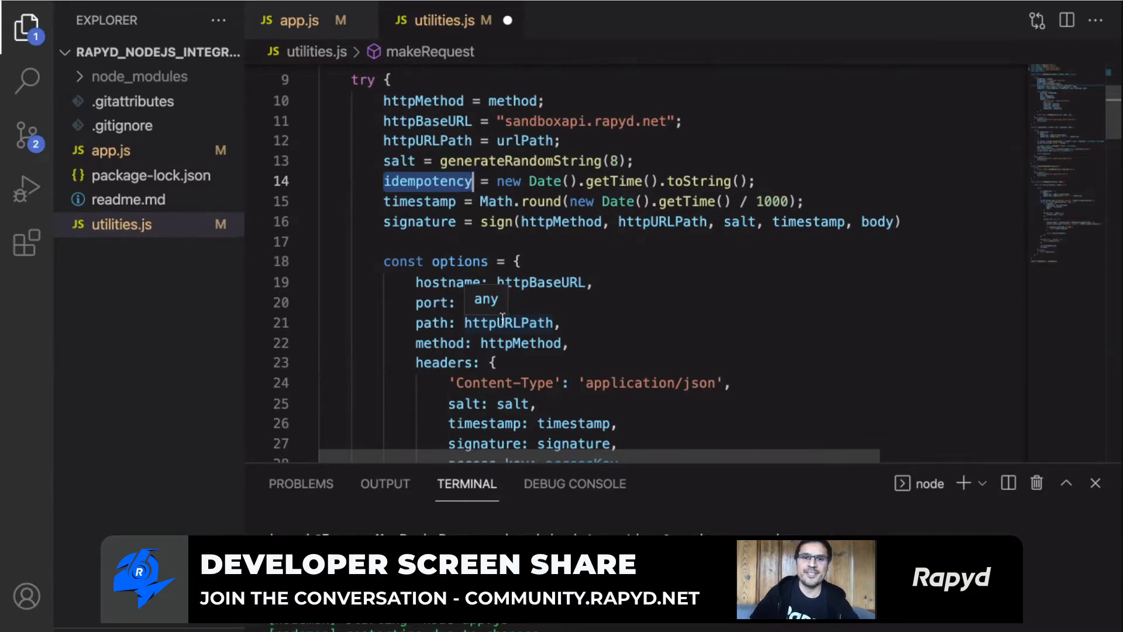
type("443,")
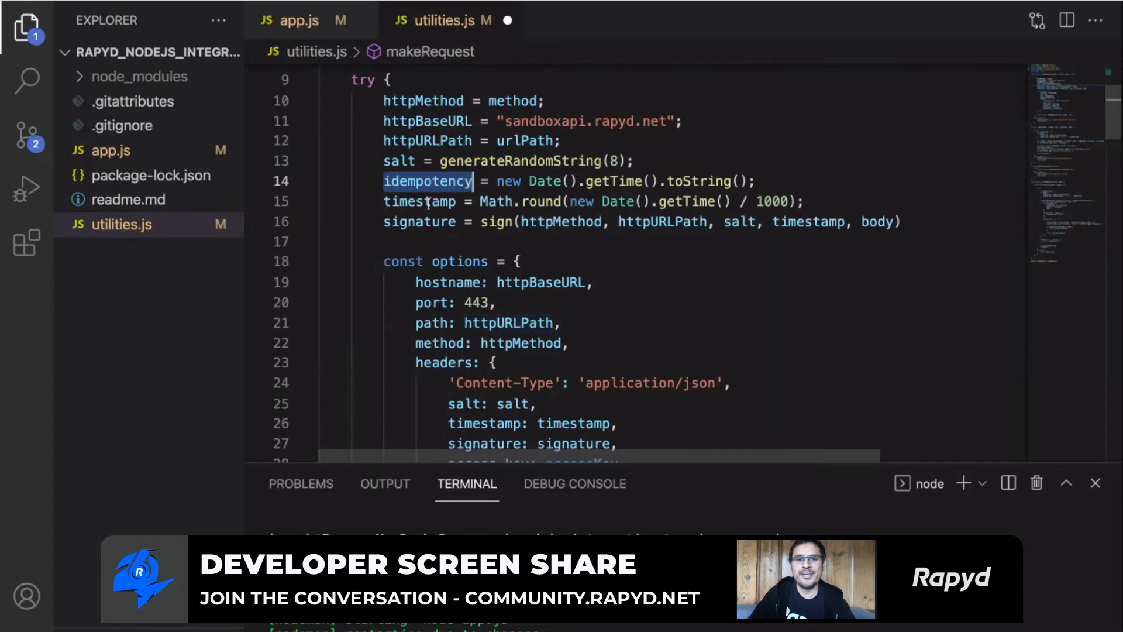
type("any")
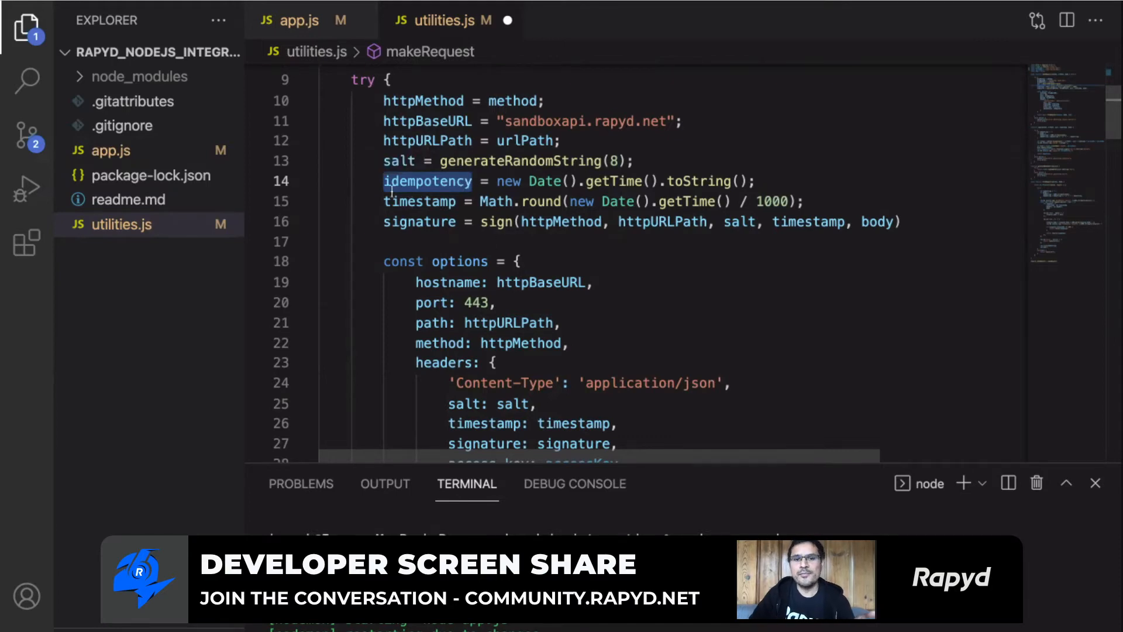
scroll("down", 3)
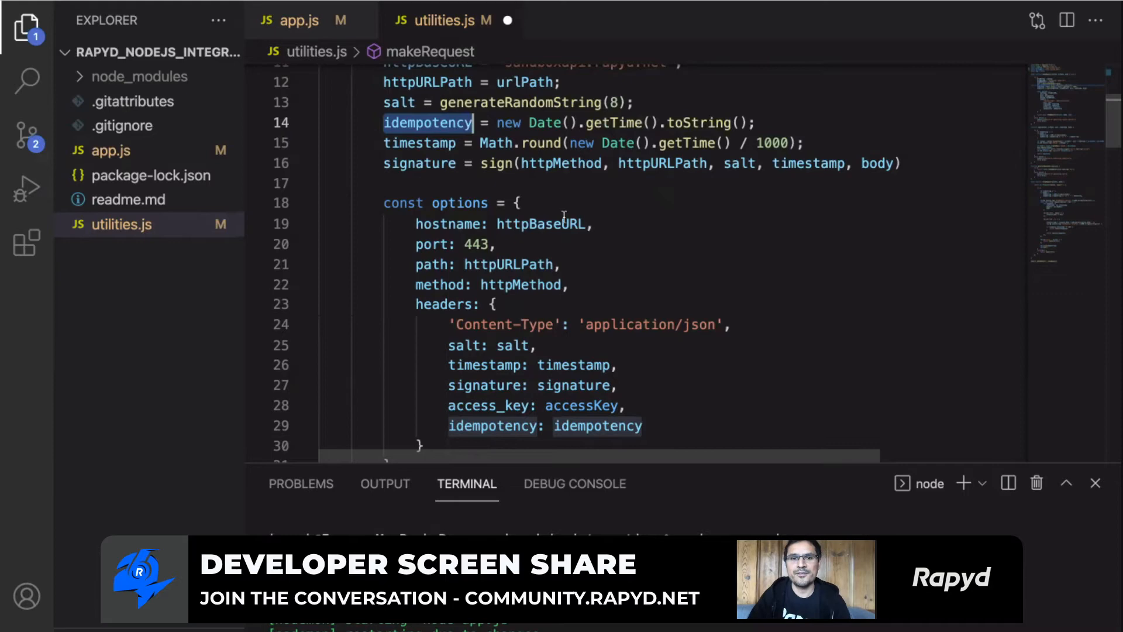
left_click(628, 224)
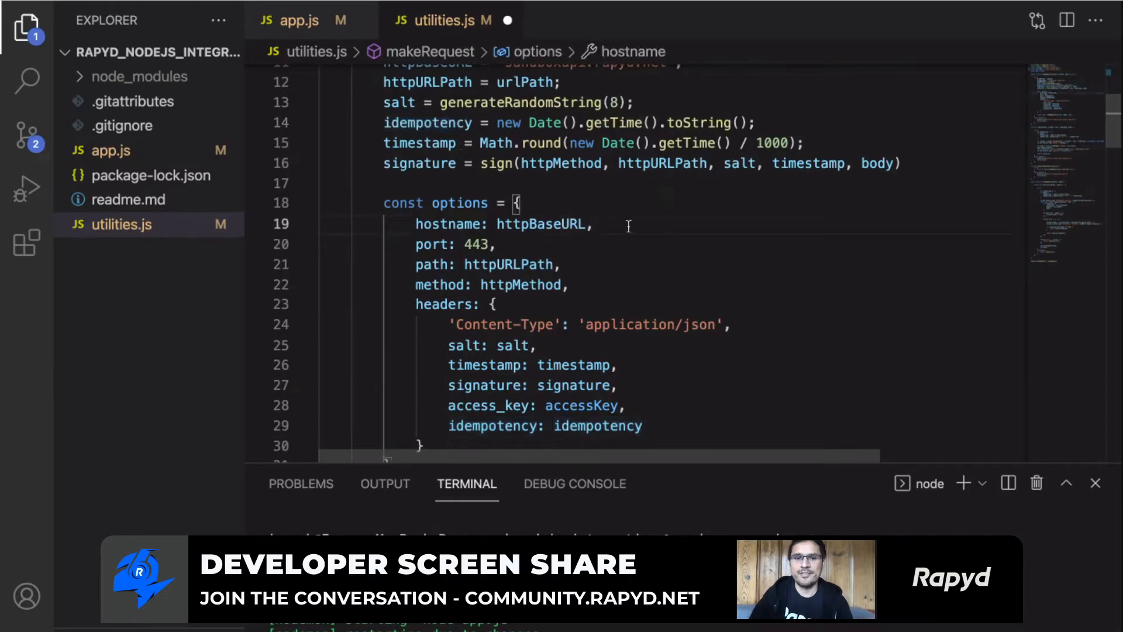
mouse_move(530, 163)
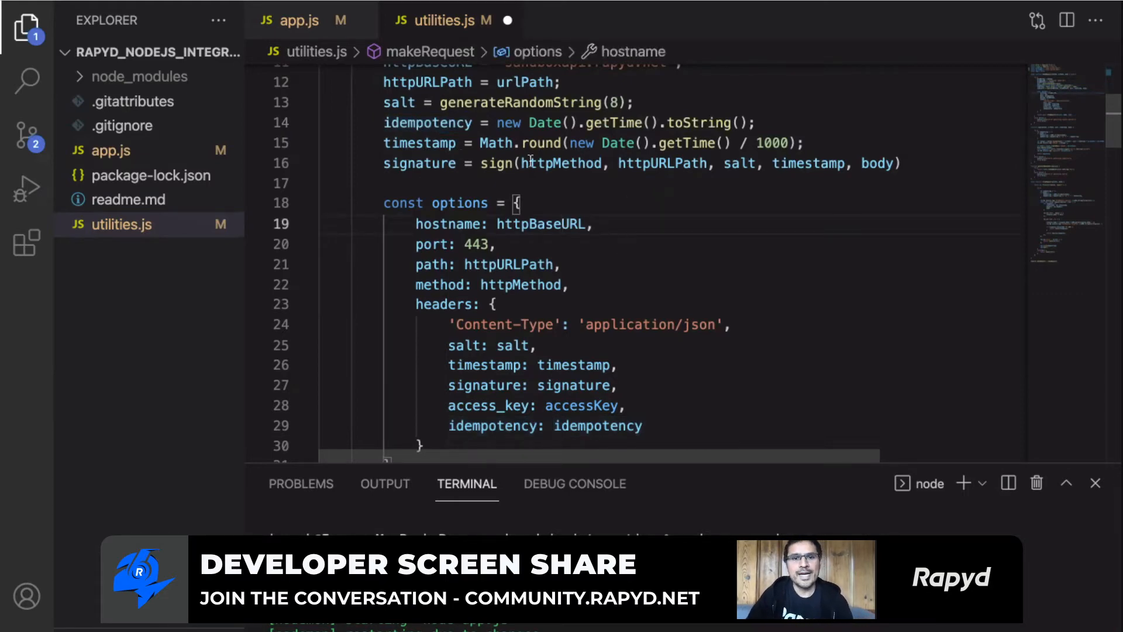
mouse_move(497, 163)
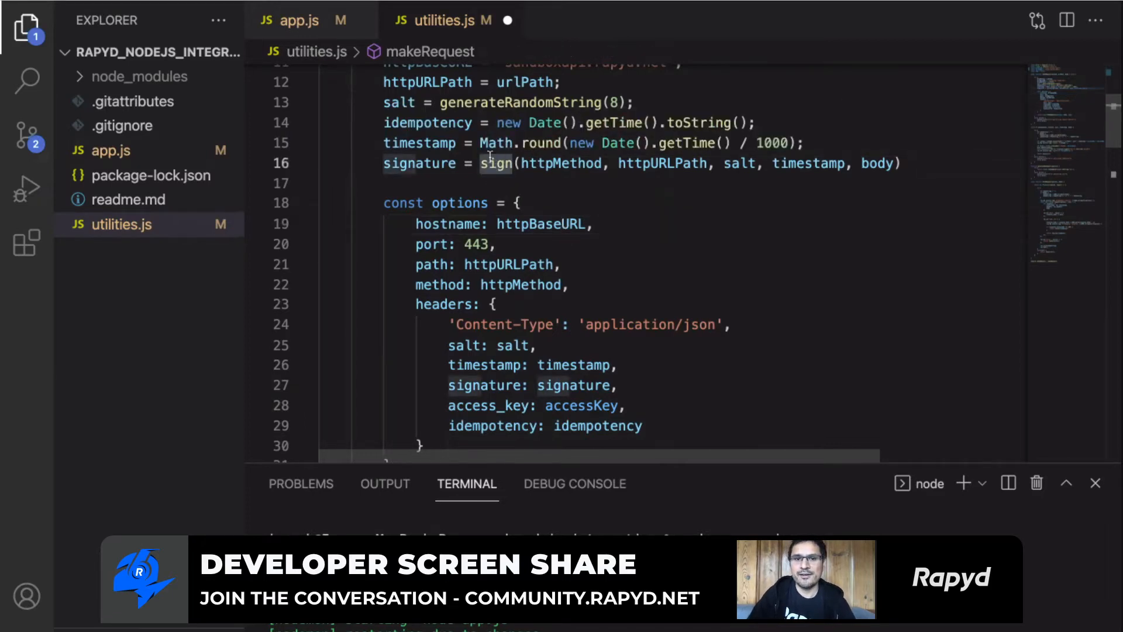
scroll("down", 3)
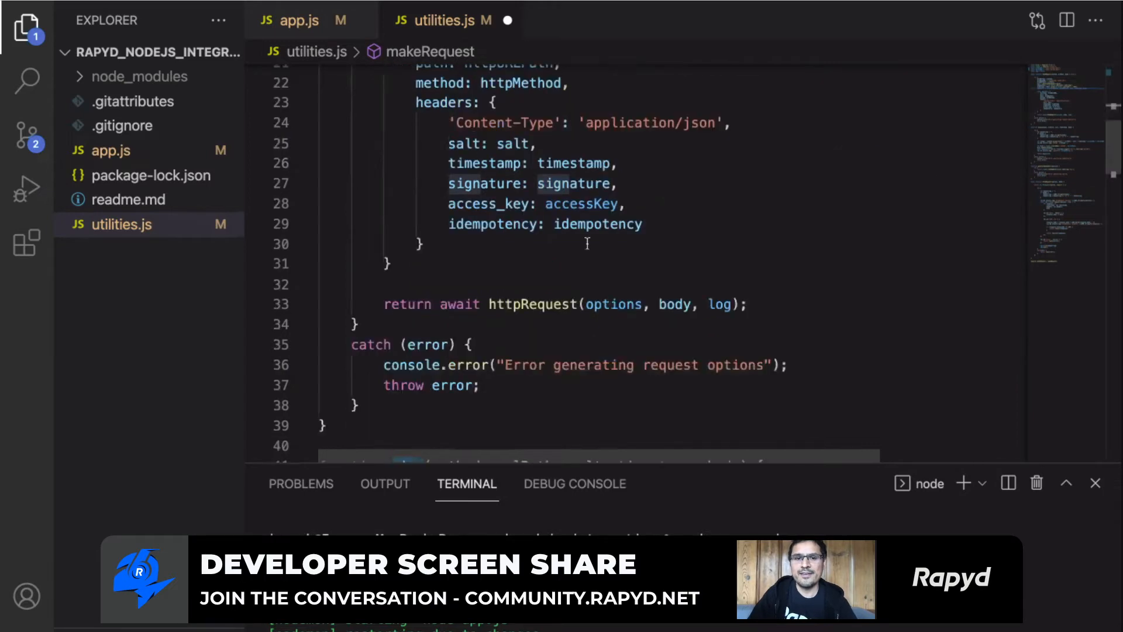
- Scroll through utilities.js's sign function and highlight the crypto hashing module
scroll("down", 3)
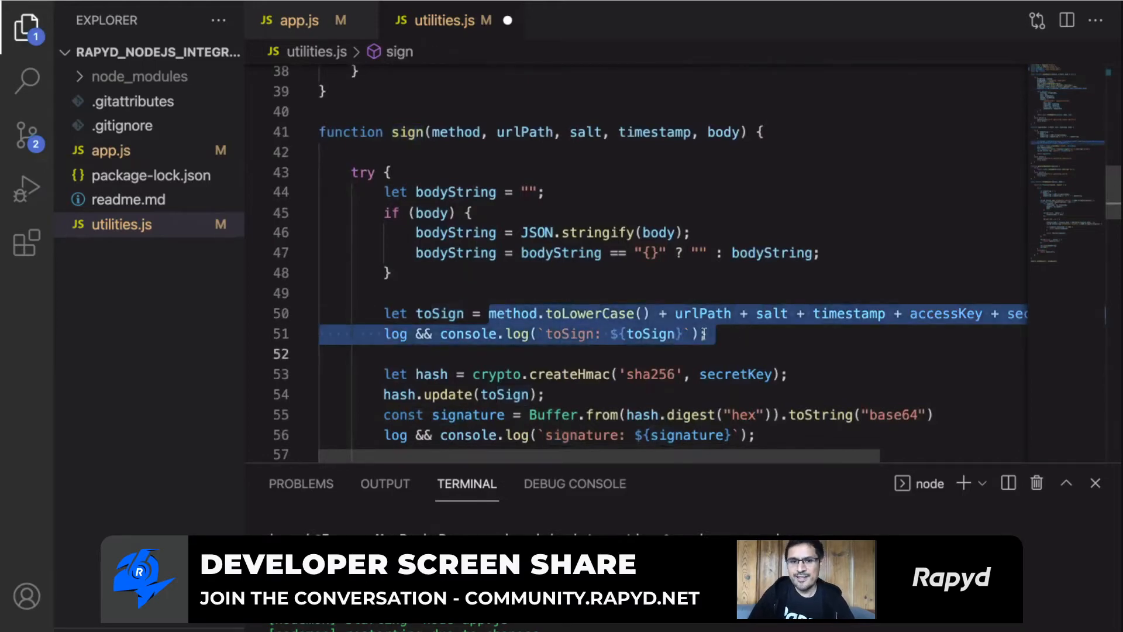
scroll("down", 3)
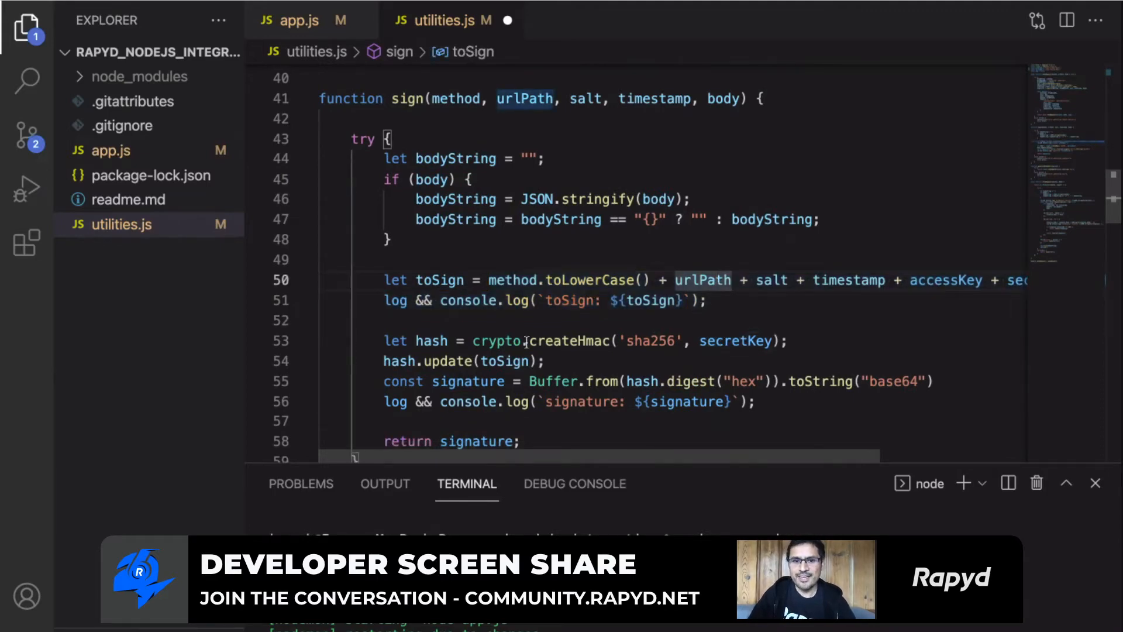
left_click(495, 341)
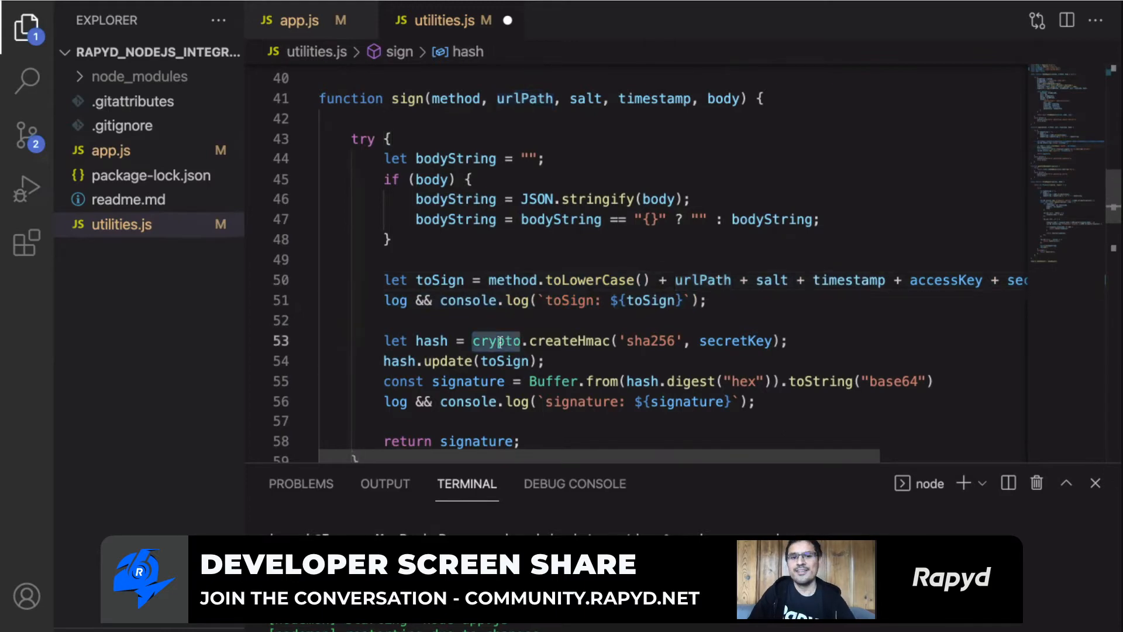
mouse_move(431, 340)
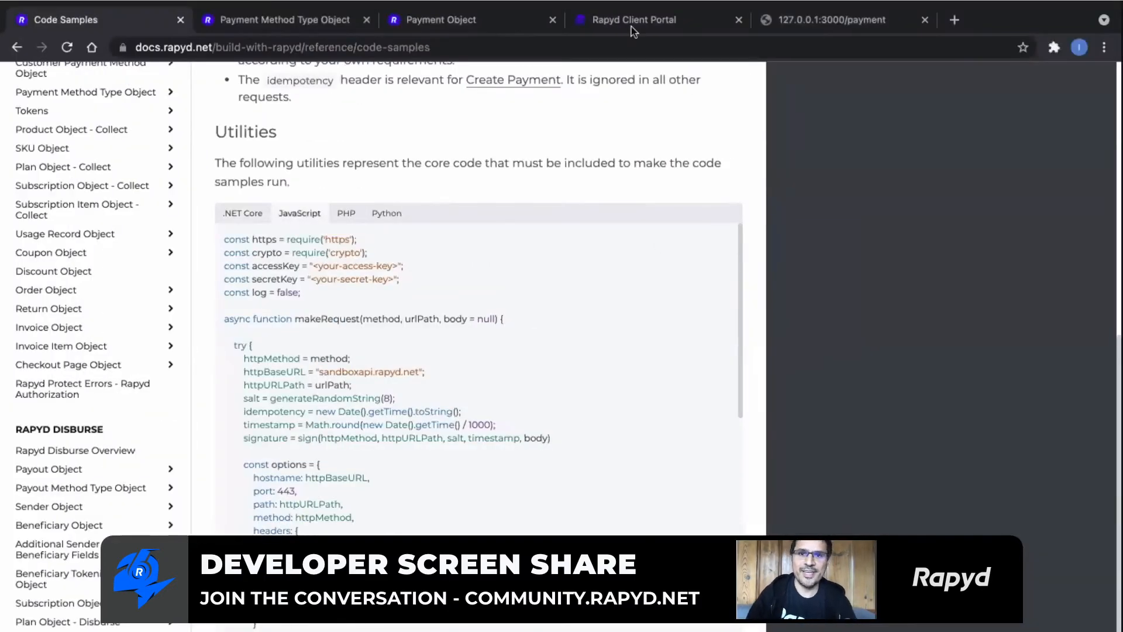
- Reveal sandbox credentials on the Client Portal Developers page and select the secret key
left_click(634, 20)
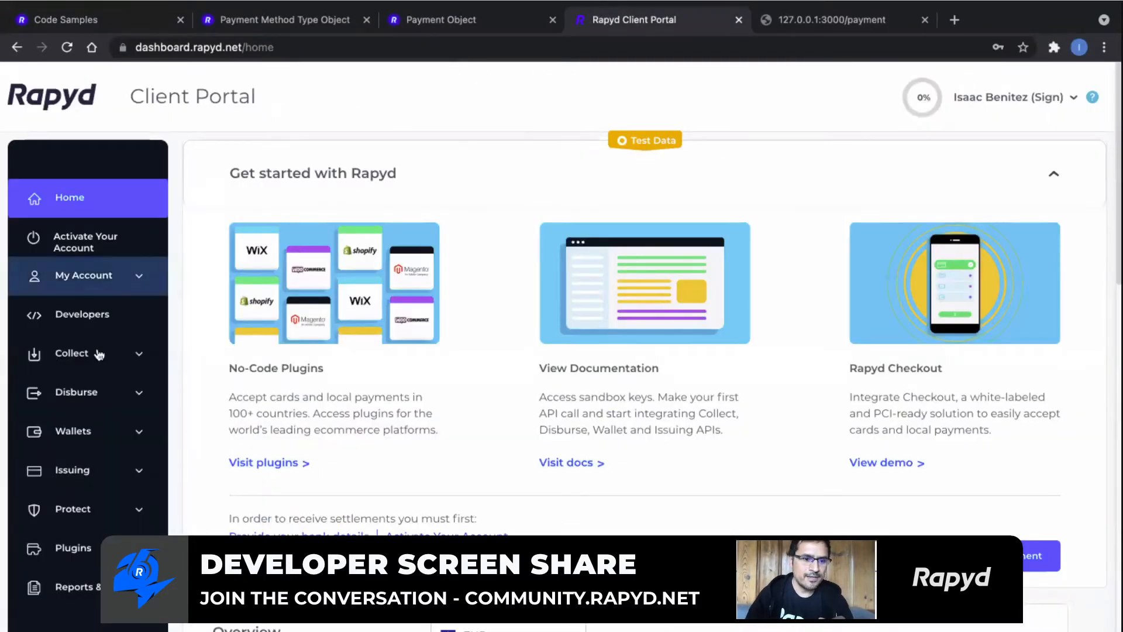
scroll("down", 3)
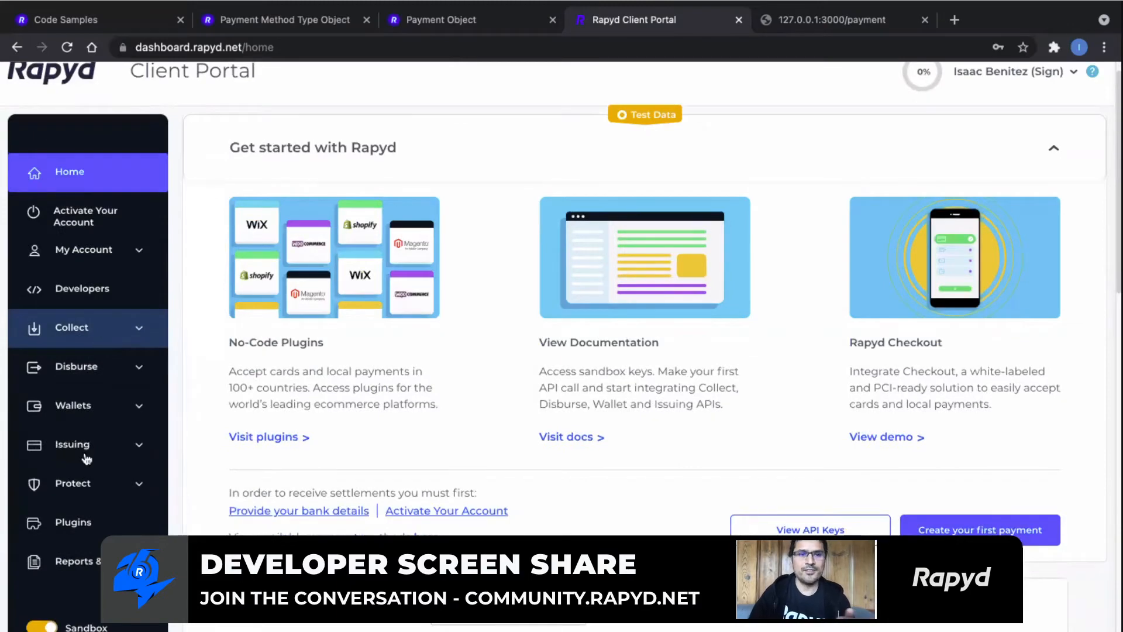
mouse_move(84, 558)
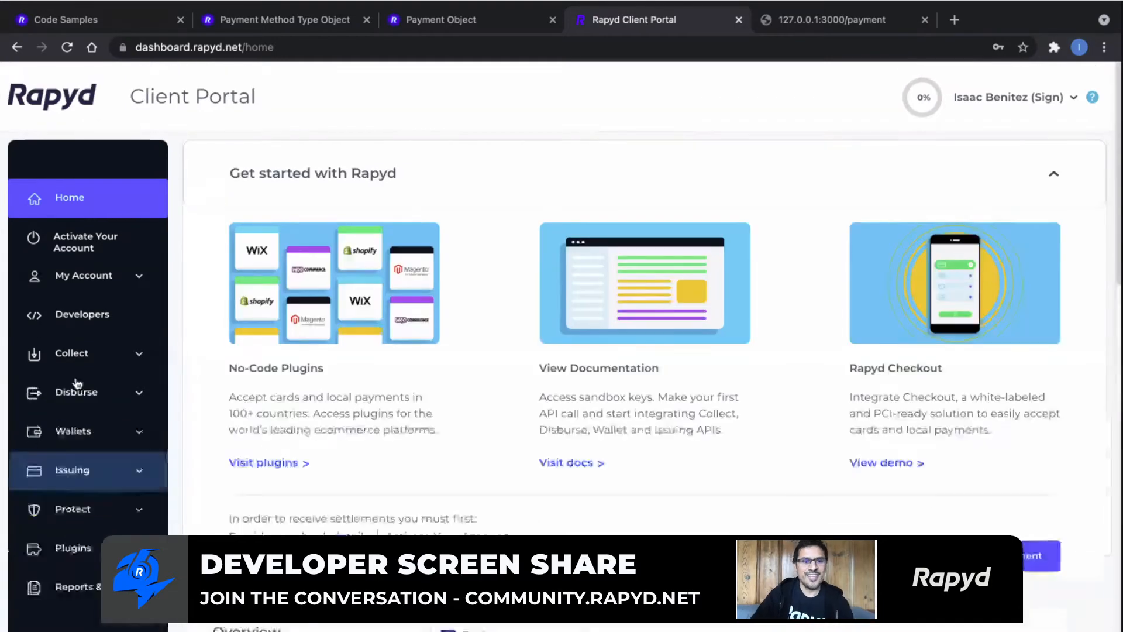
left_click(82, 313)
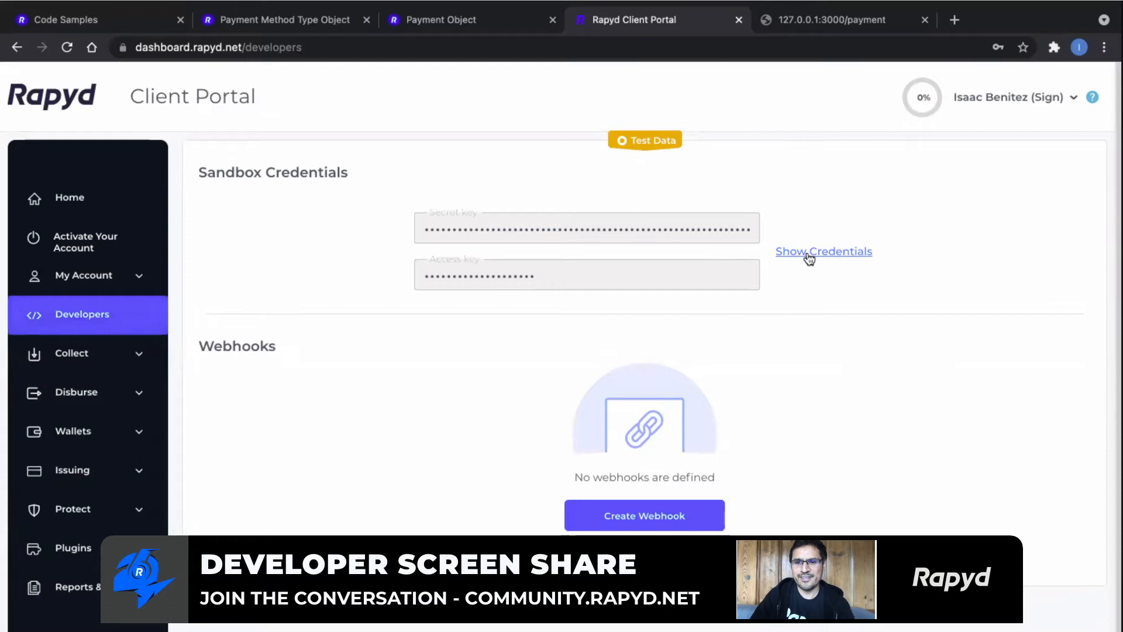
left_click(823, 252)
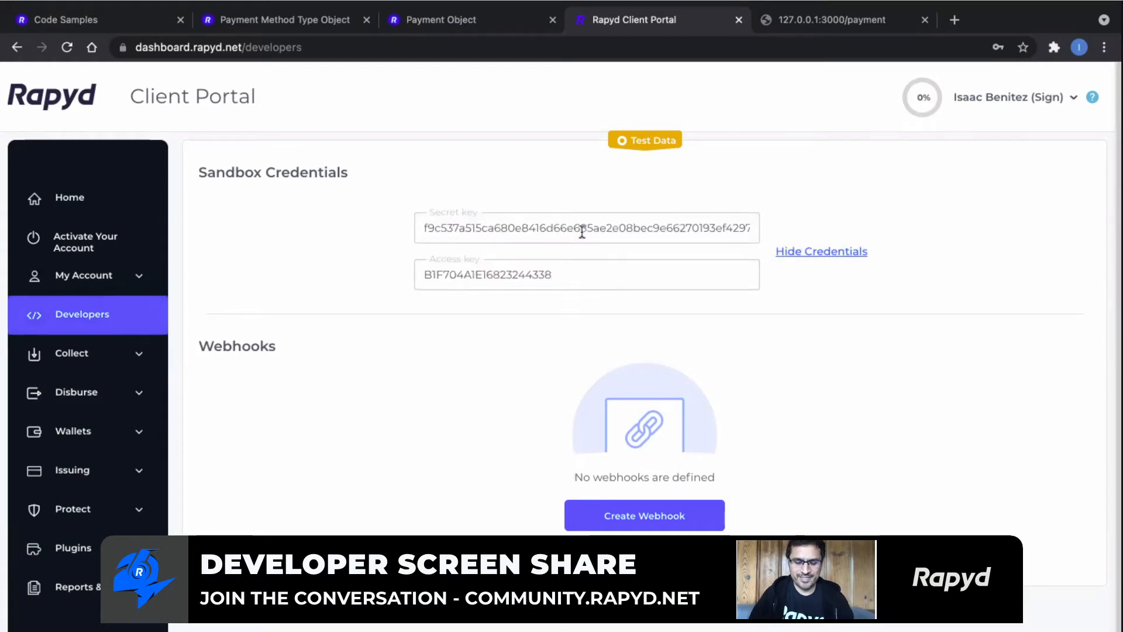
left_click(586, 227)
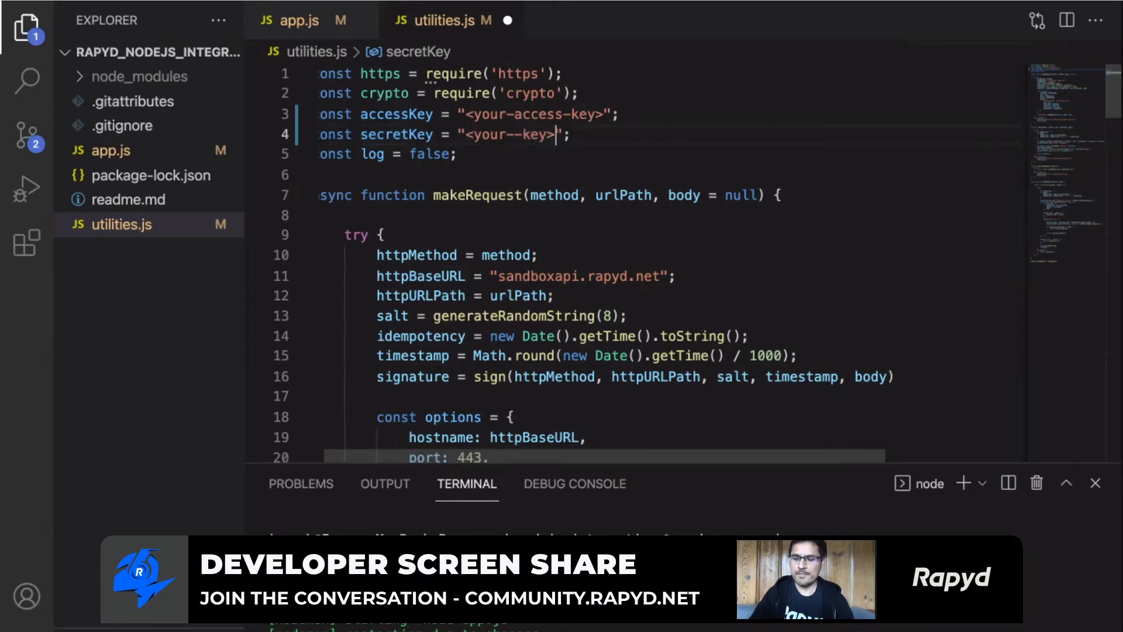
key("Backspace")
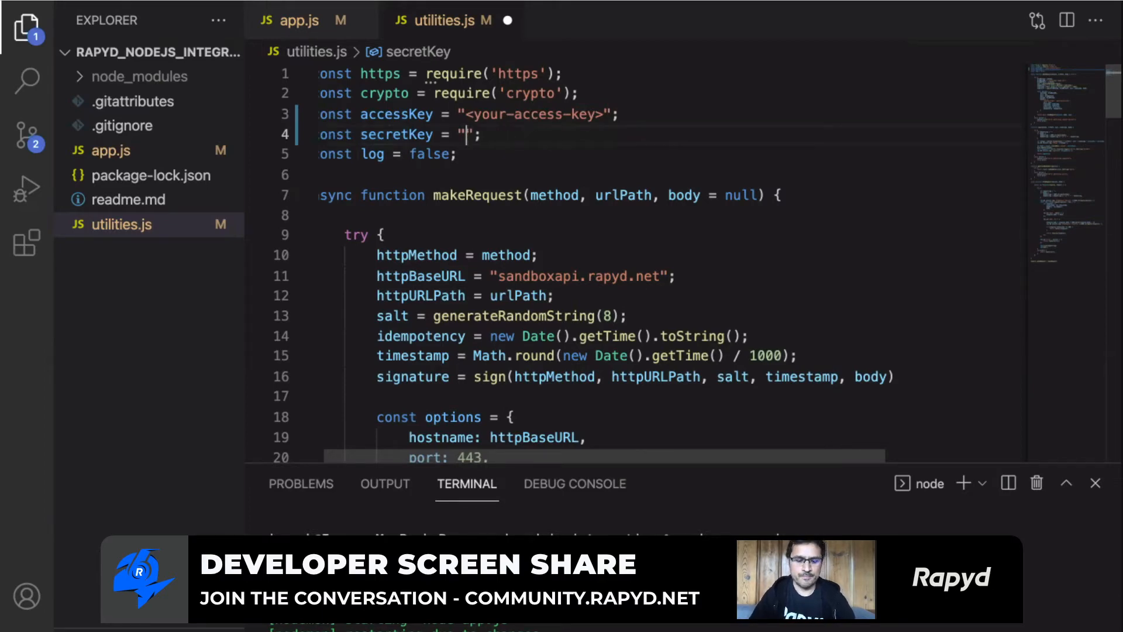
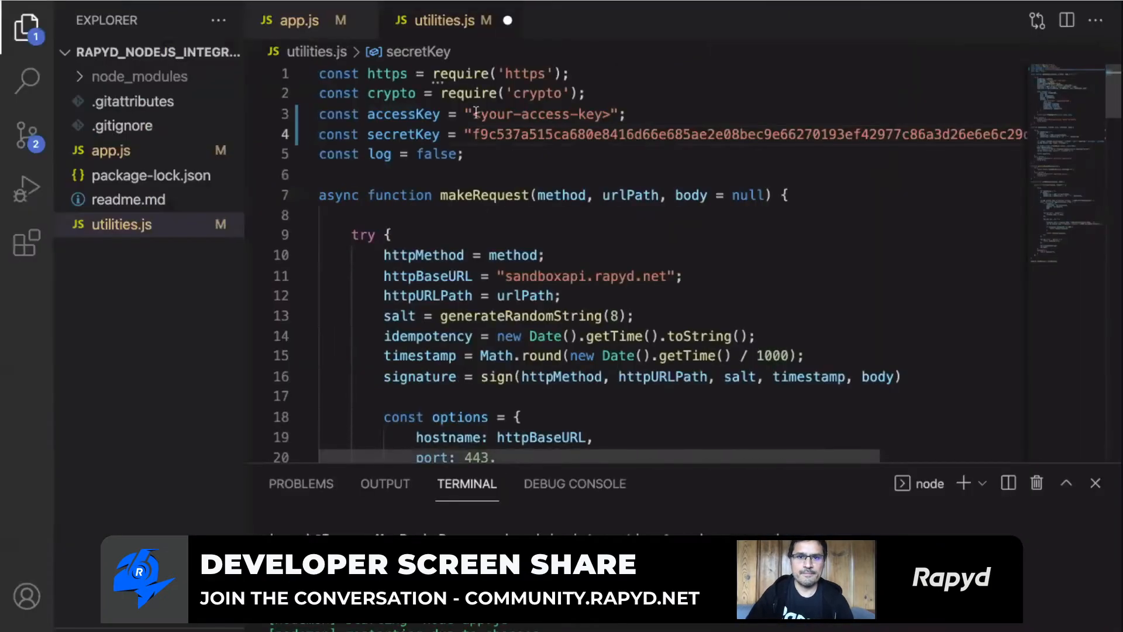
double_click(541, 114)
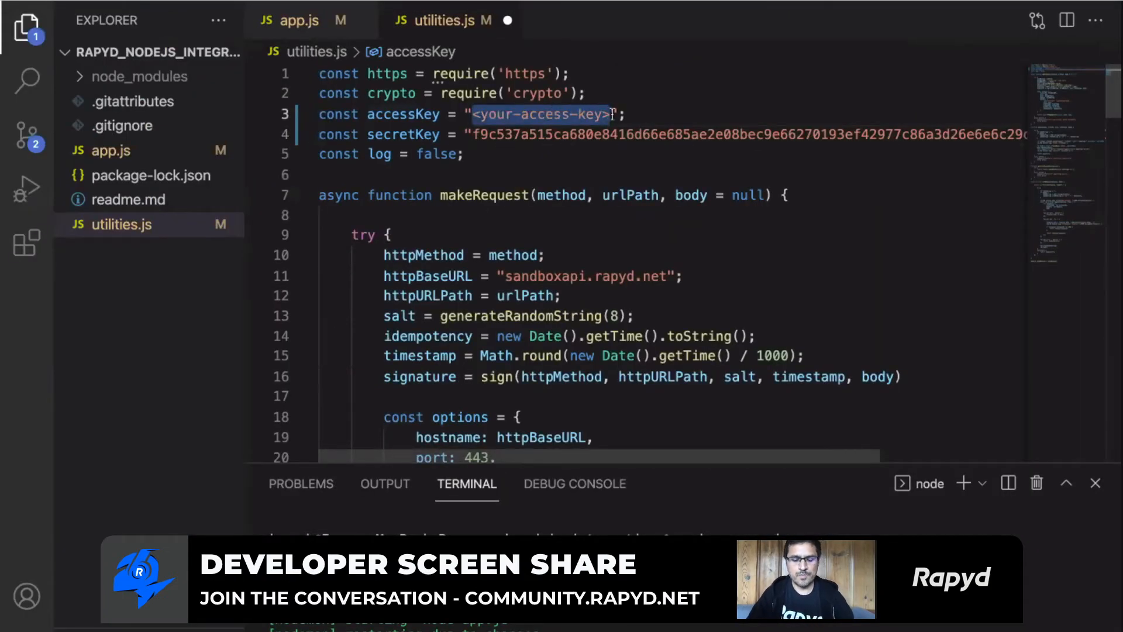
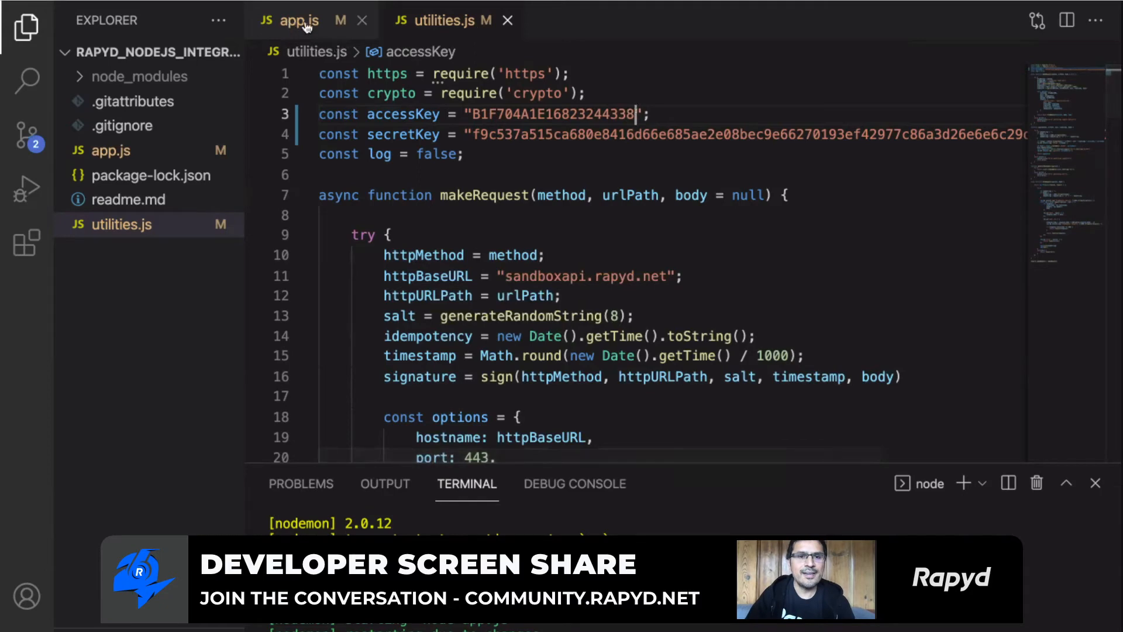
- Check the /country route's output message in app.js, then return to Chrome
left_click(299, 20)
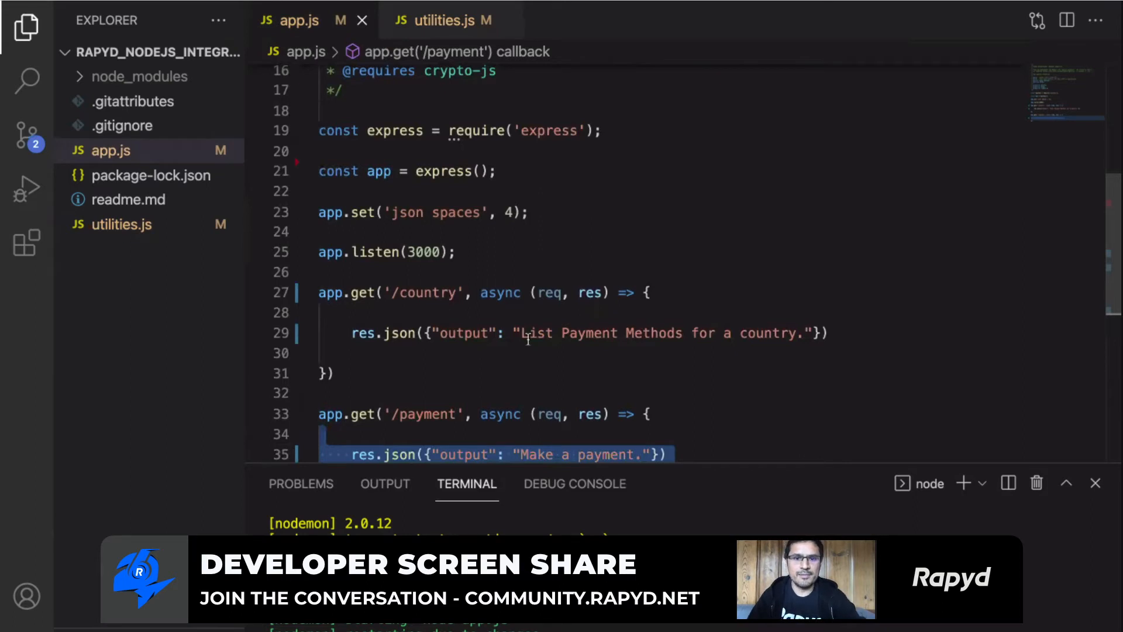
double_click(590, 333)
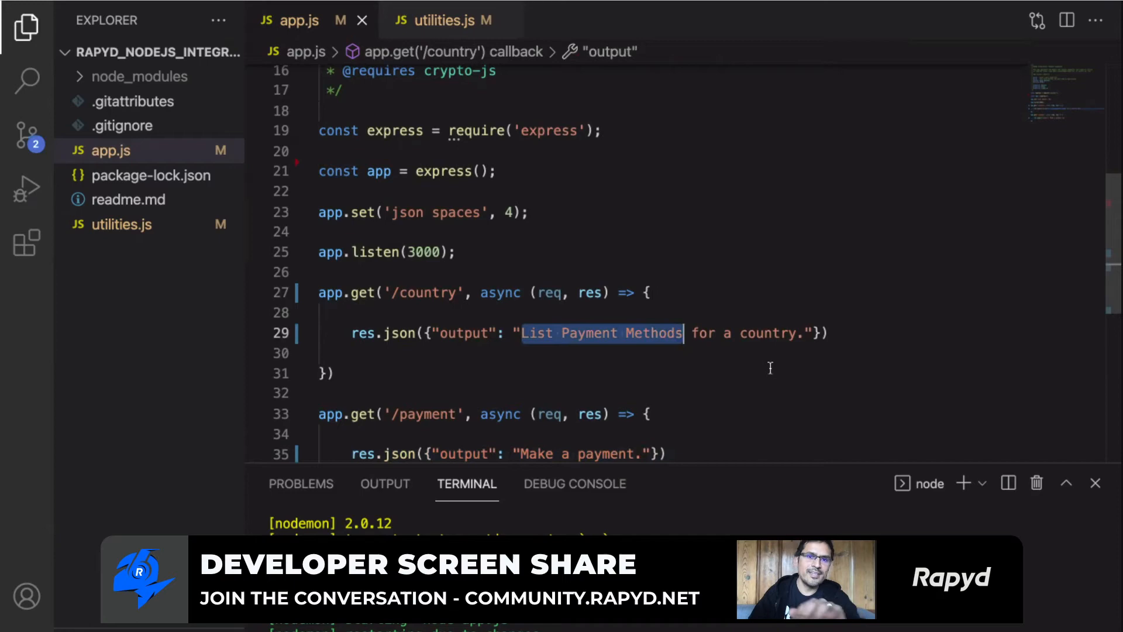
left_click(633, 20)
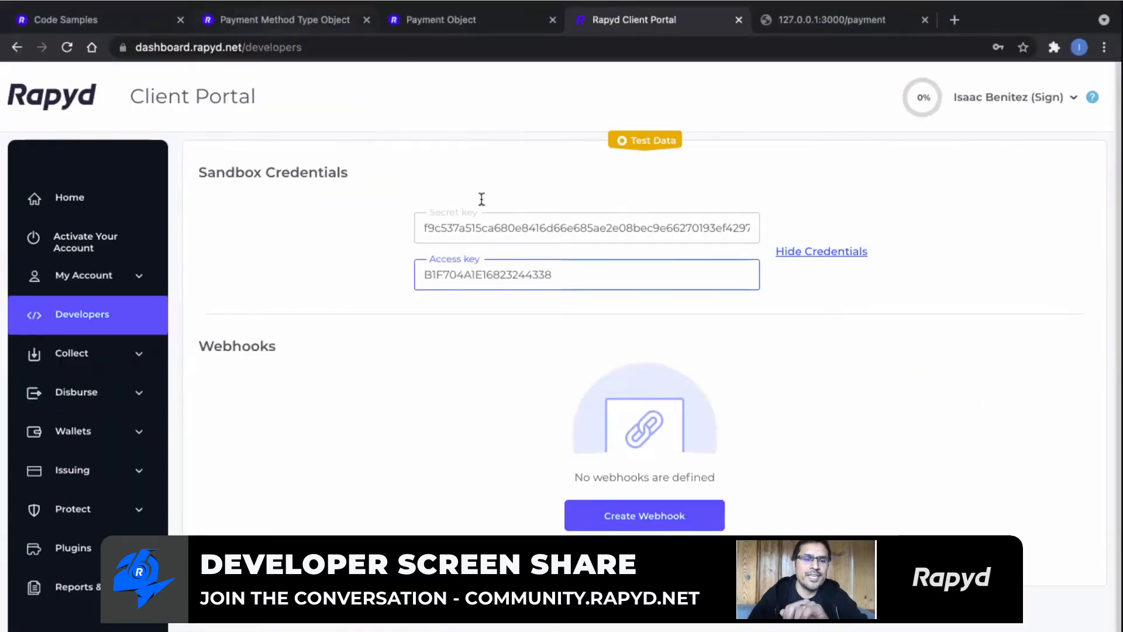
- Show the List Payment Methods by Country JavaScript sample and select its try/catch block
left_click(283, 19)
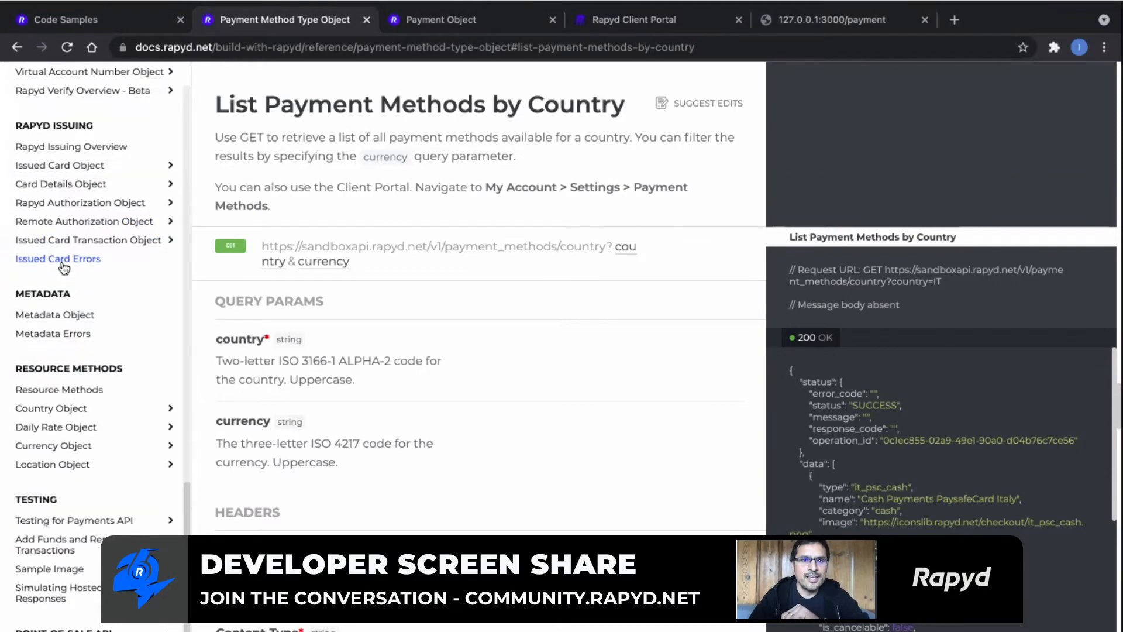
scroll("down", 3)
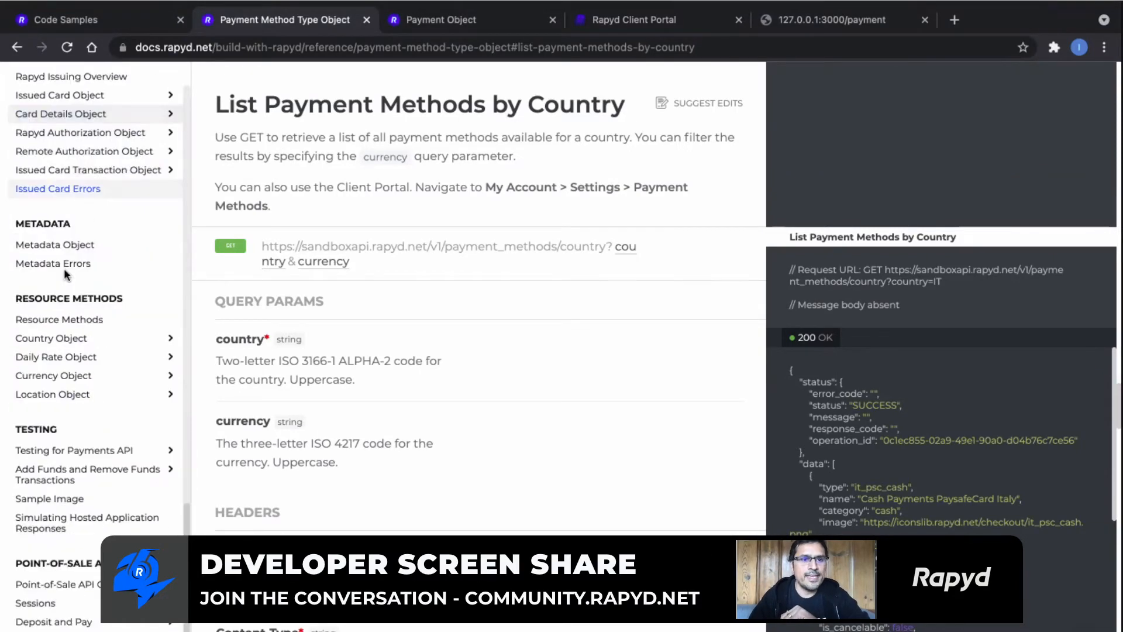
scroll("down", 3)
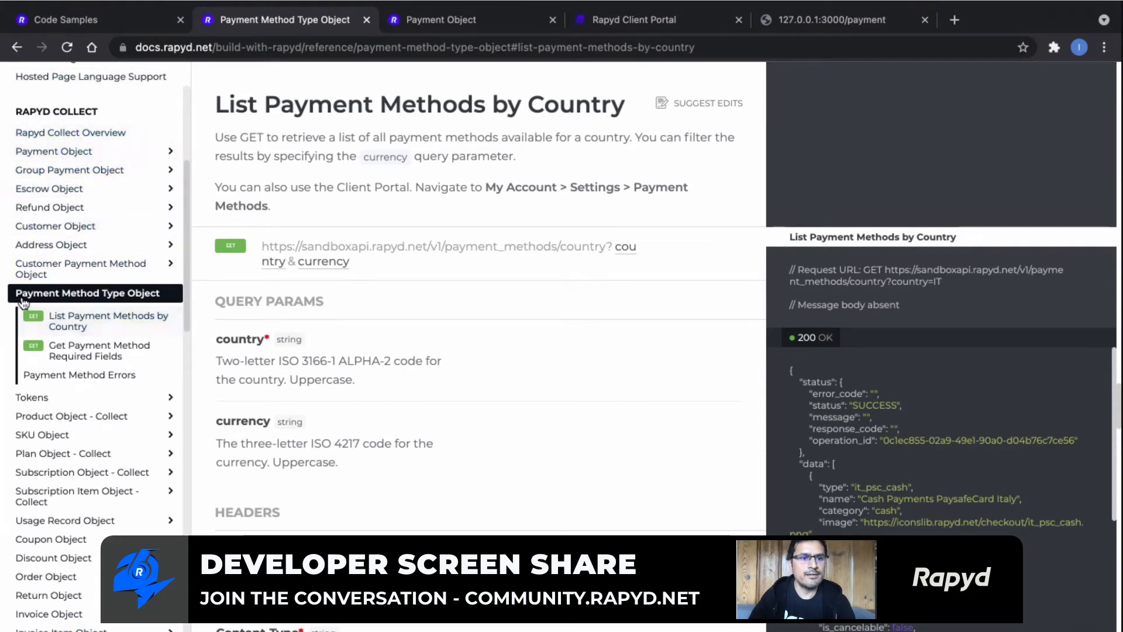
mouse_move(150, 301)
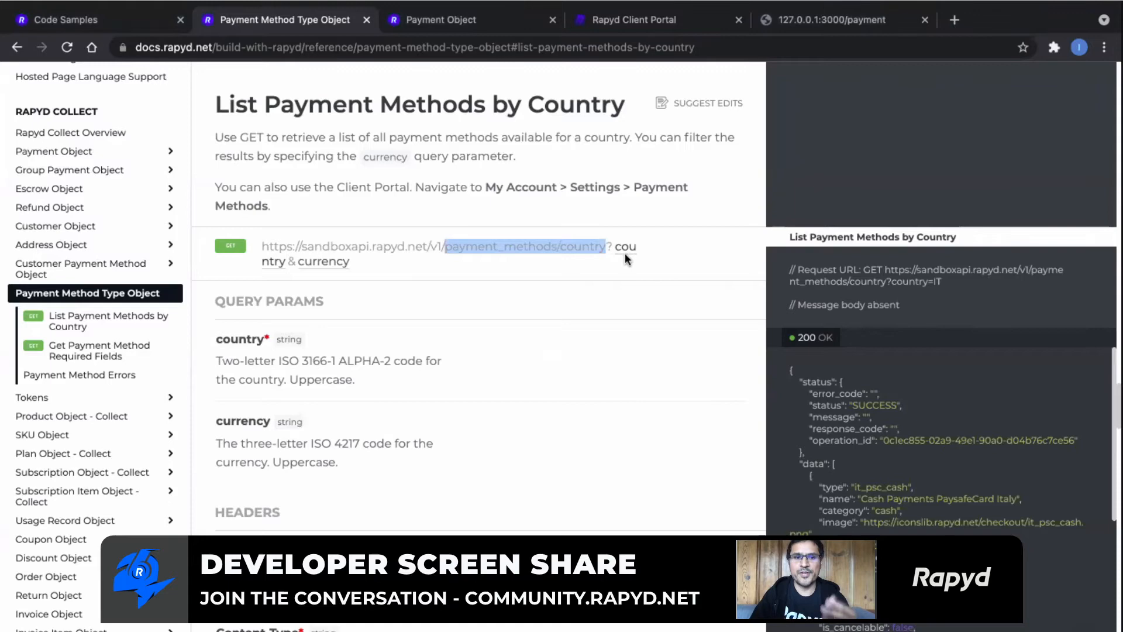
mouse_move(720, 312)
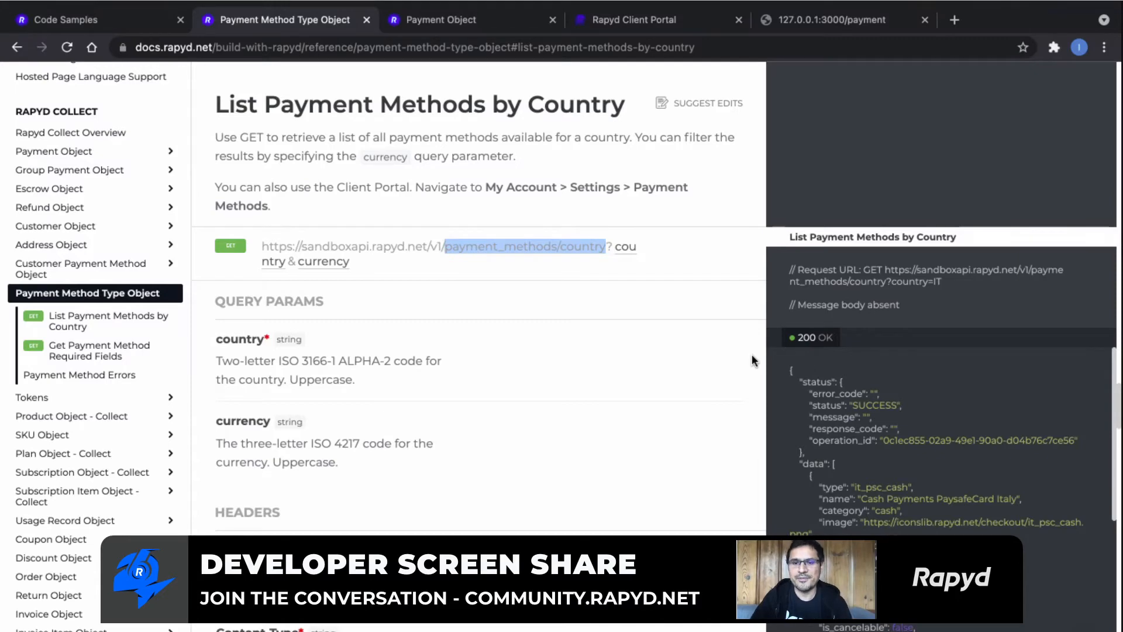
scroll("down", 3)
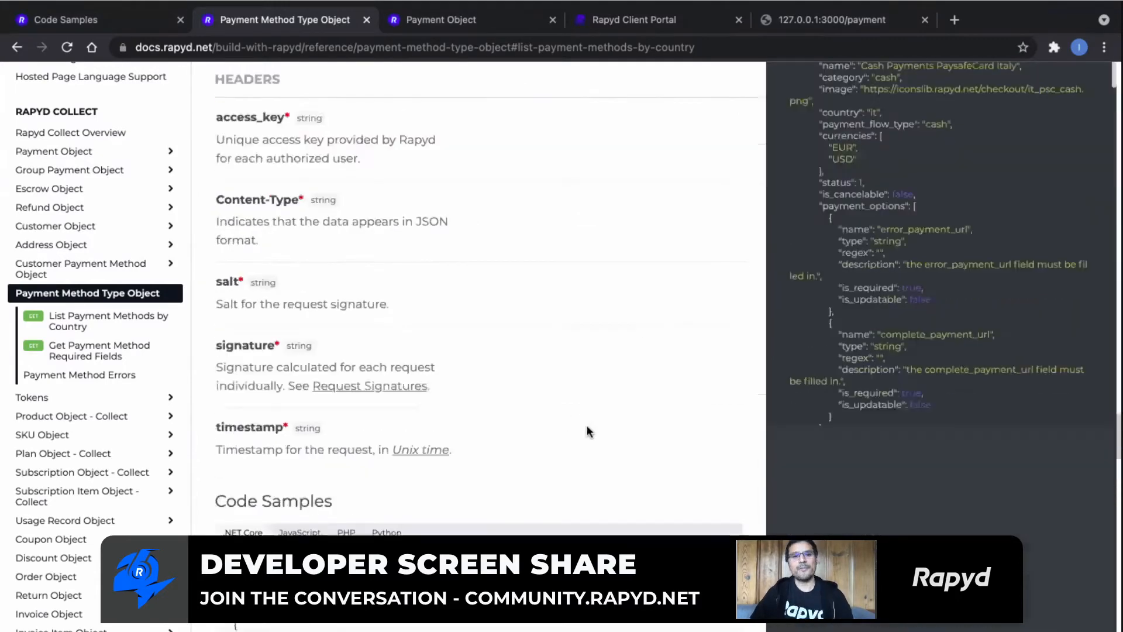
scroll("down", 3)
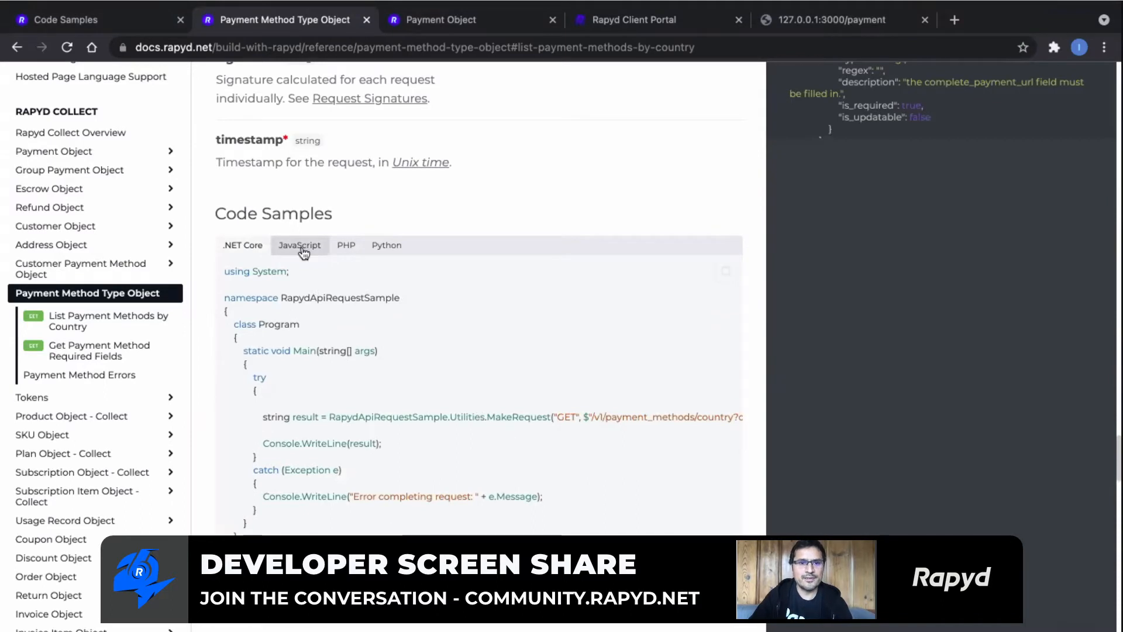
left_click(300, 245)
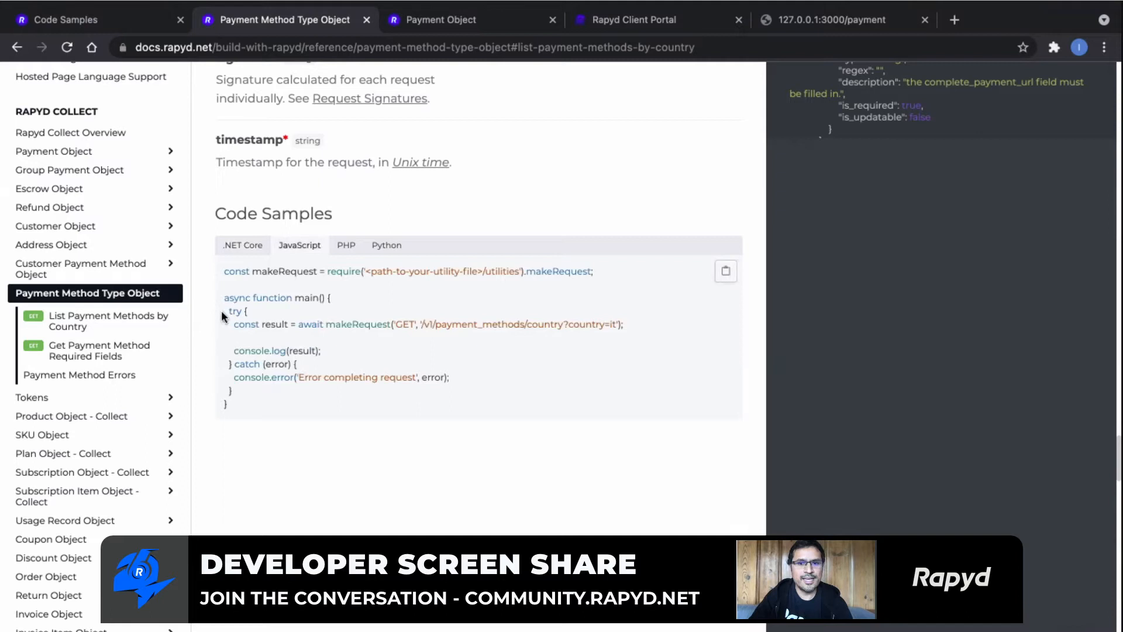
mouse_move(408, 337)
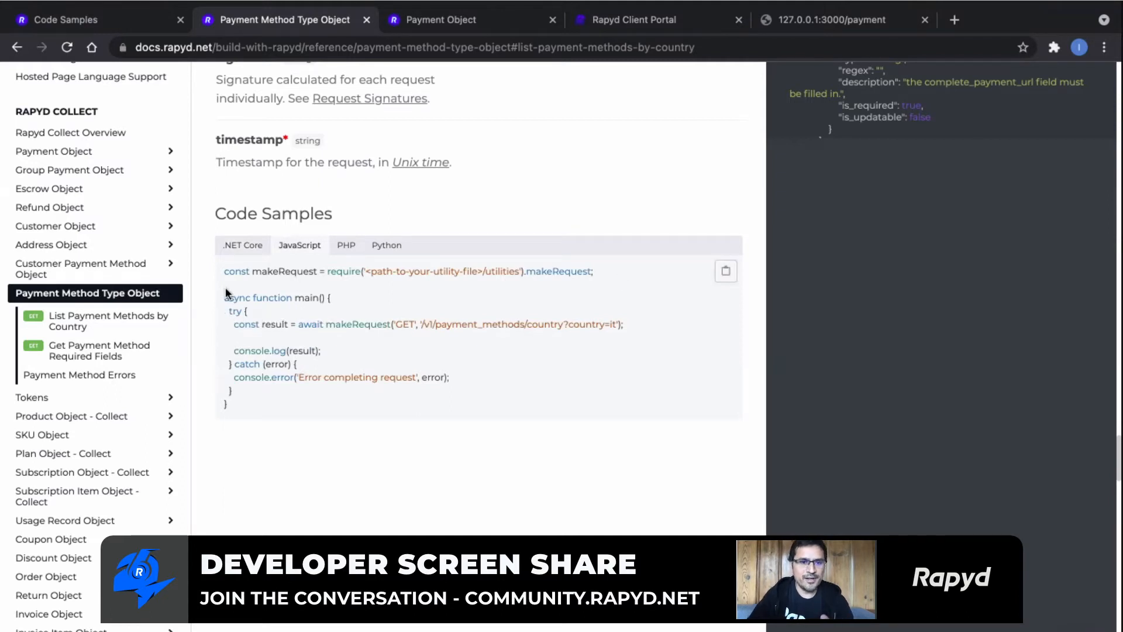
double_click(269, 298)
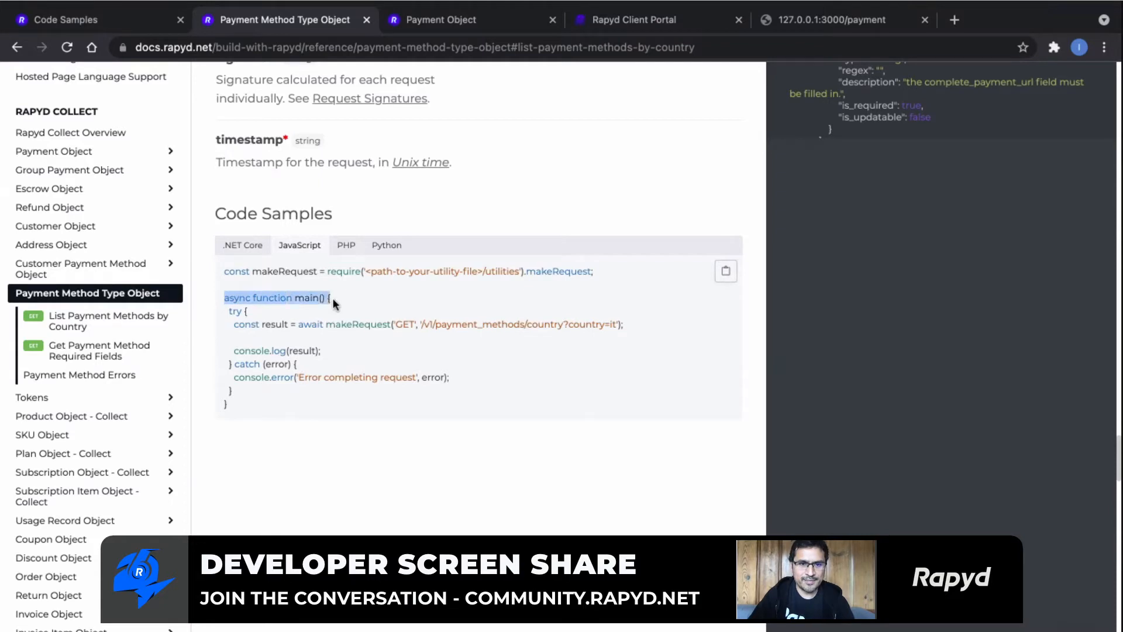
mouse_move(228, 313)
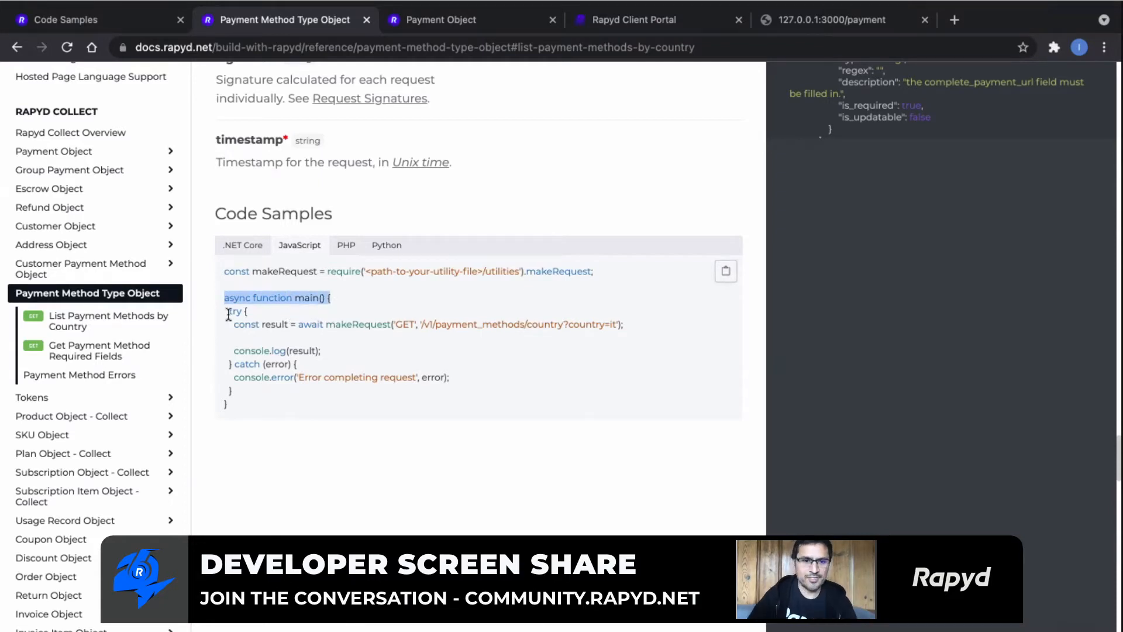
left_click_drag(225, 297, 259, 392)
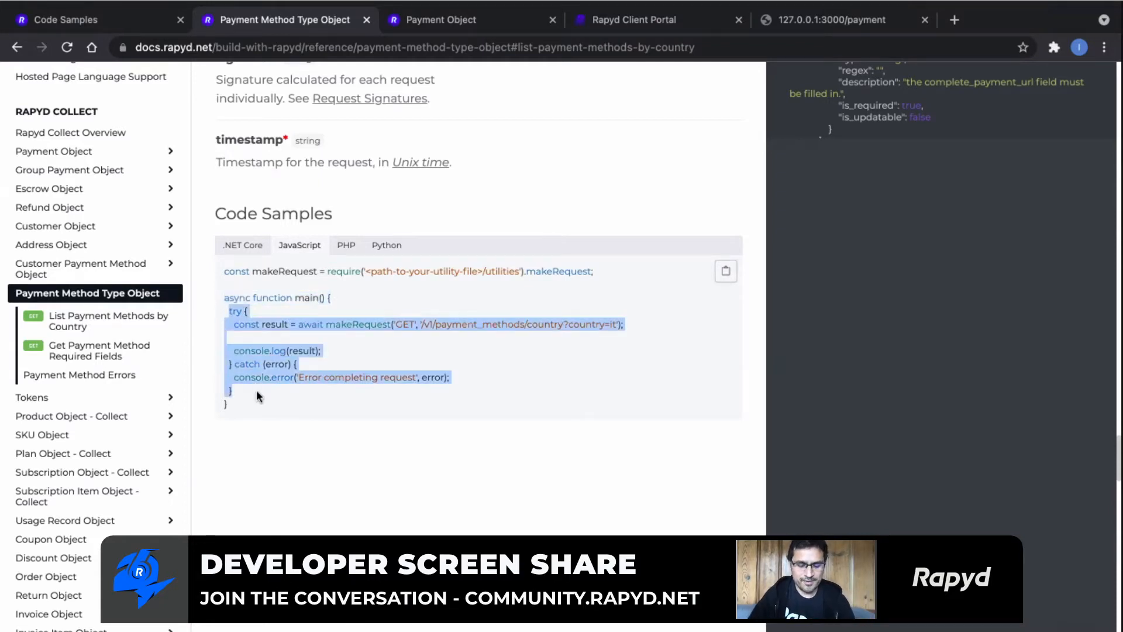
mouse_move(273, 399)
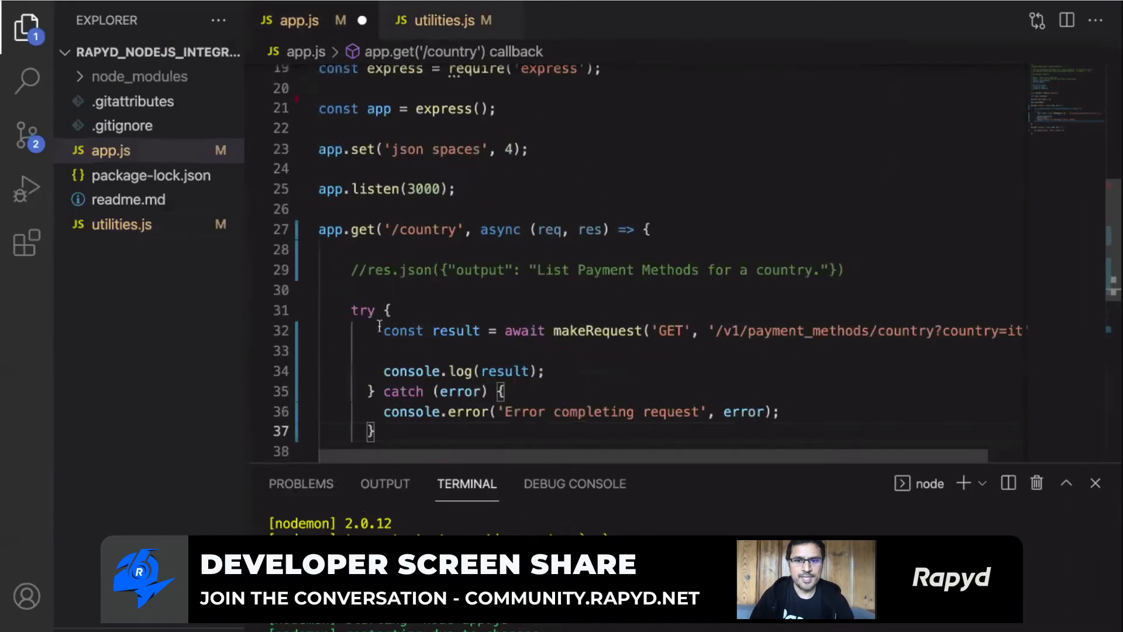
- Replace console.log(result) and console.error with res.json calls in the /country route
scroll("down", 3)
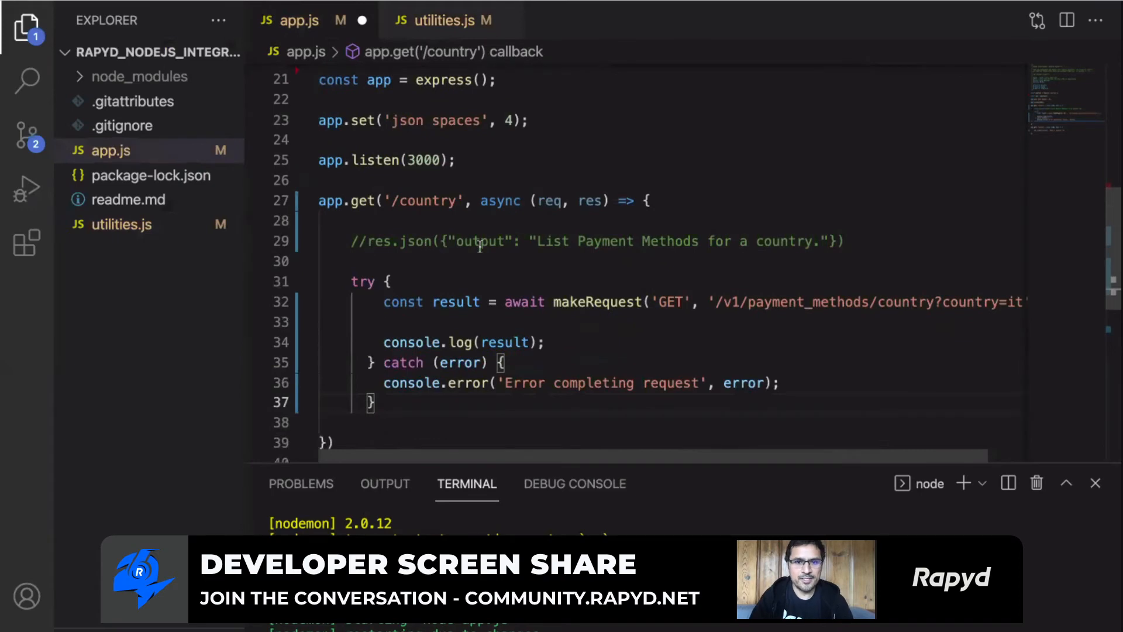
scroll("down", 3)
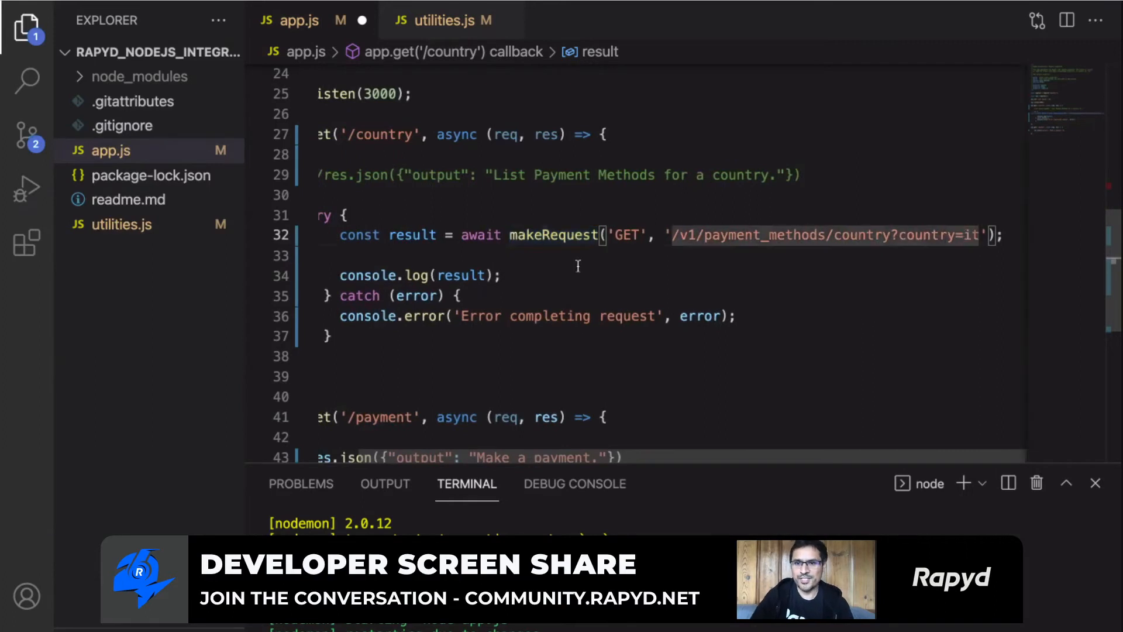
scroll("left", 3)
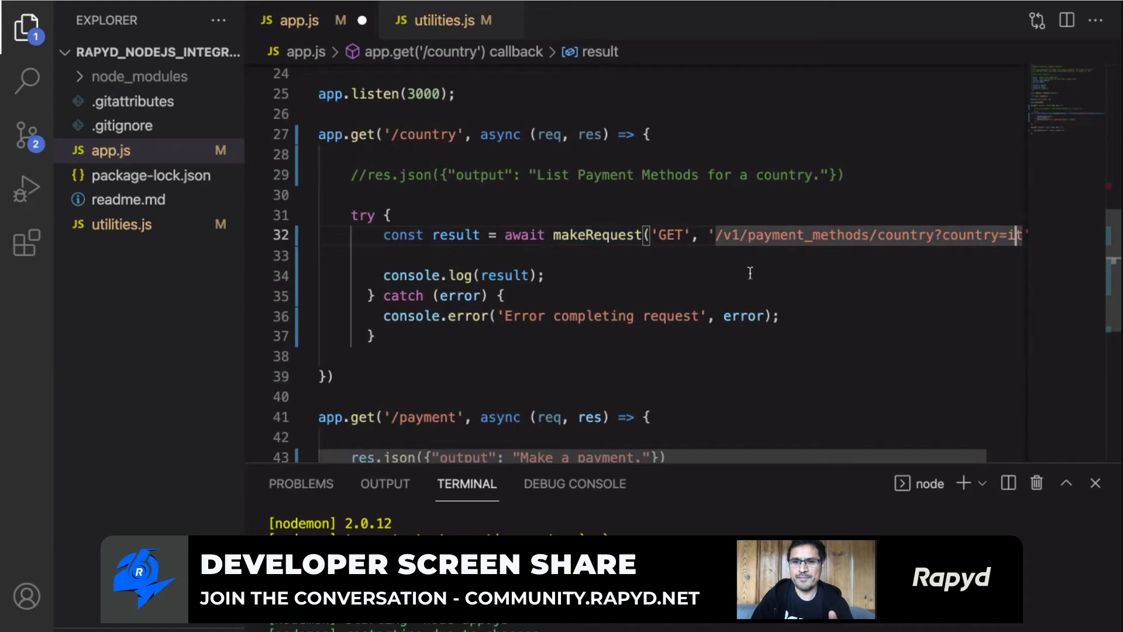
mouse_move(460, 281)
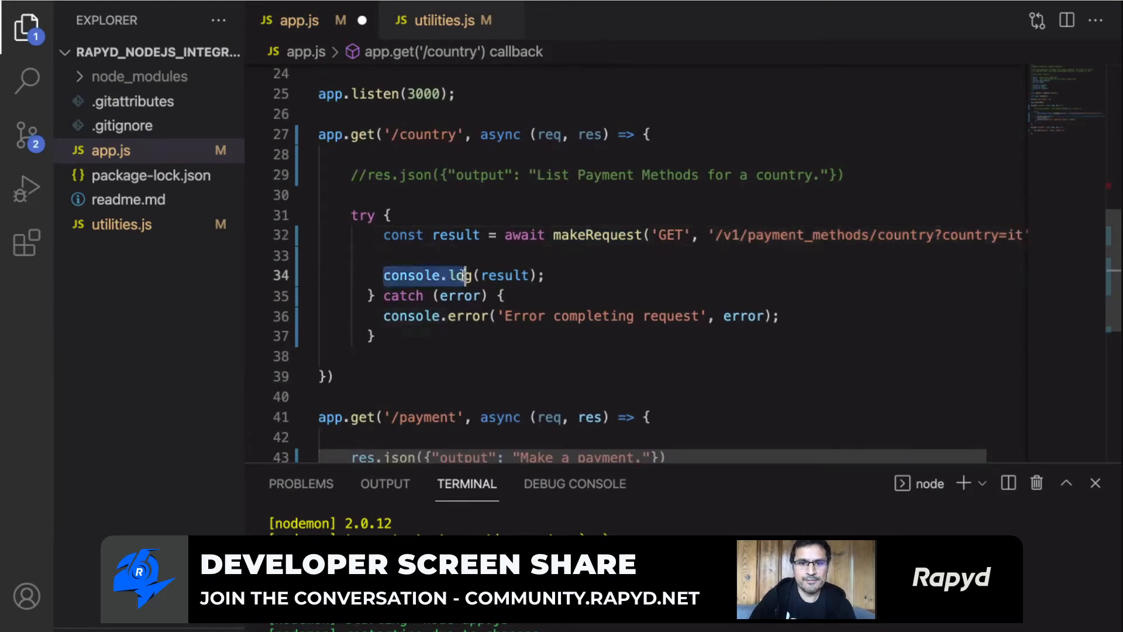
type("r(result);")
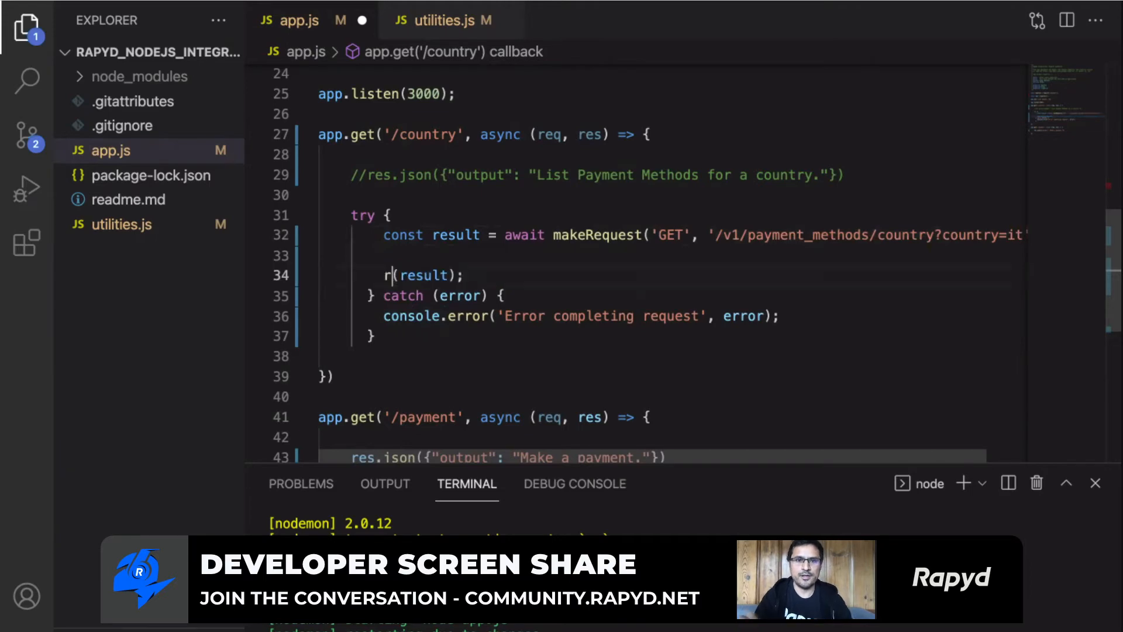
type("es.")
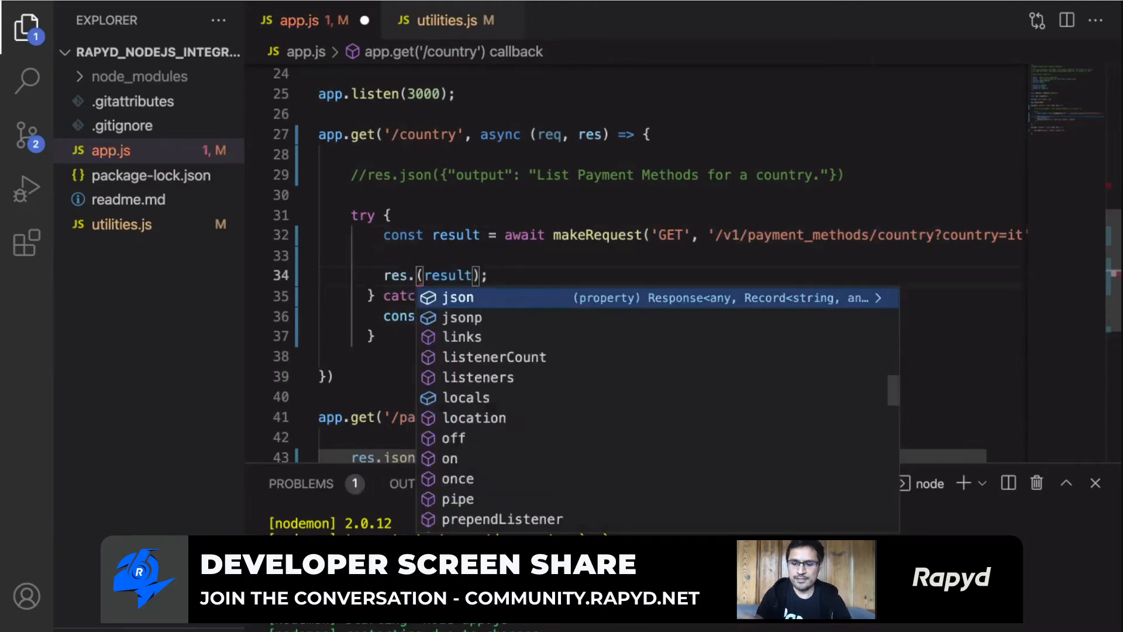
type("j")
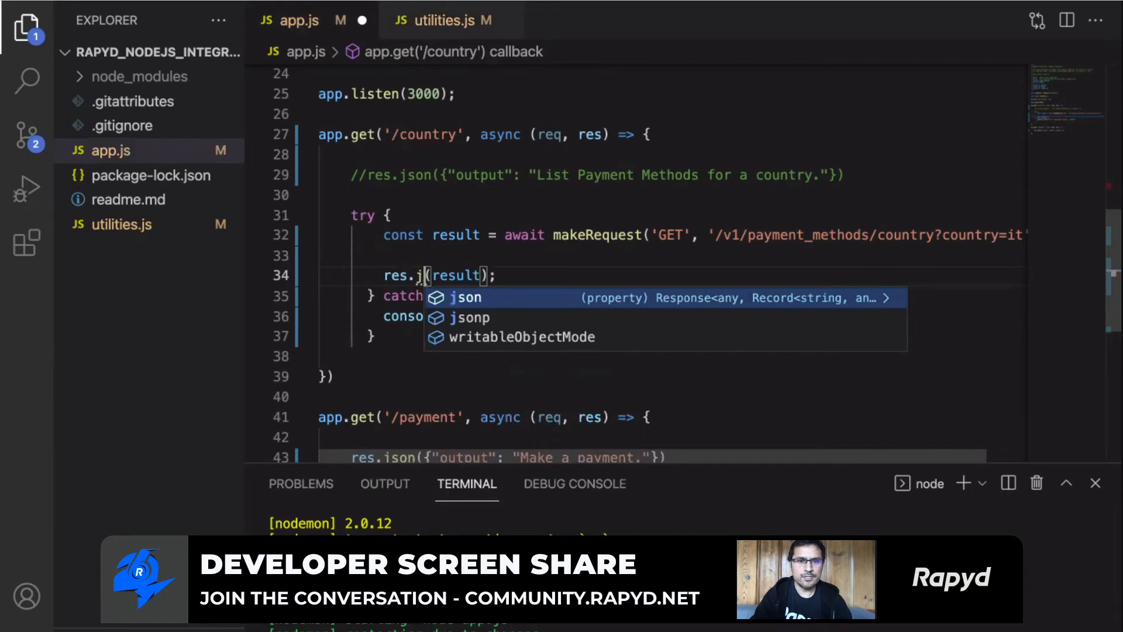
type("son")
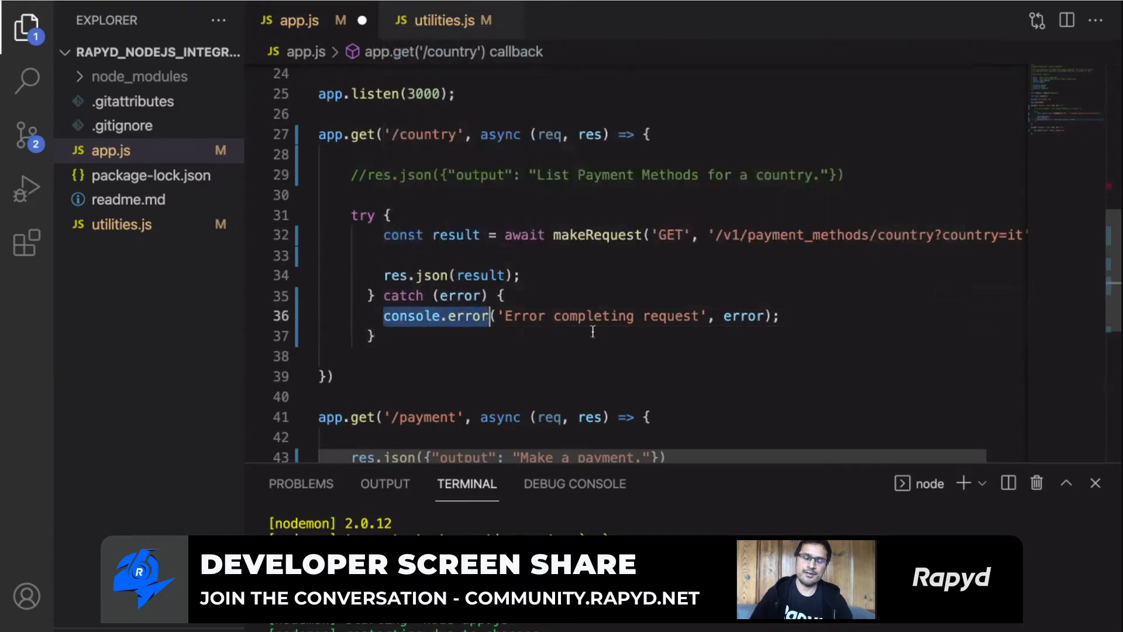
type("res.")
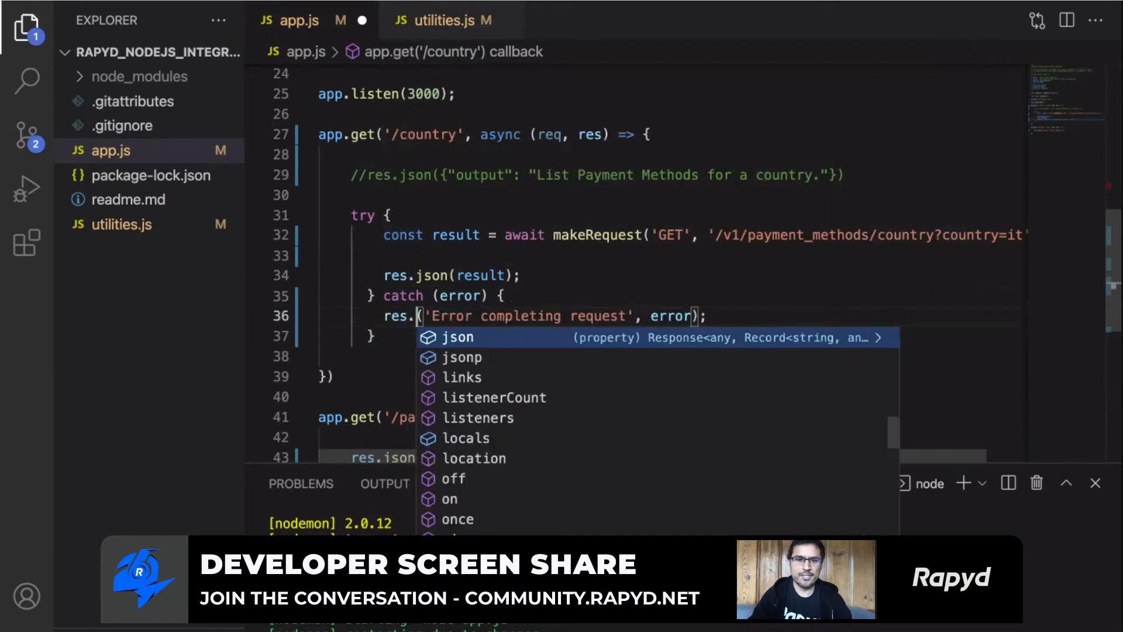
type("json")
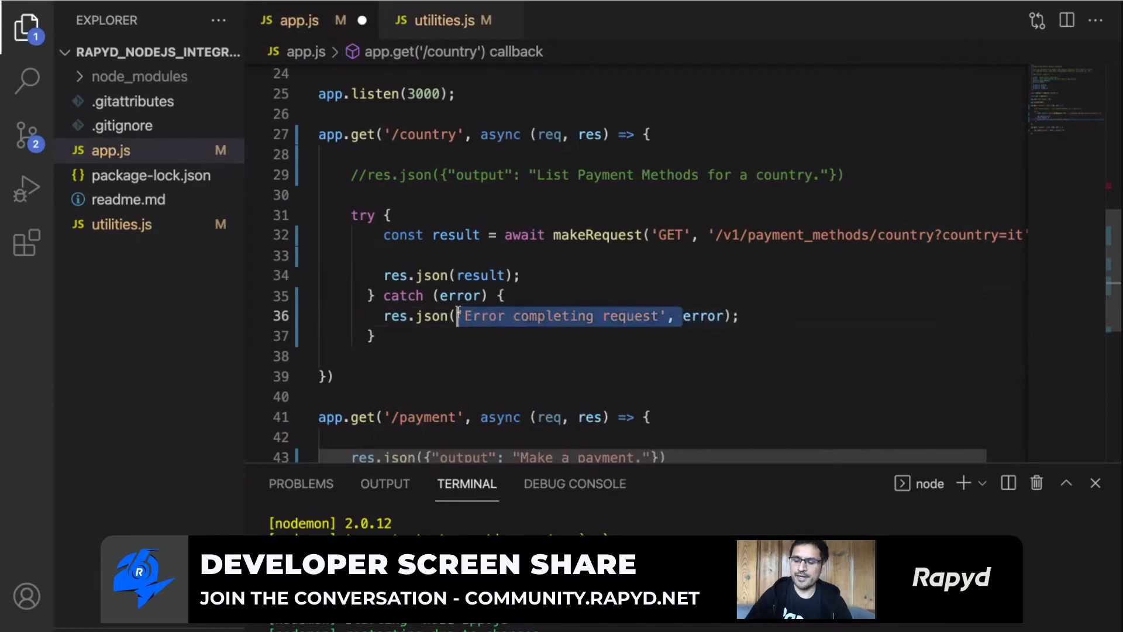
key("Delete")
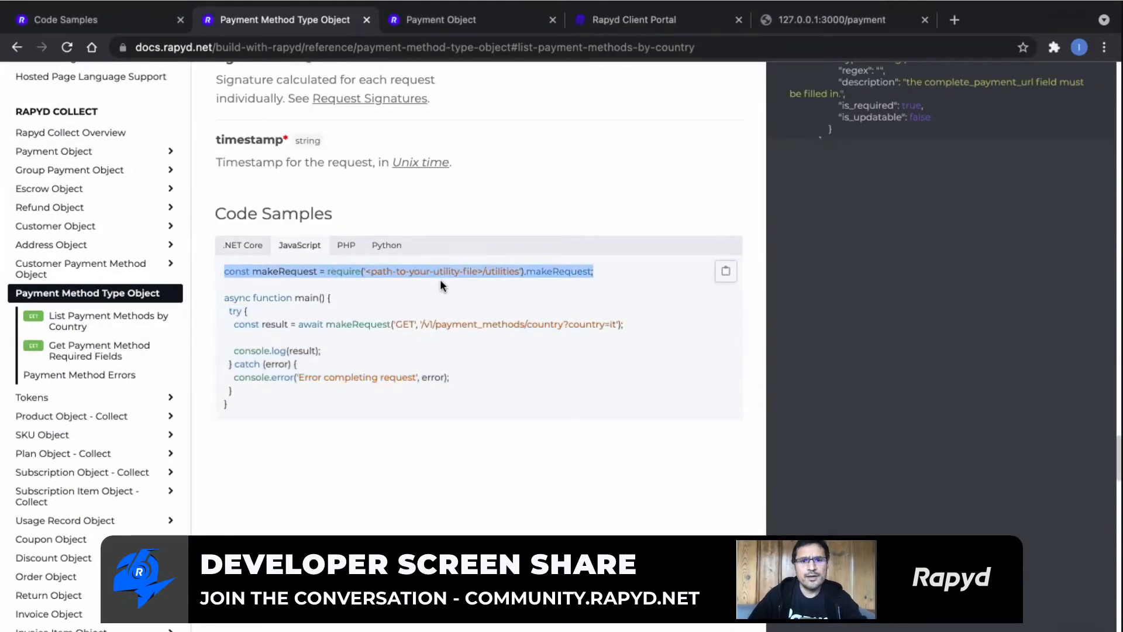
mouse_move(498, 288)
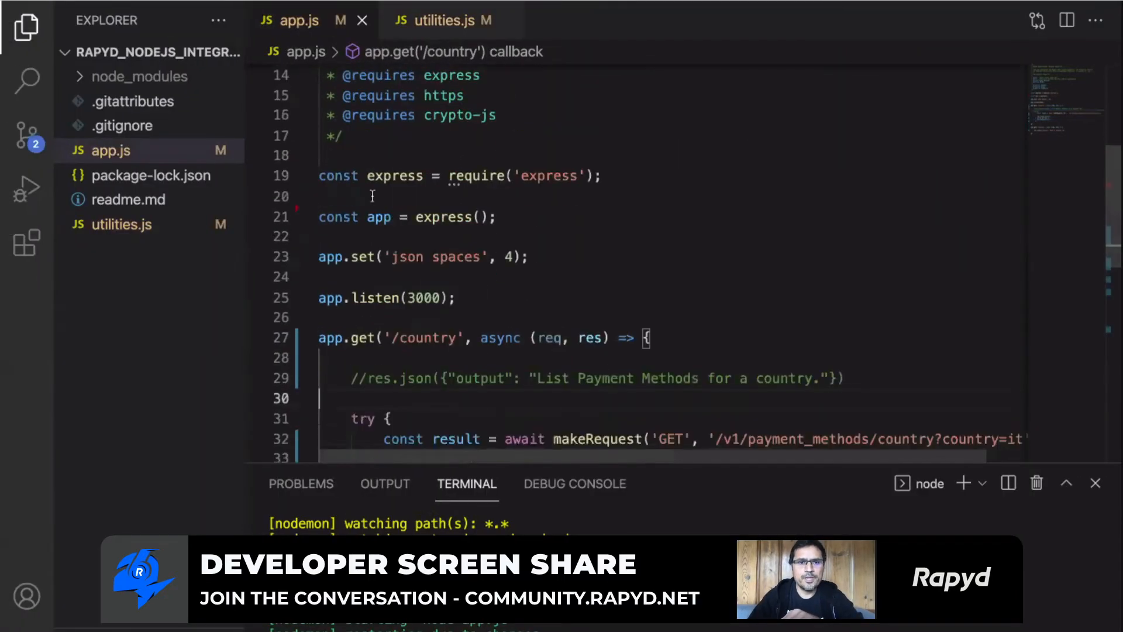
- Add the makeRequest require from './utilities' to app.js and save the file
type("const makeRequest = require('<path-to-your-utility-file>/utilities').makeRequest;")
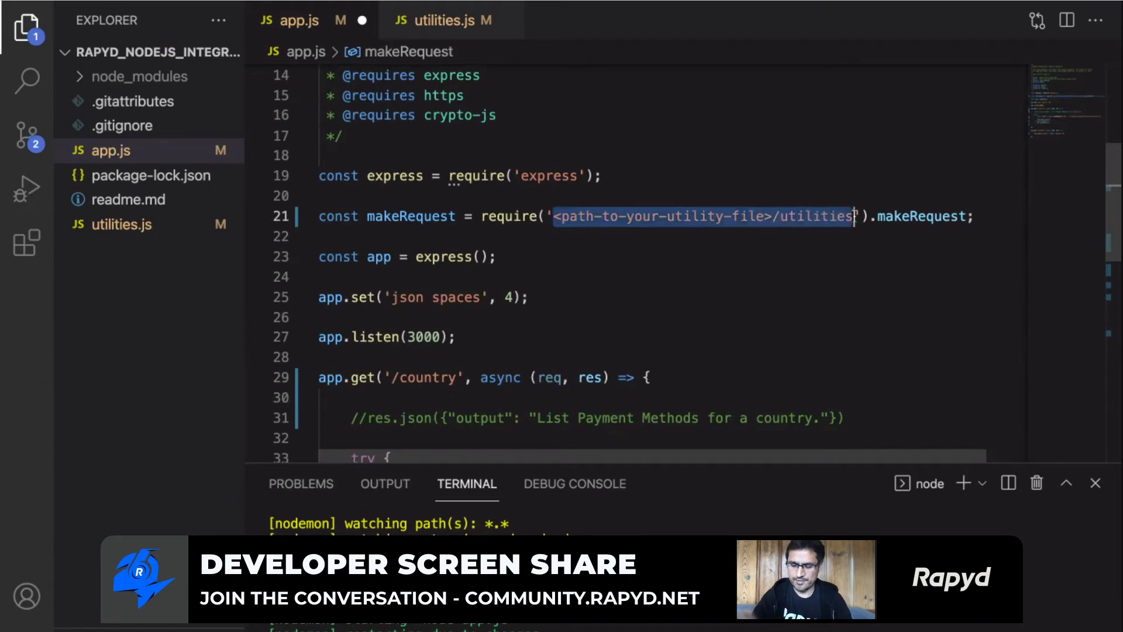
type(".")
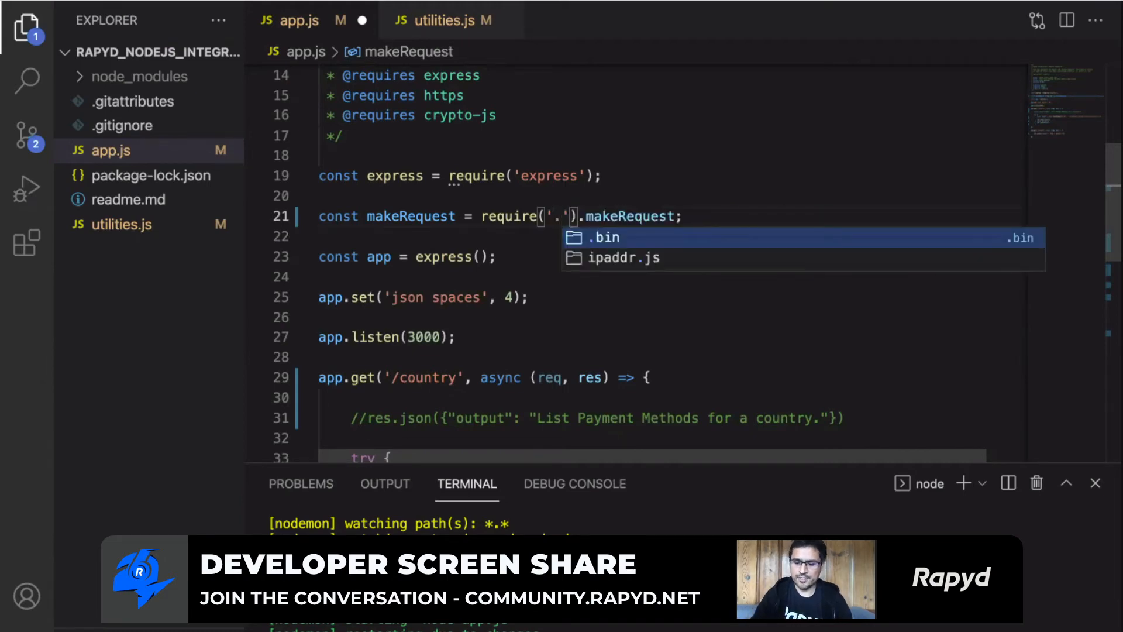
type("/")
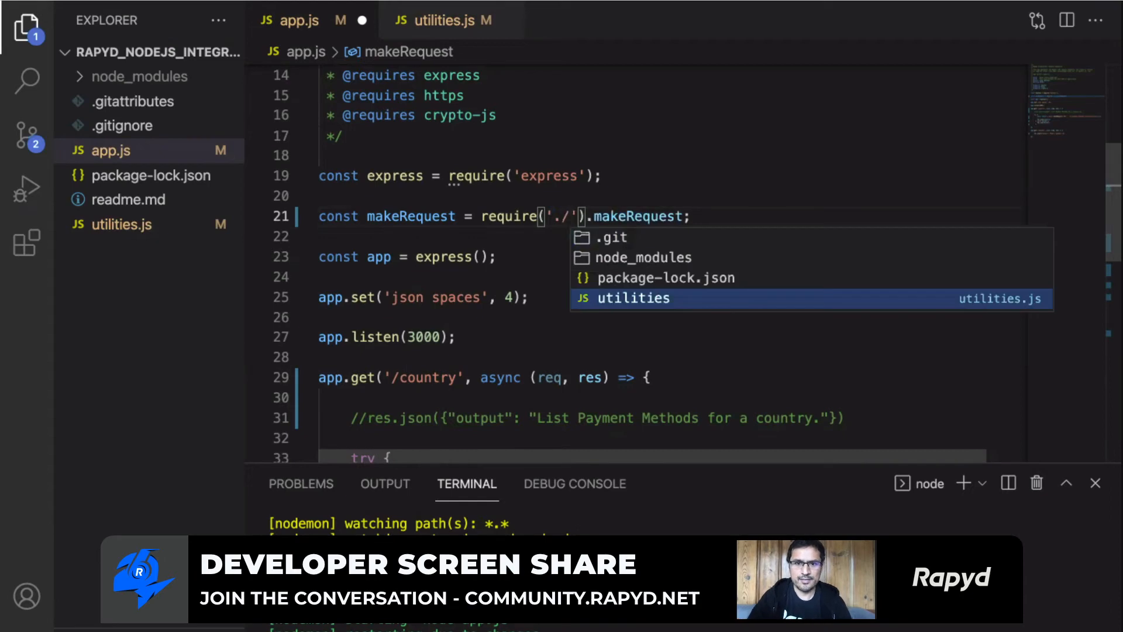
mouse_move(637, 298)
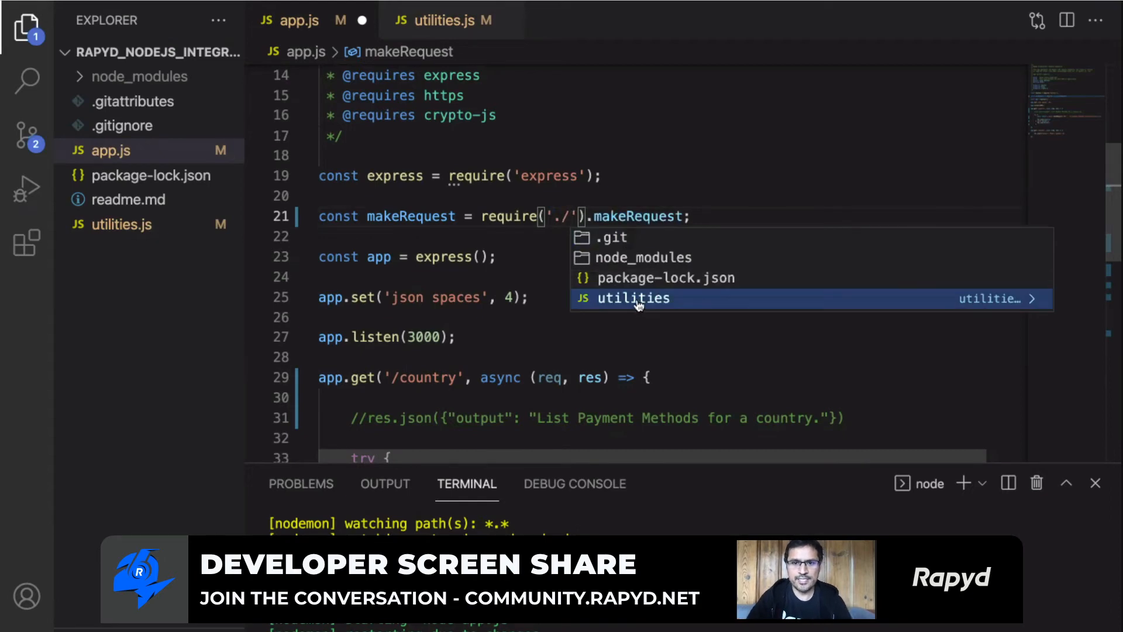
left_click(633, 298)
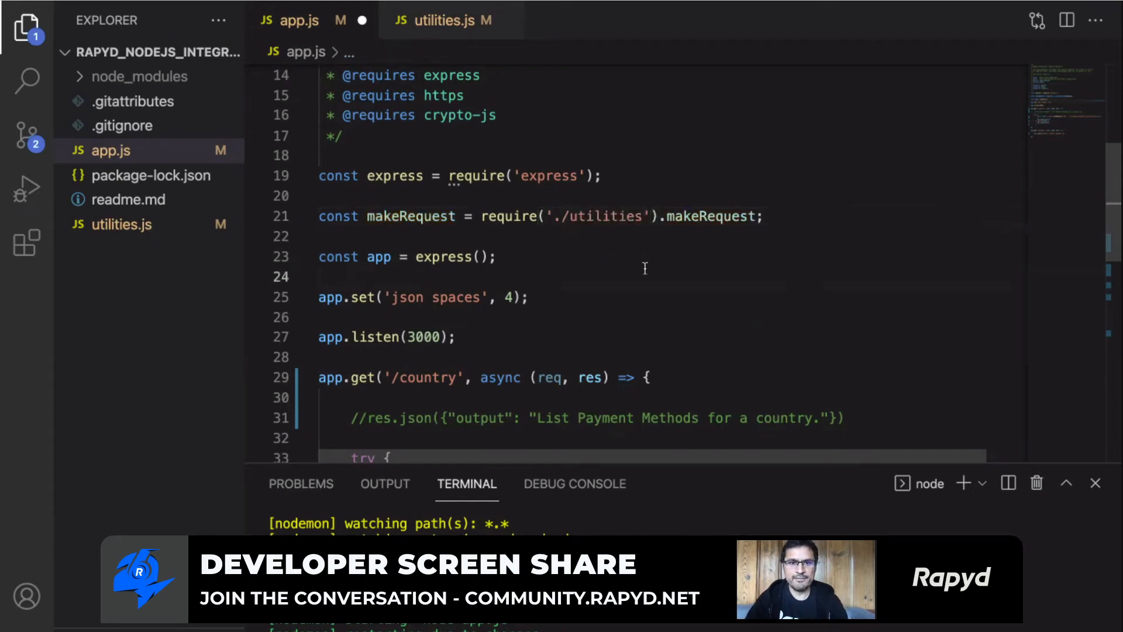
key("ctrl+s")
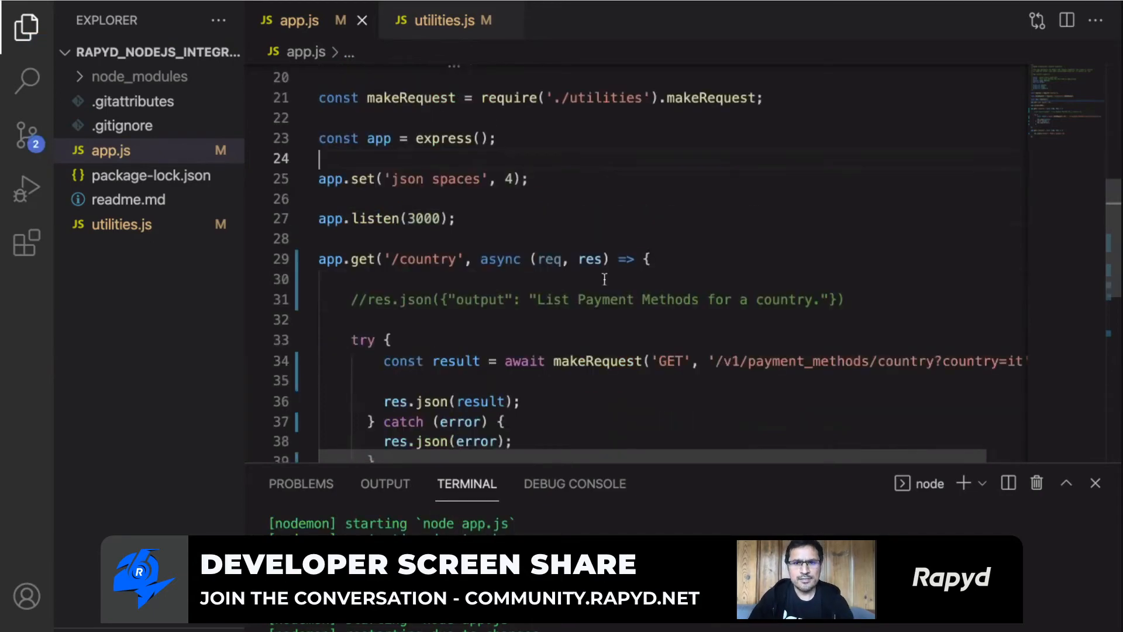
- Browse the /country JSON response, highlighting payment method types such as it_sepadirectdebit_bank
scroll("down", 3)
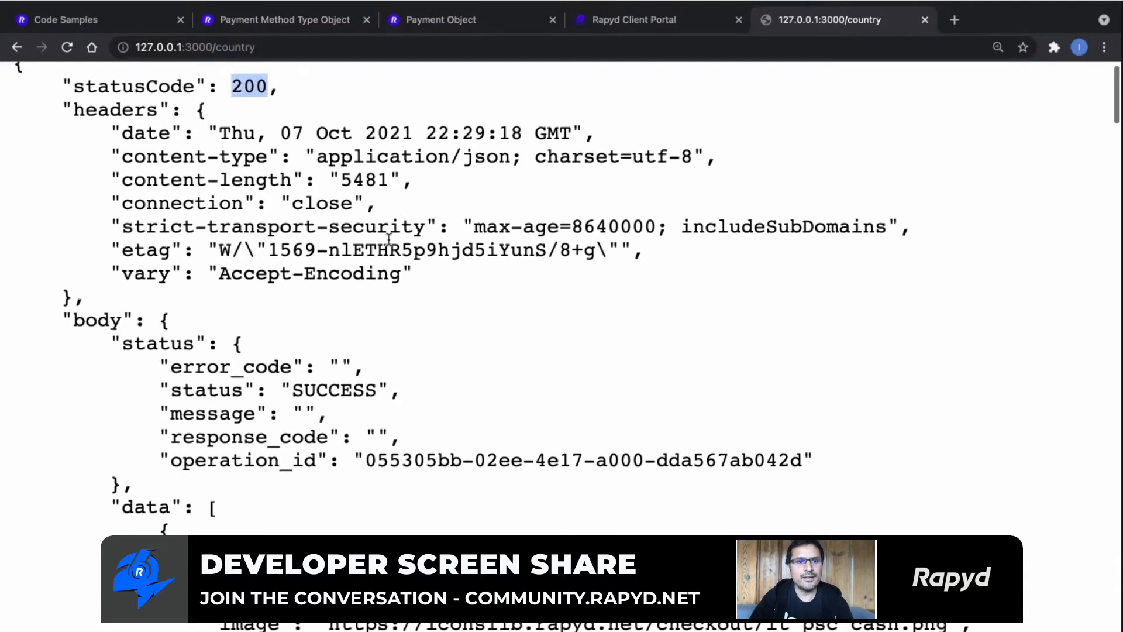
scroll("down", 3)
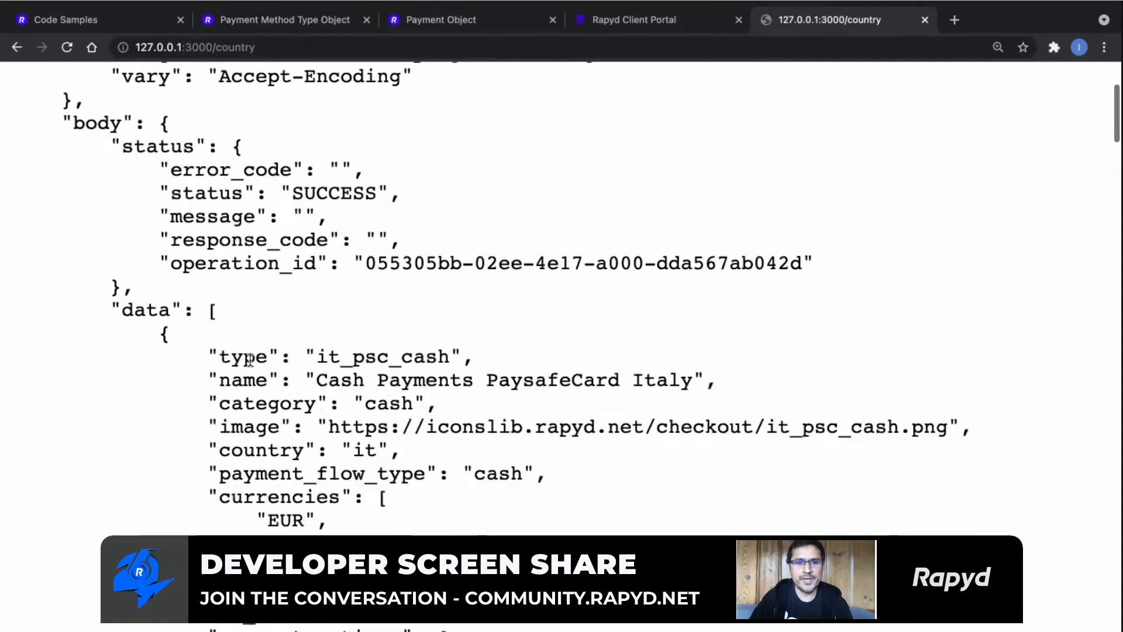
double_click(383, 356)
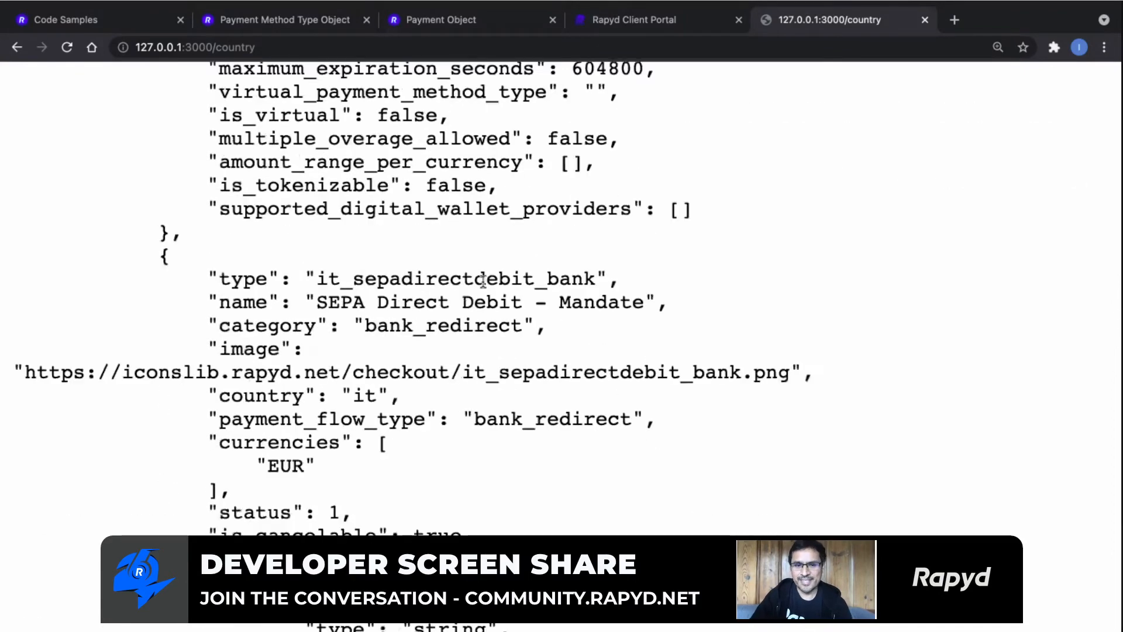
double_click(459, 277)
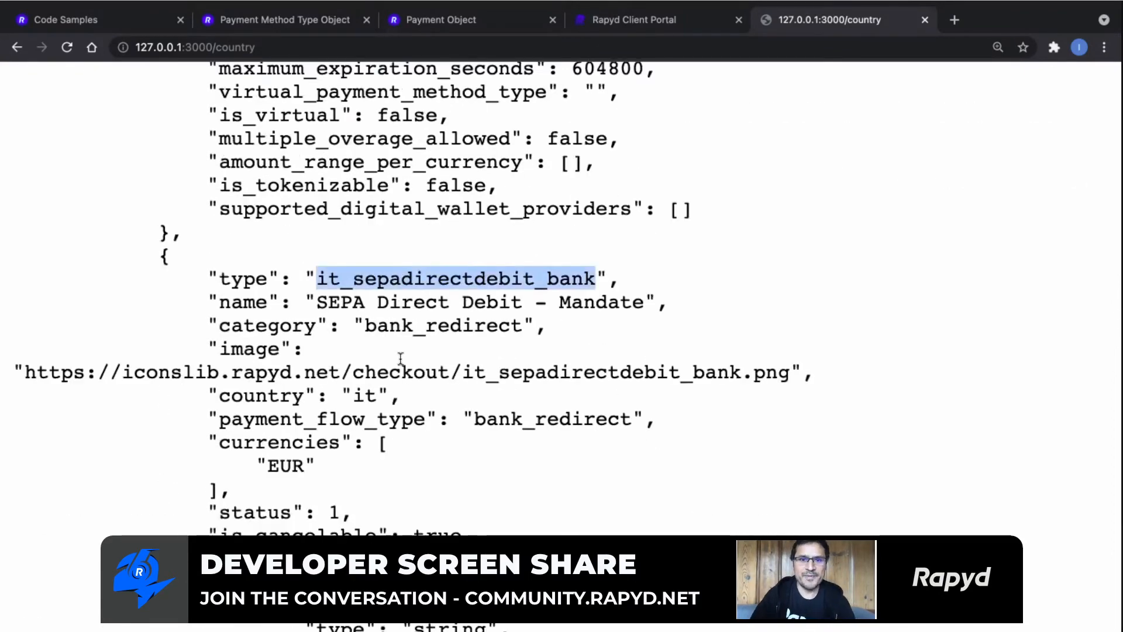
scroll("down", 3)
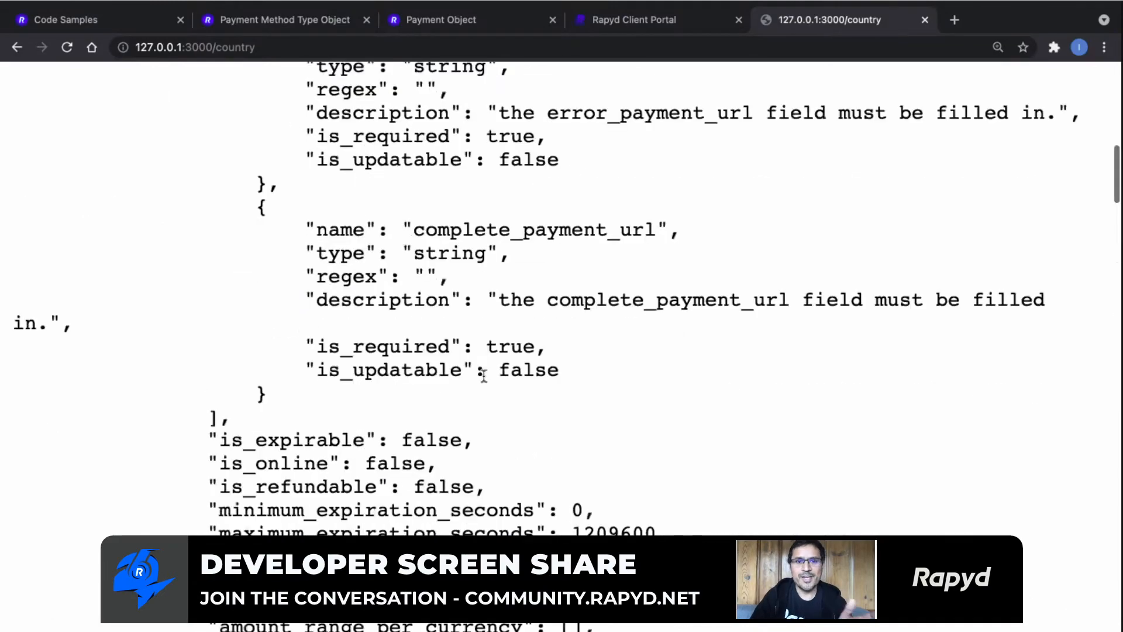
scroll("up", 3)
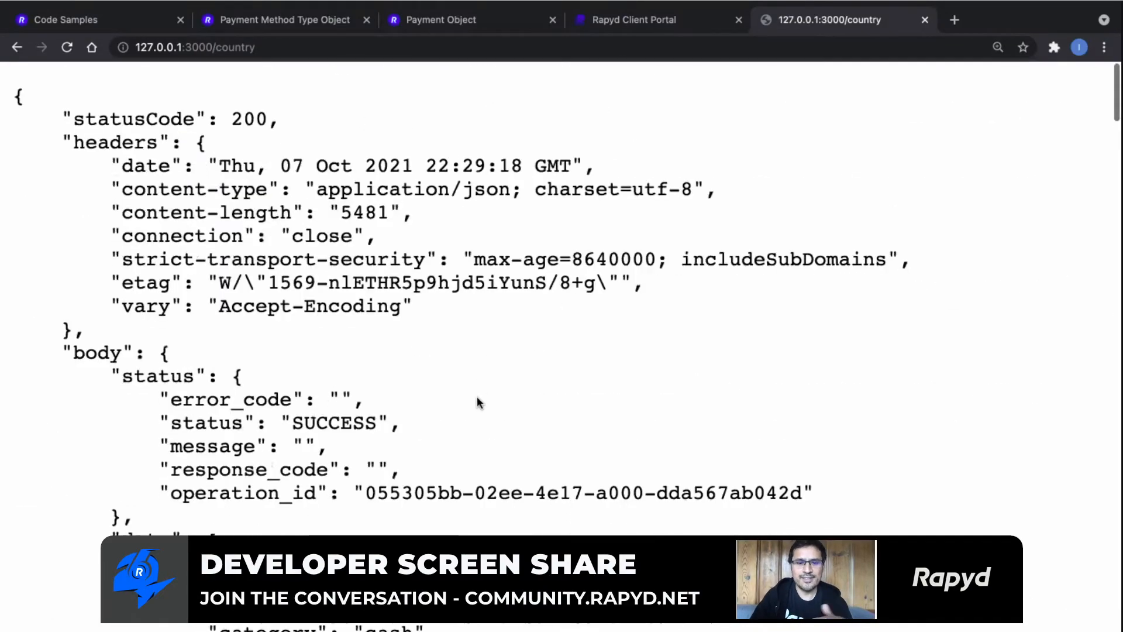
scroll("down", 3)
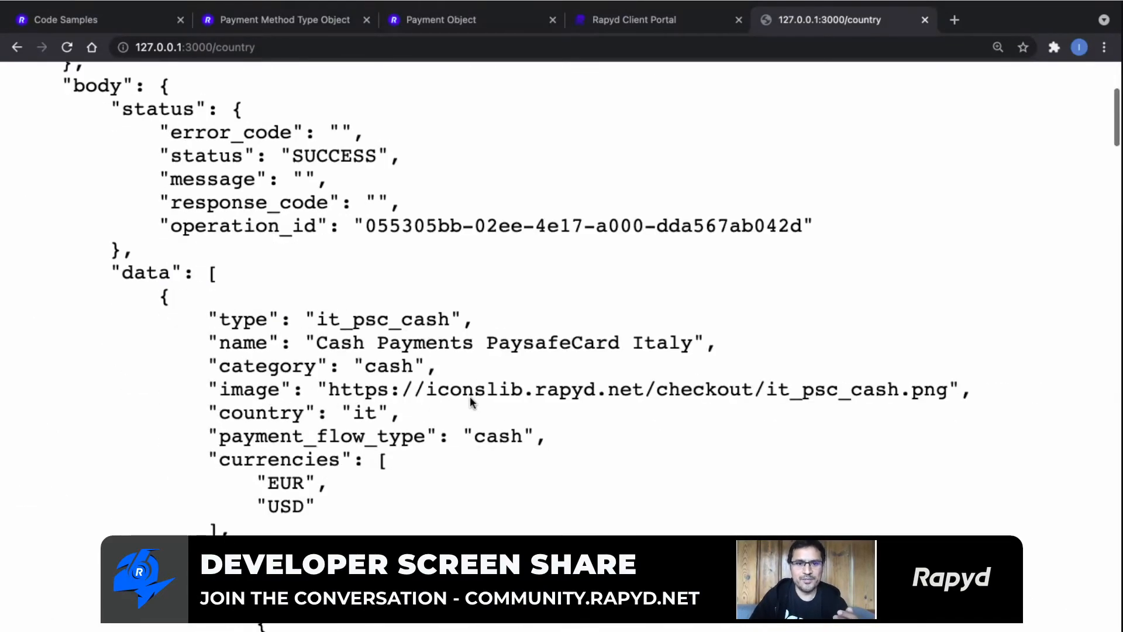
scroll("down", 3)
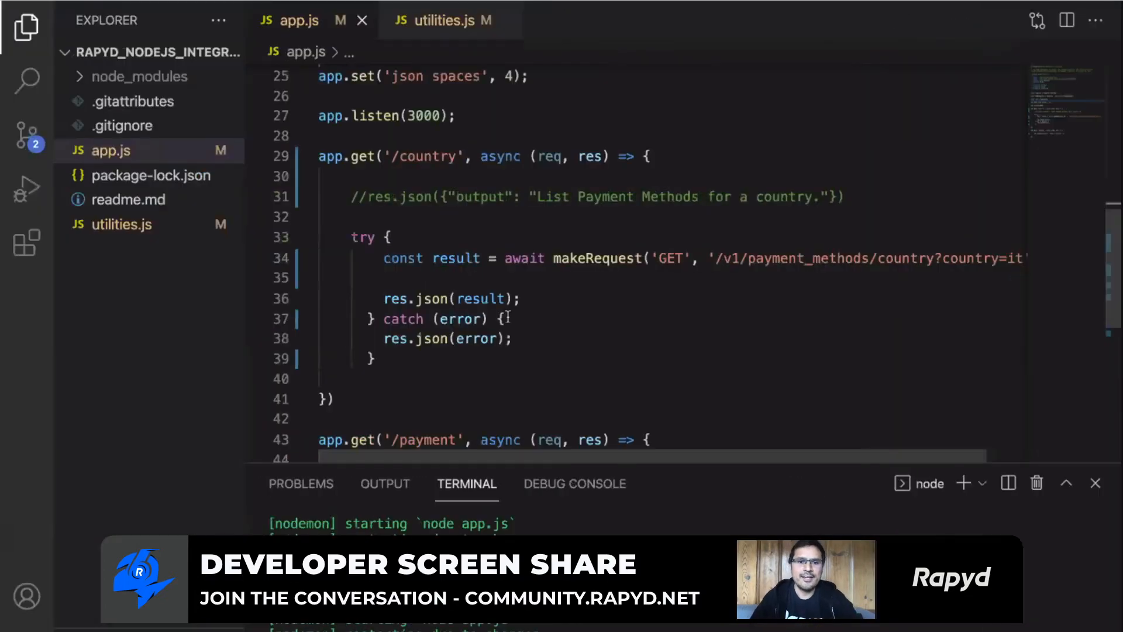
- Comment out the 'Make a payment.' res.json placeholder line in the /payment route
scroll("down", 3)
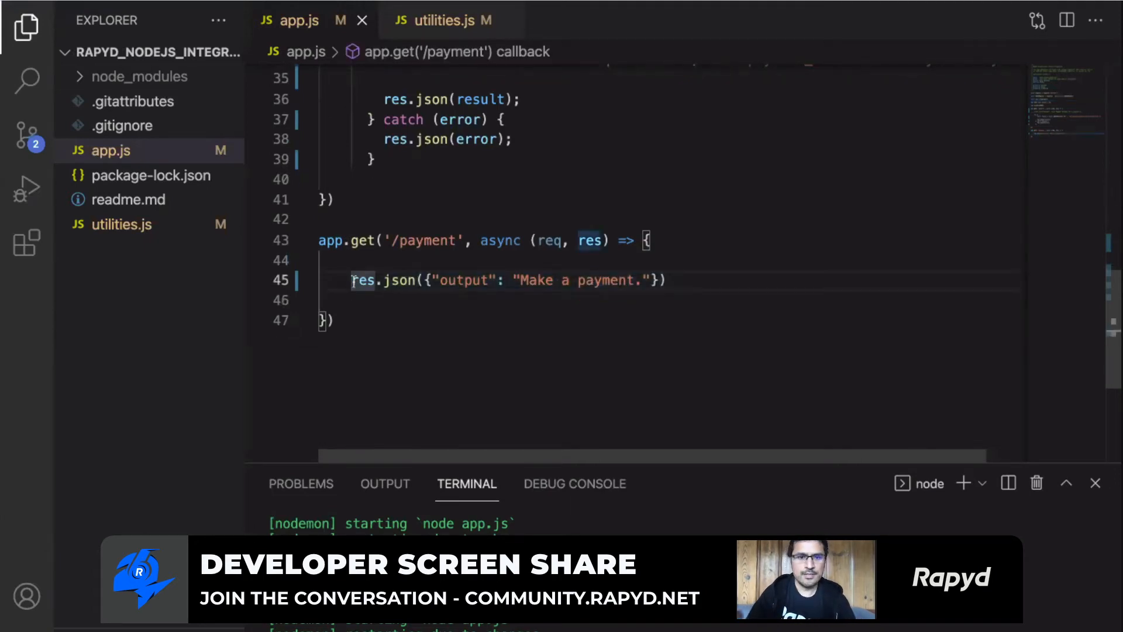
type("//")
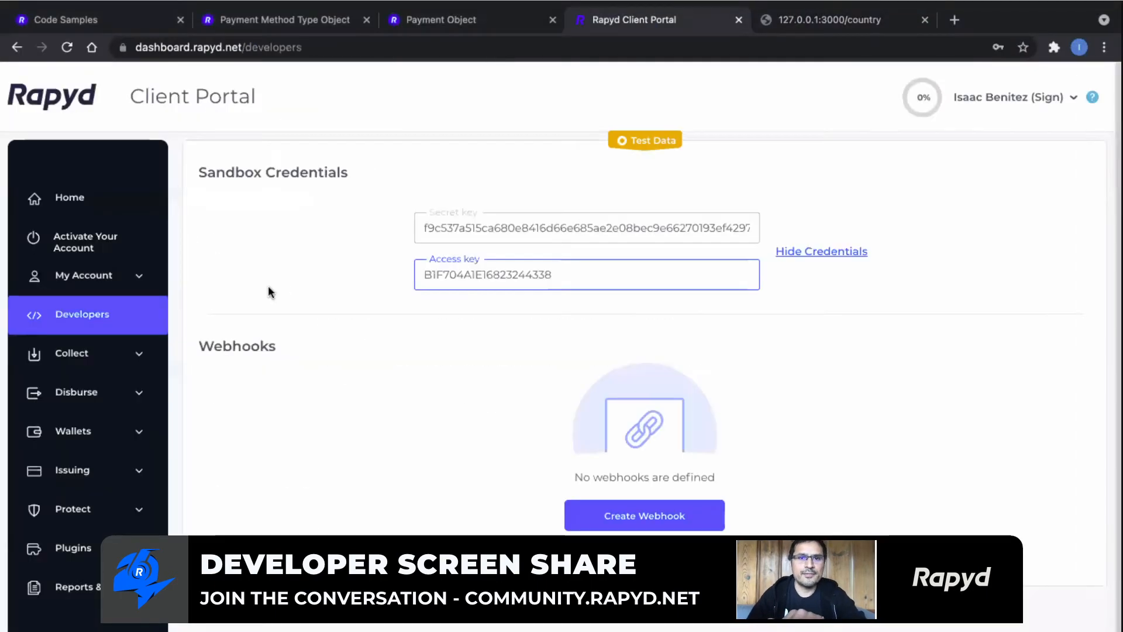
- Open the Payment Object docs and highlight currency in the Create Payment body example
left_click(440, 20)
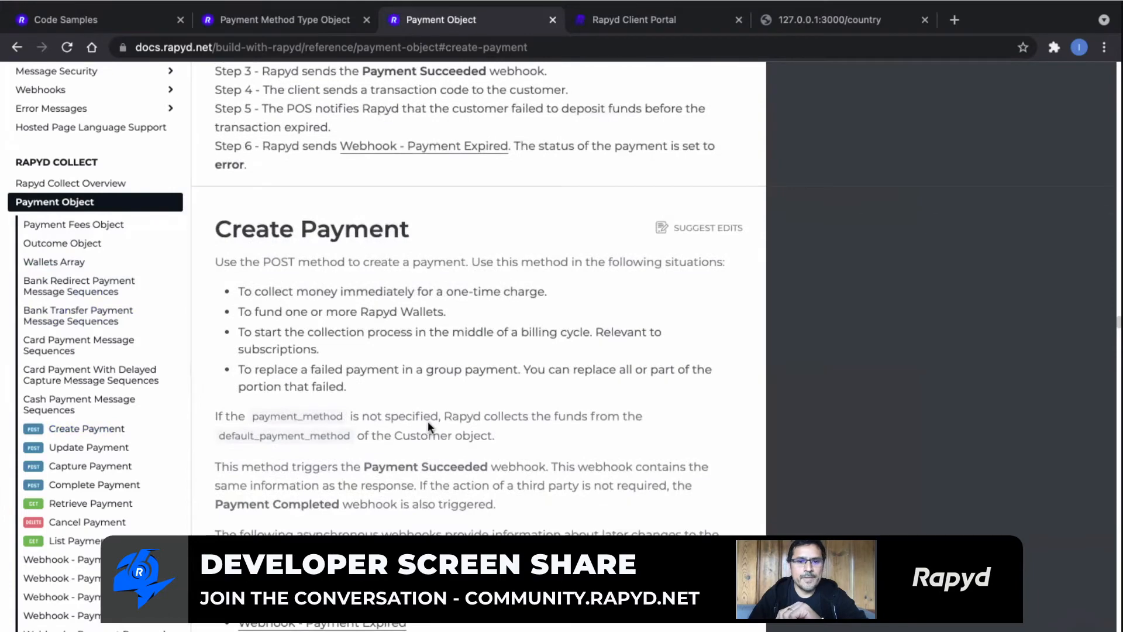
scroll("down", 3)
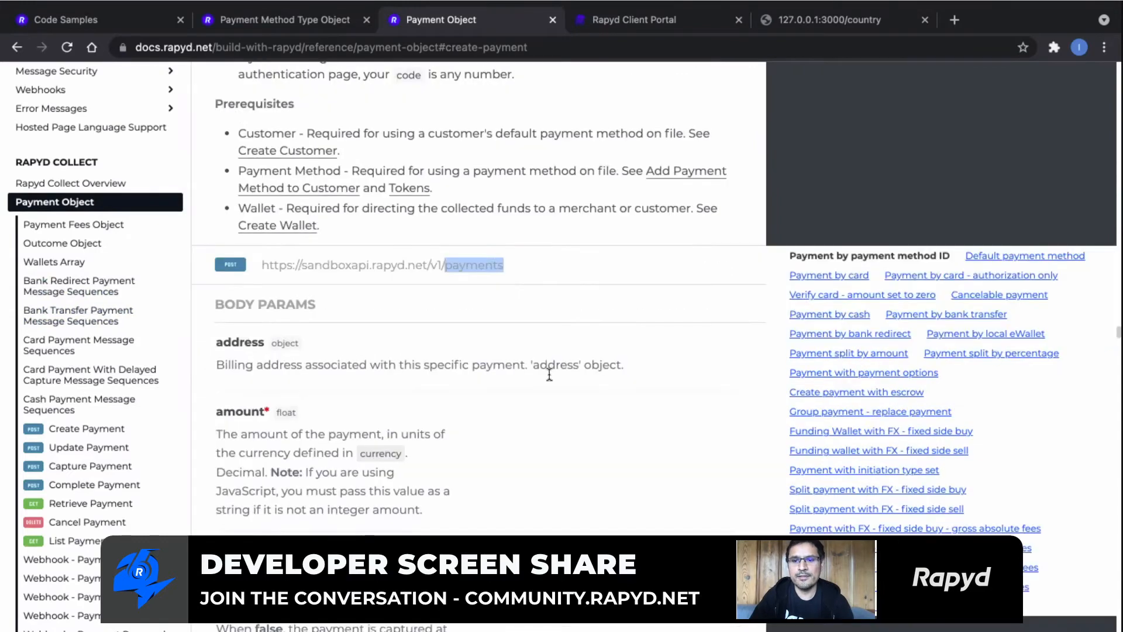
scroll("down", 3)
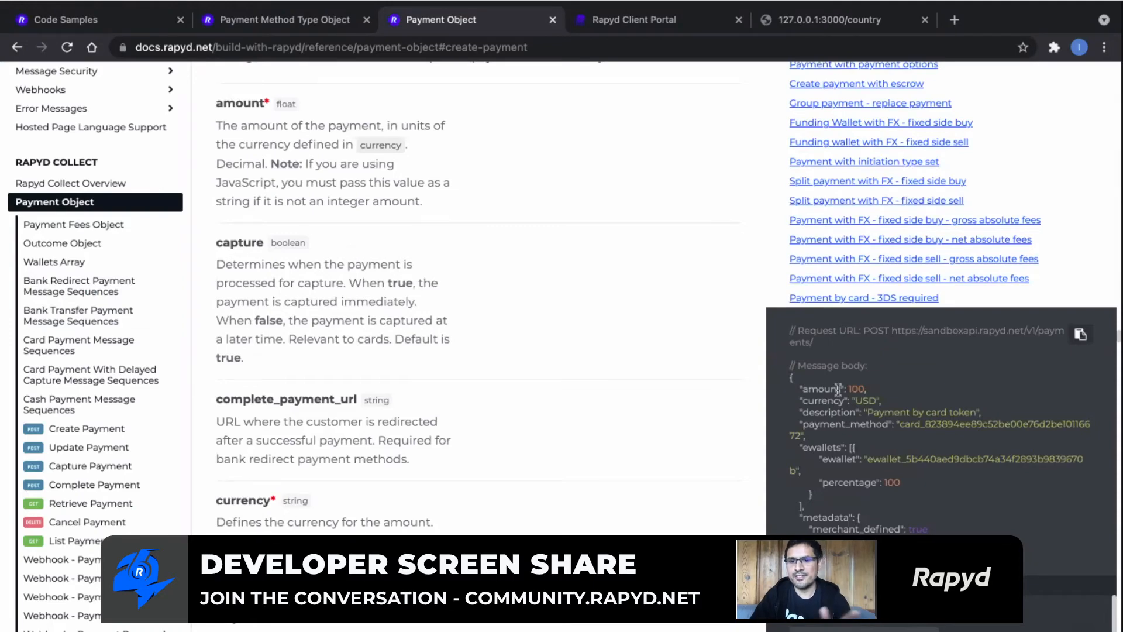
double_click(822, 401)
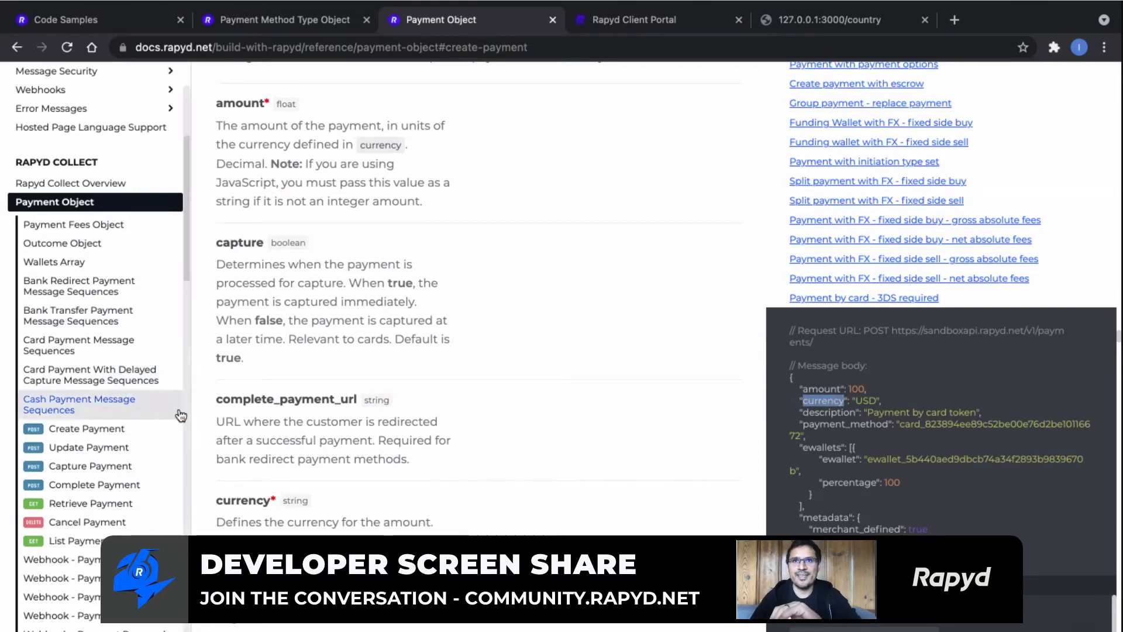
mouse_move(172, 415)
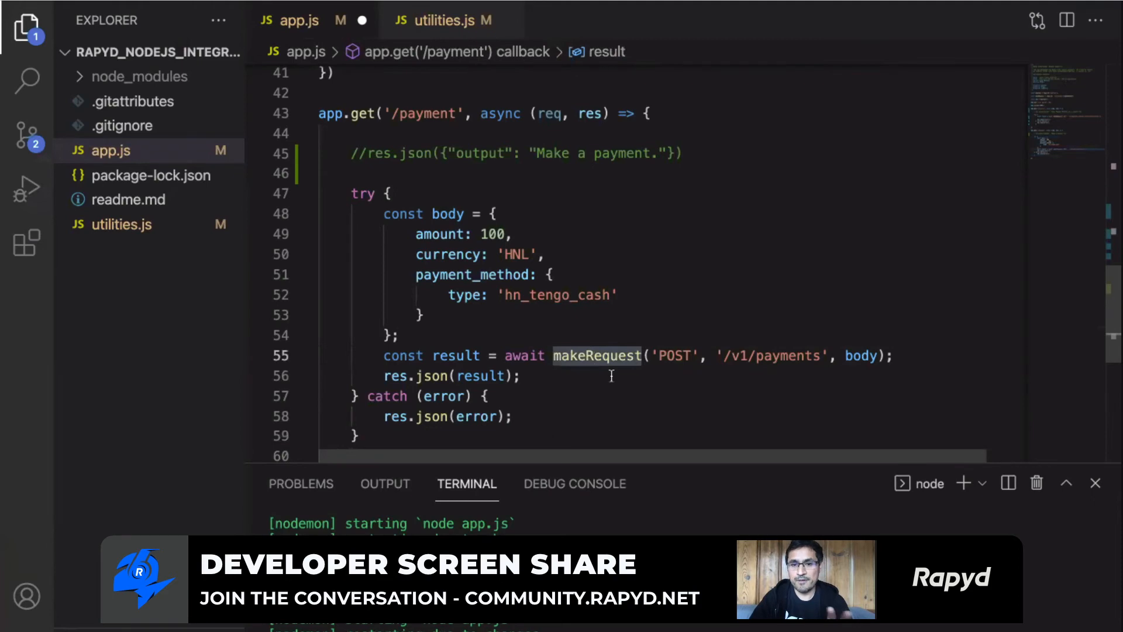
- Fill the /payment makeRequest POST body with type it_psc_cash, currency EUR and an amount
left_click(645, 355)
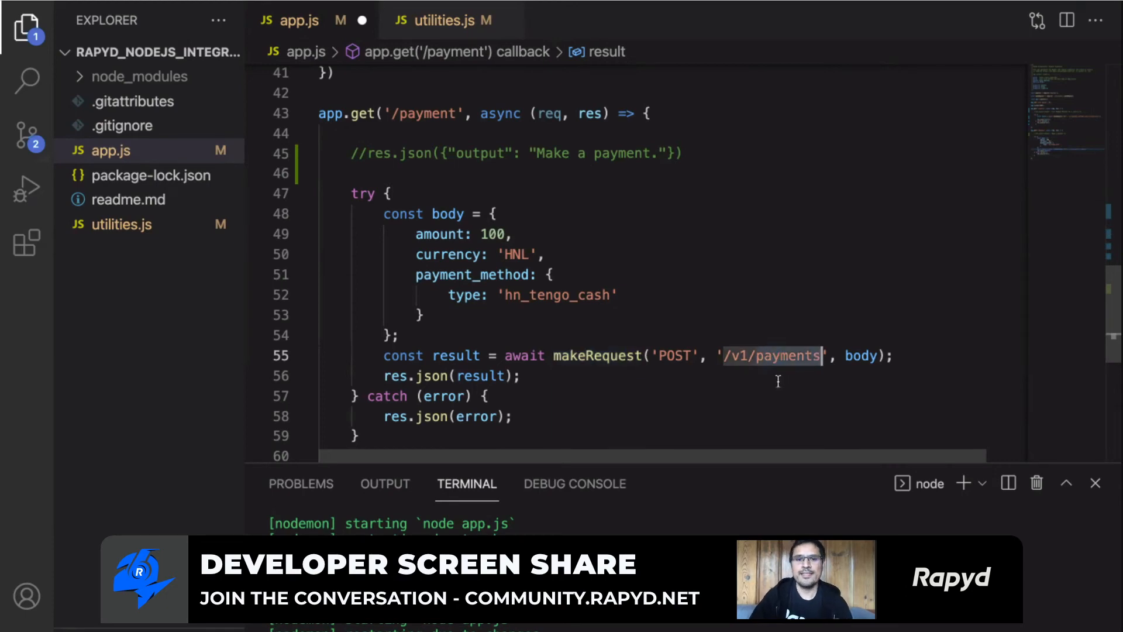
mouse_move(442, 234)
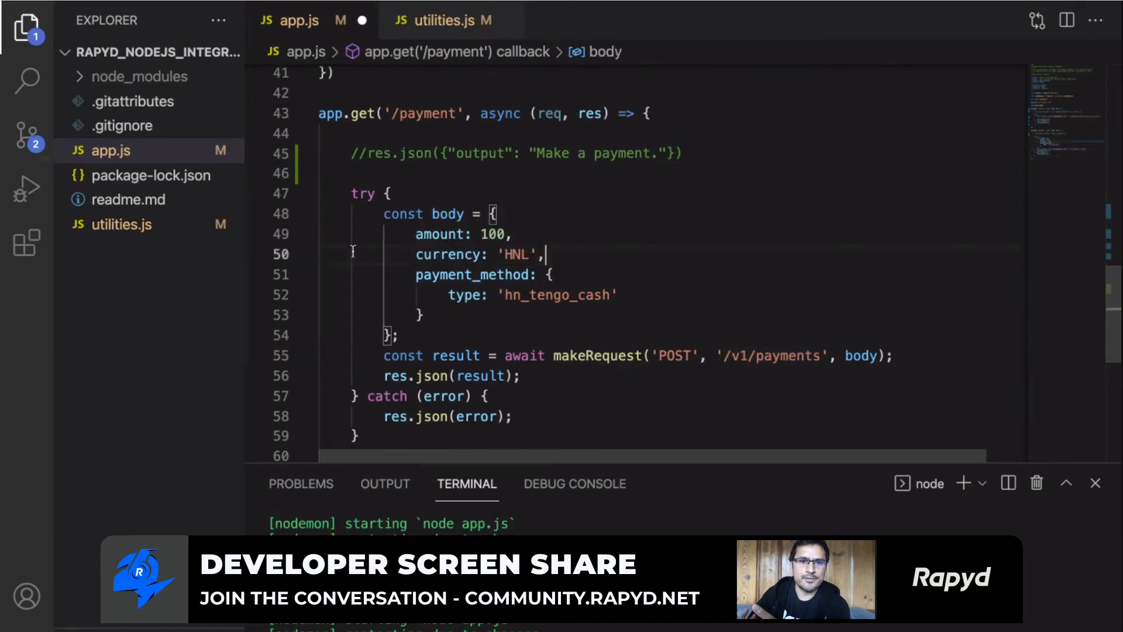
double_click(441, 234)
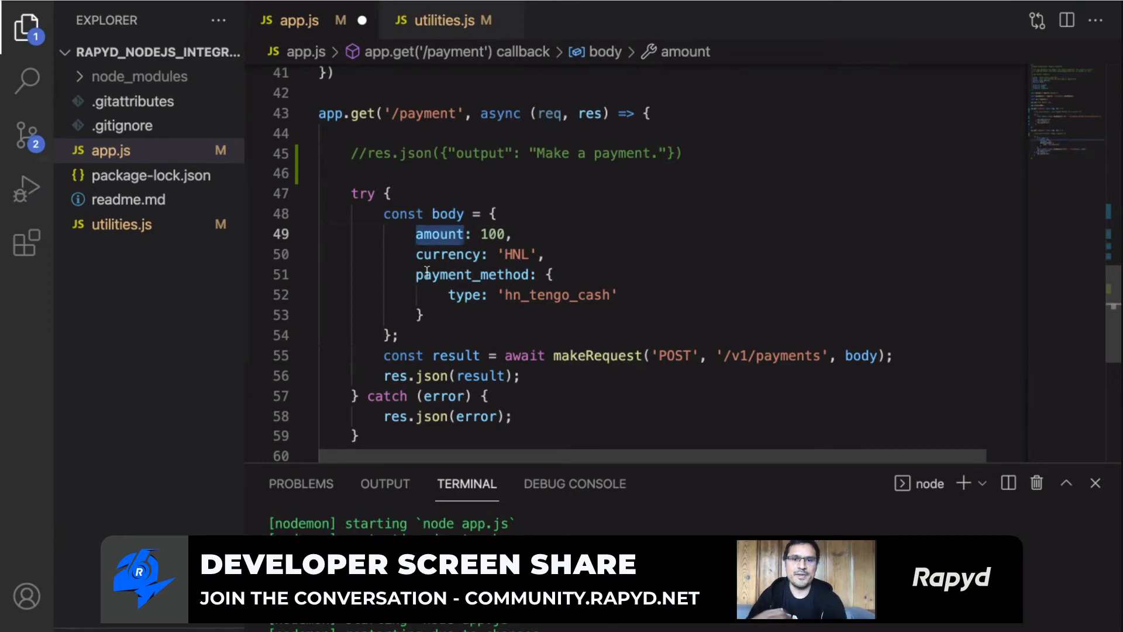
mouse_move(476, 274)
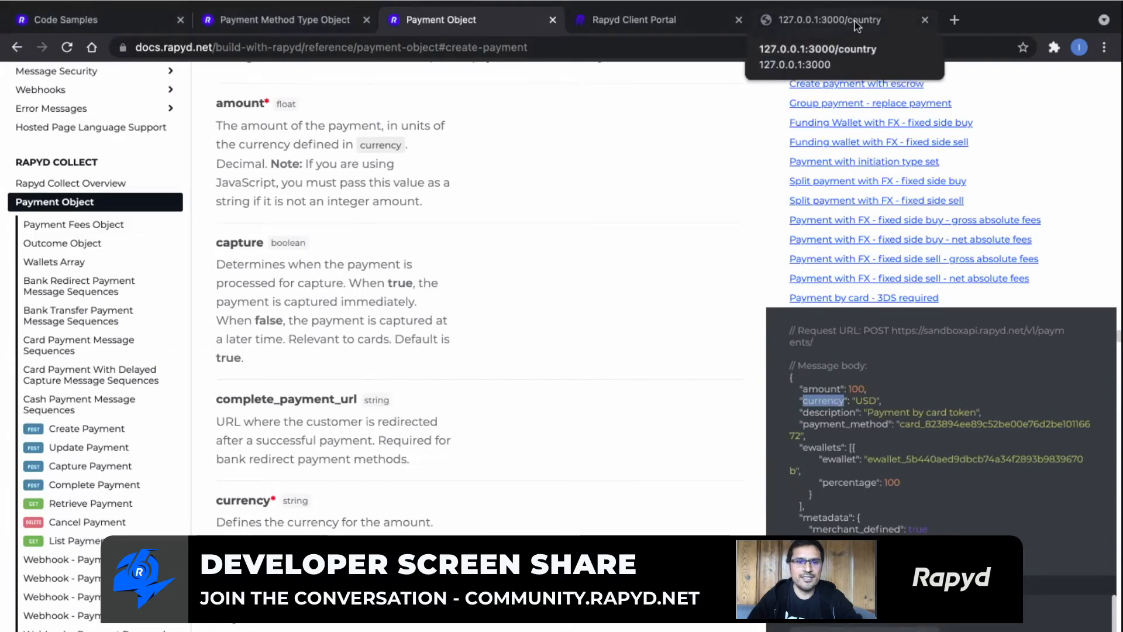
left_click(828, 19)
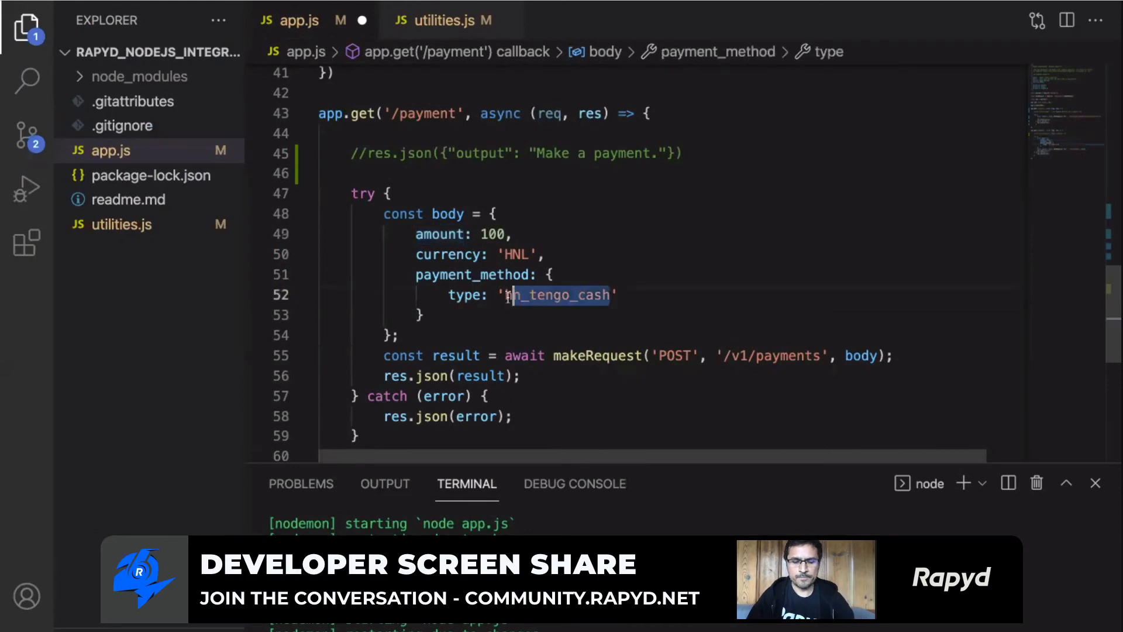
type("it_psc_cash")
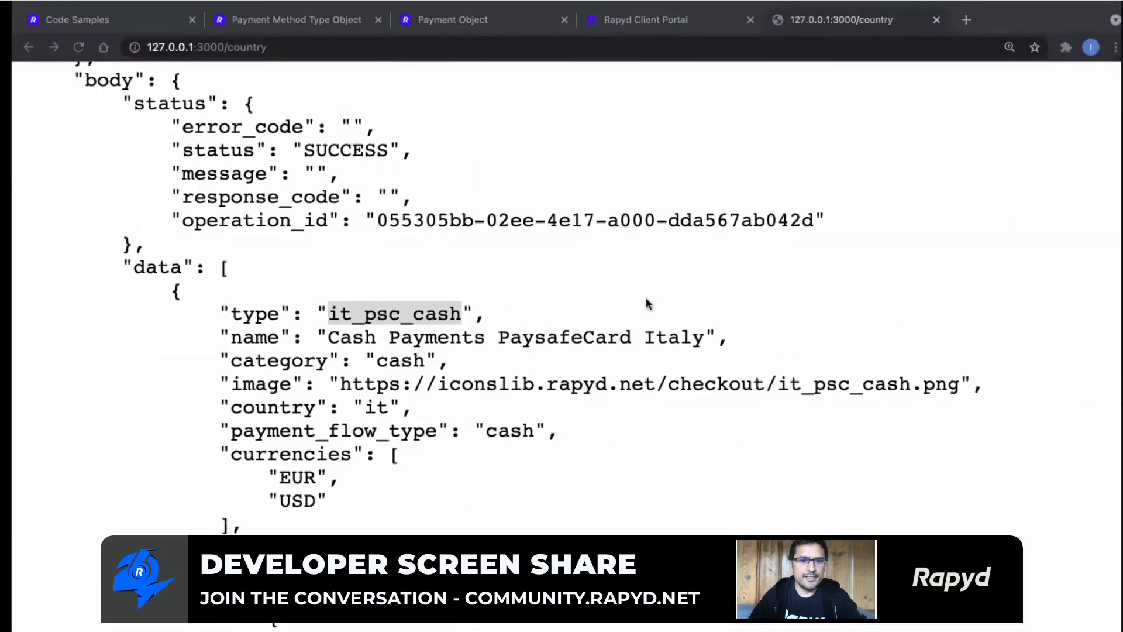
scroll("down", 3)
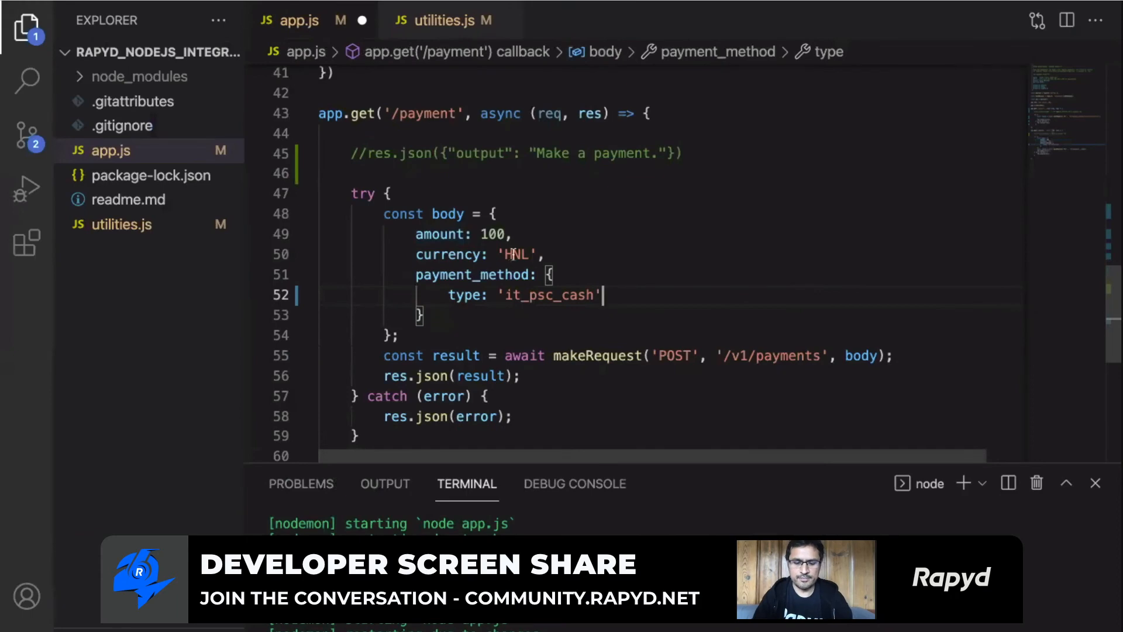
type("ERU")
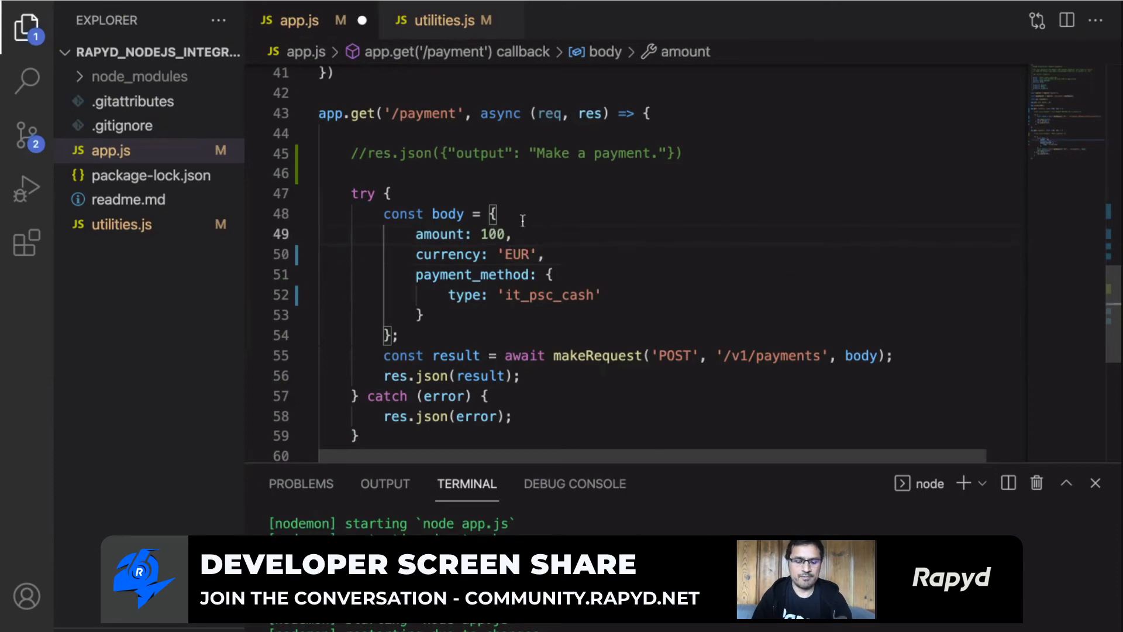
type("20")
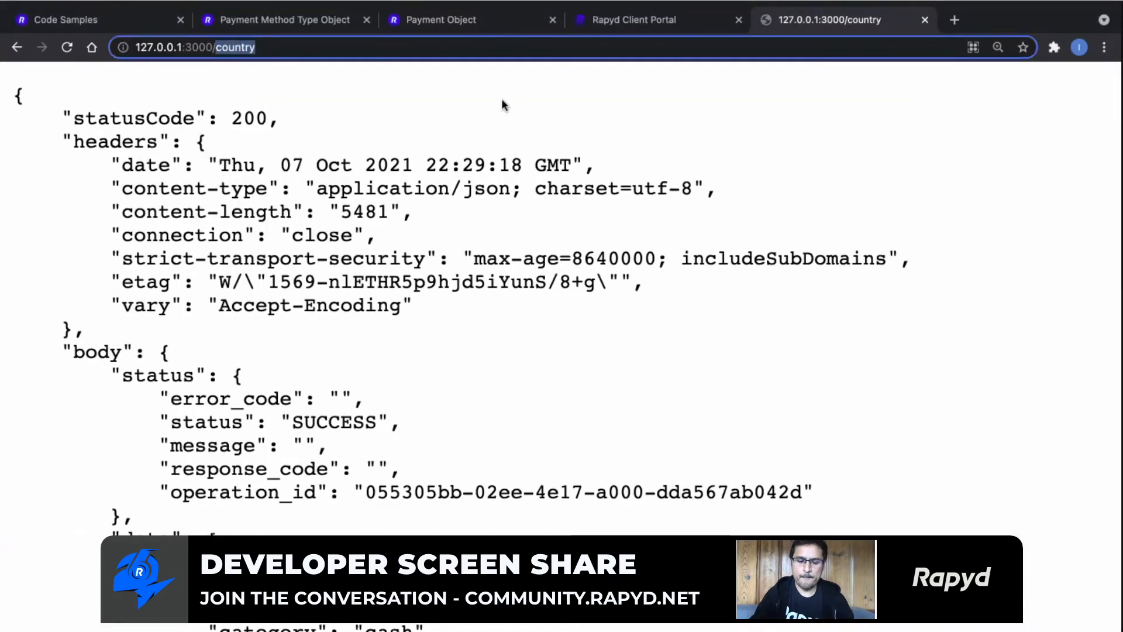
- Load 127.0.0.1:3000/payment and review the 230 EUR response's country code and payment ID
type("payment")
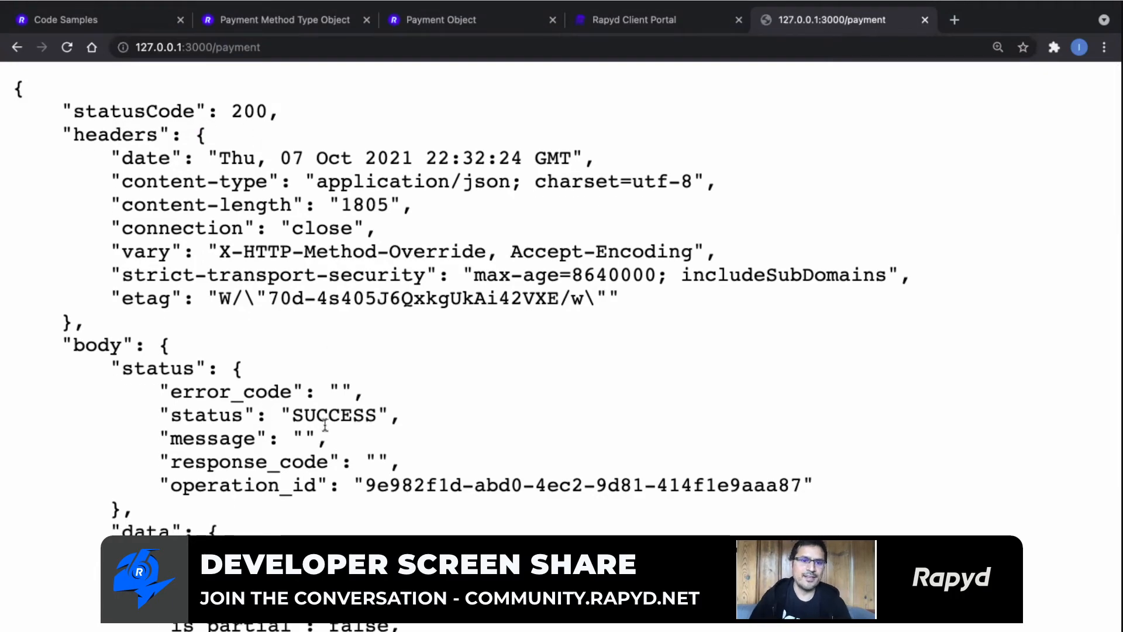
scroll("down", 3)
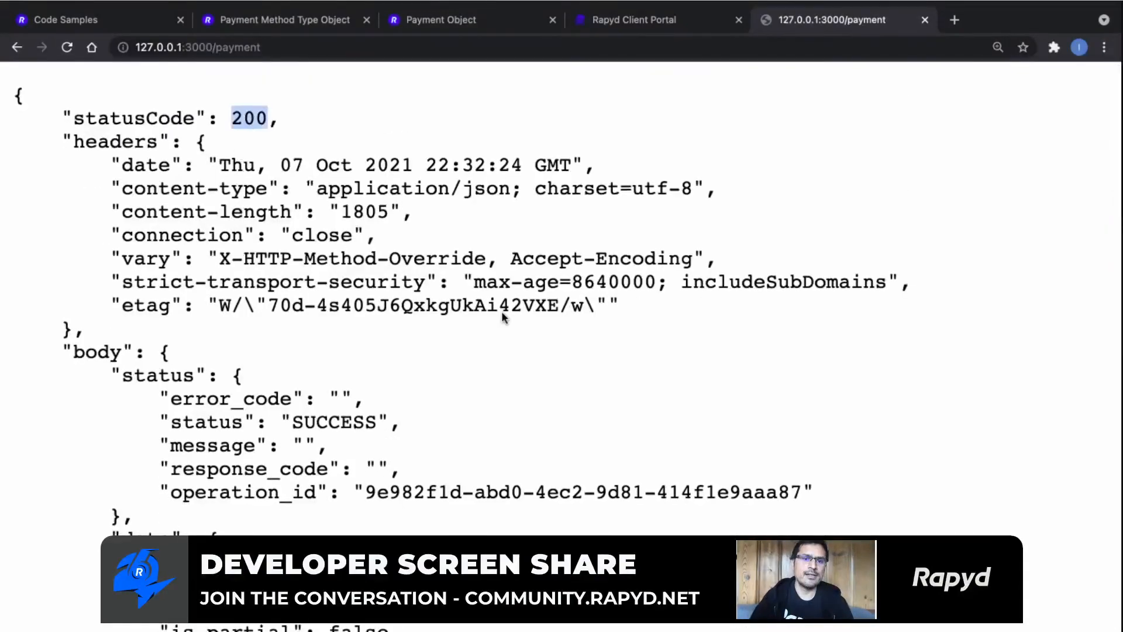
scroll("down", 3)
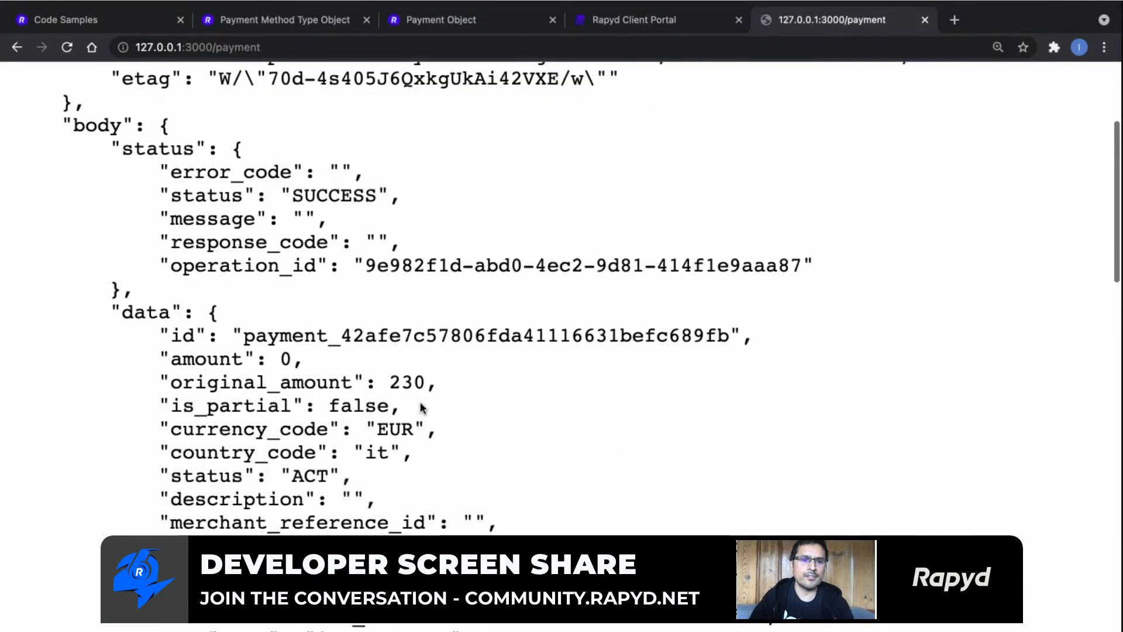
scroll("down", 3)
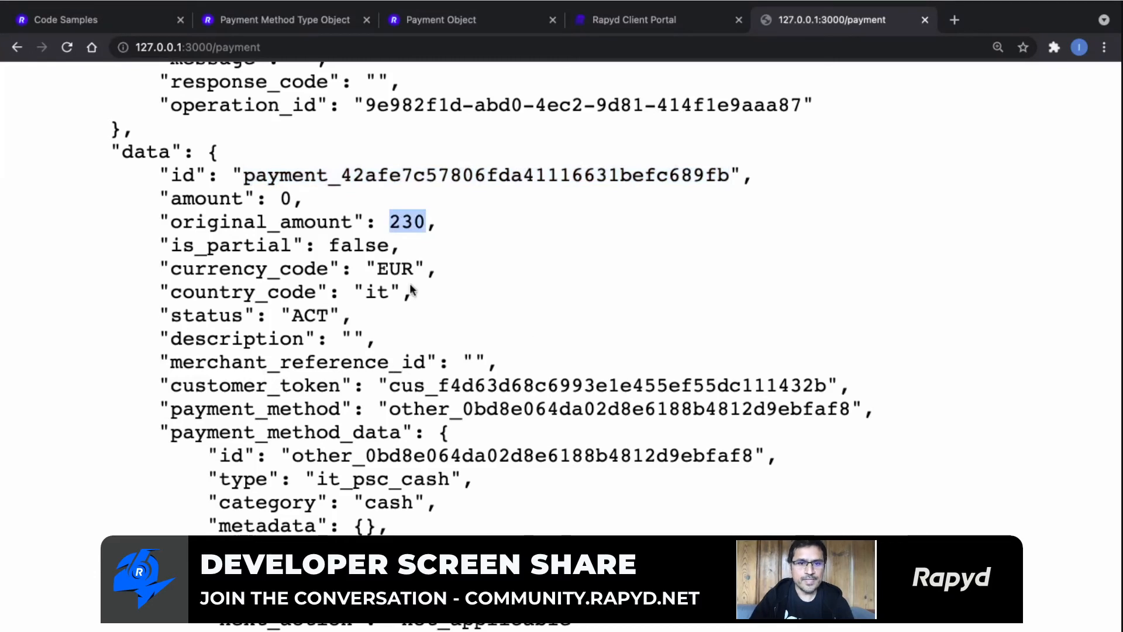
double_click(376, 292)
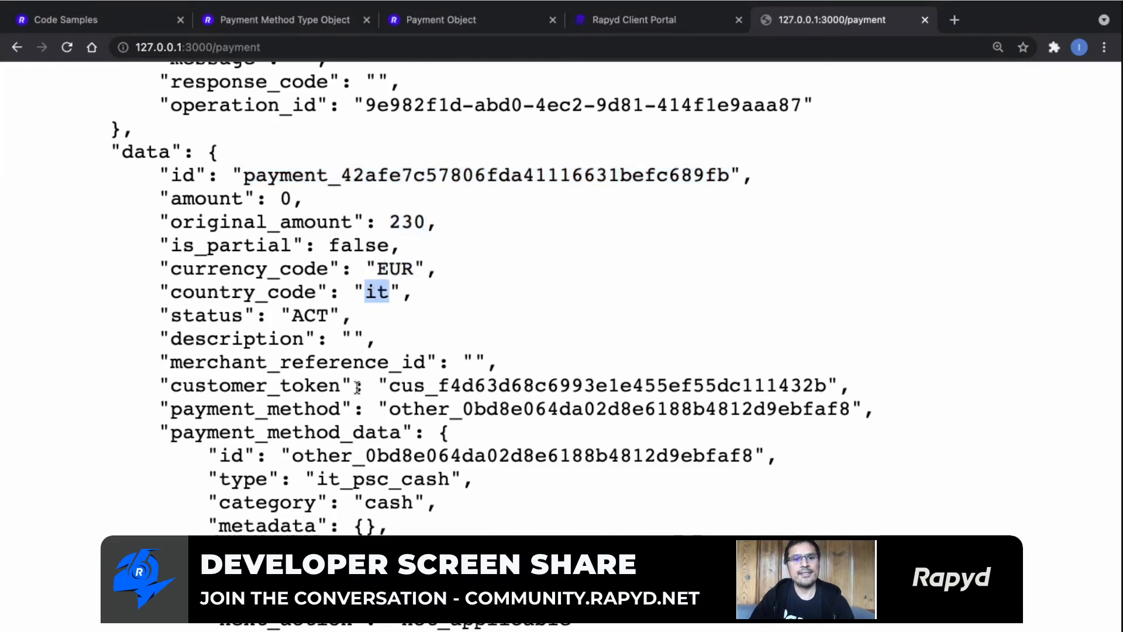
mouse_move(309, 315)
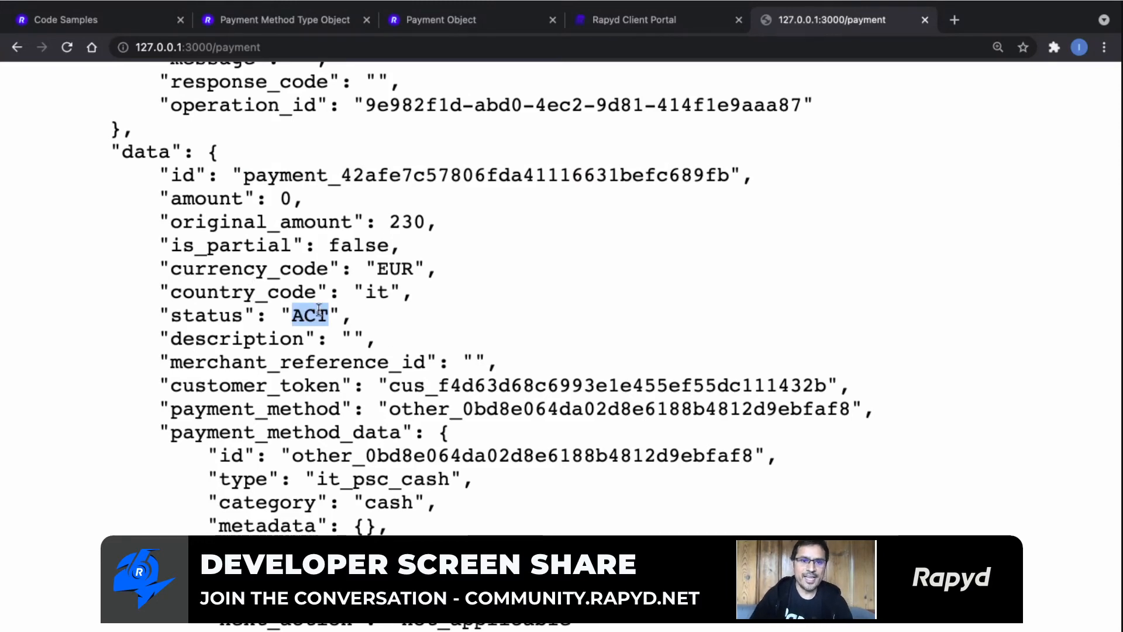
mouse_move(405, 327)
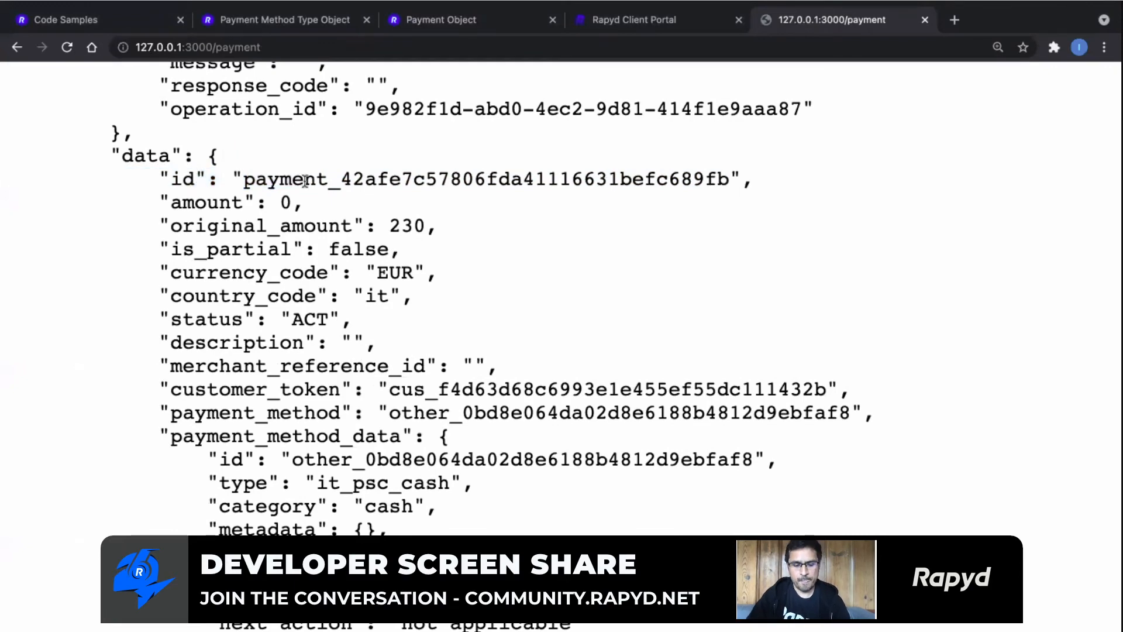
double_click(487, 179)
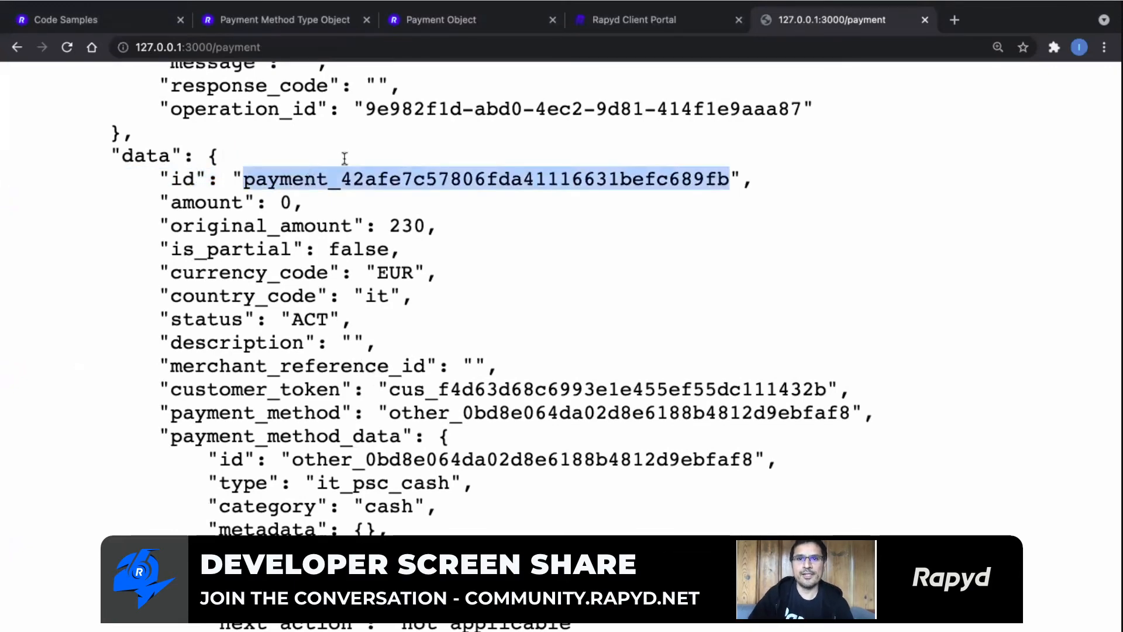
left_click(633, 19)
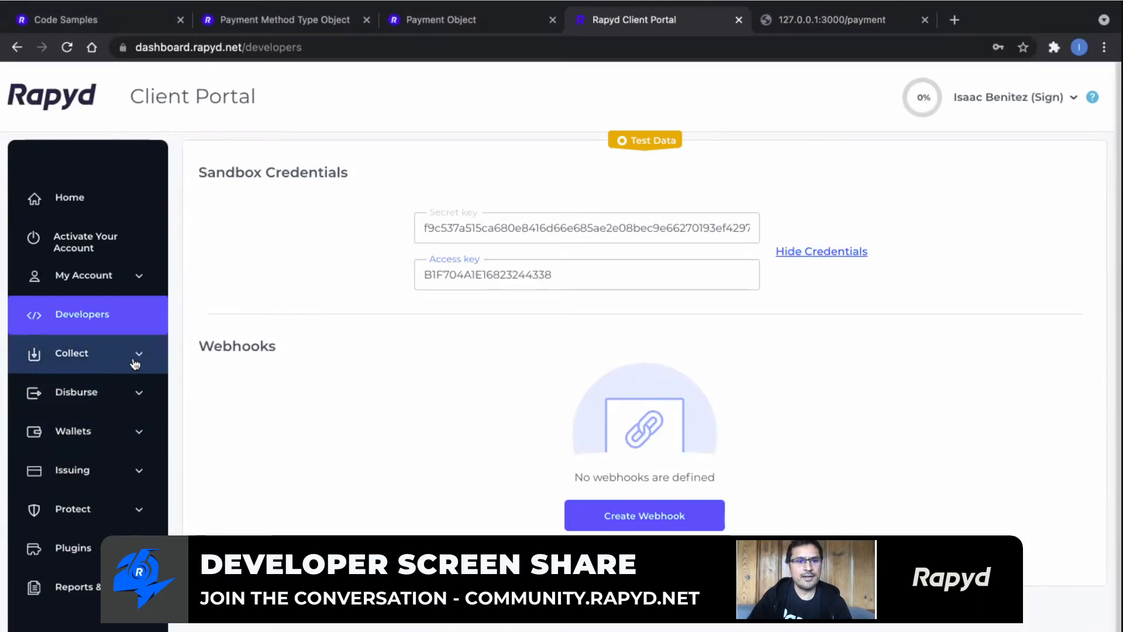
- Locate payment ID c57806fda41116631befc689fb under Collect > Payments in the Client Portal
left_click(71, 354)
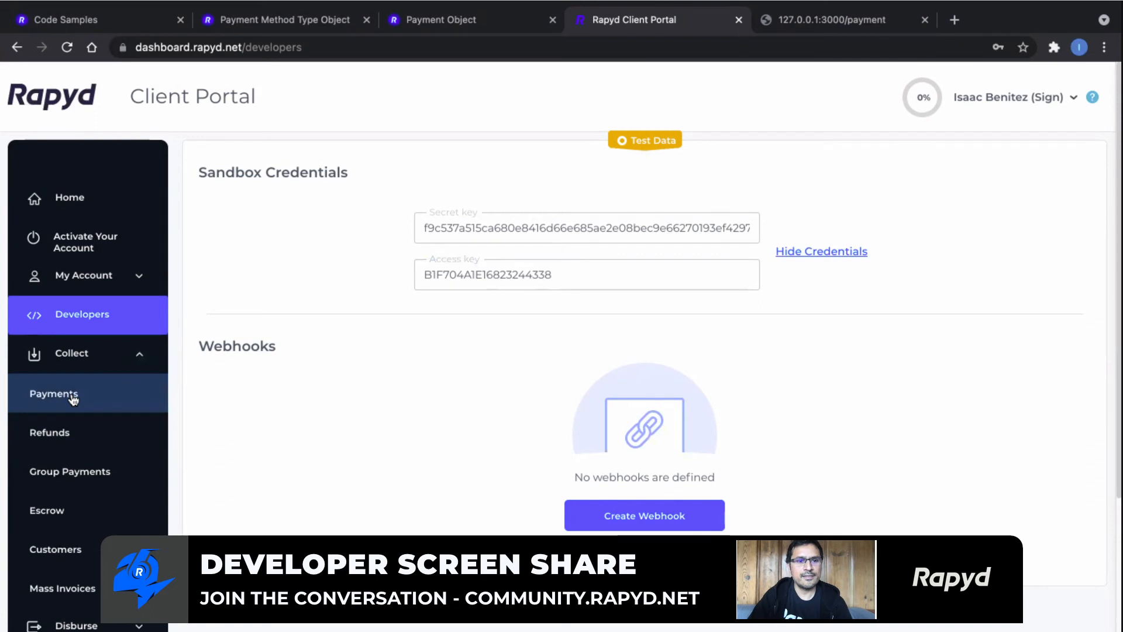
left_click(54, 393)
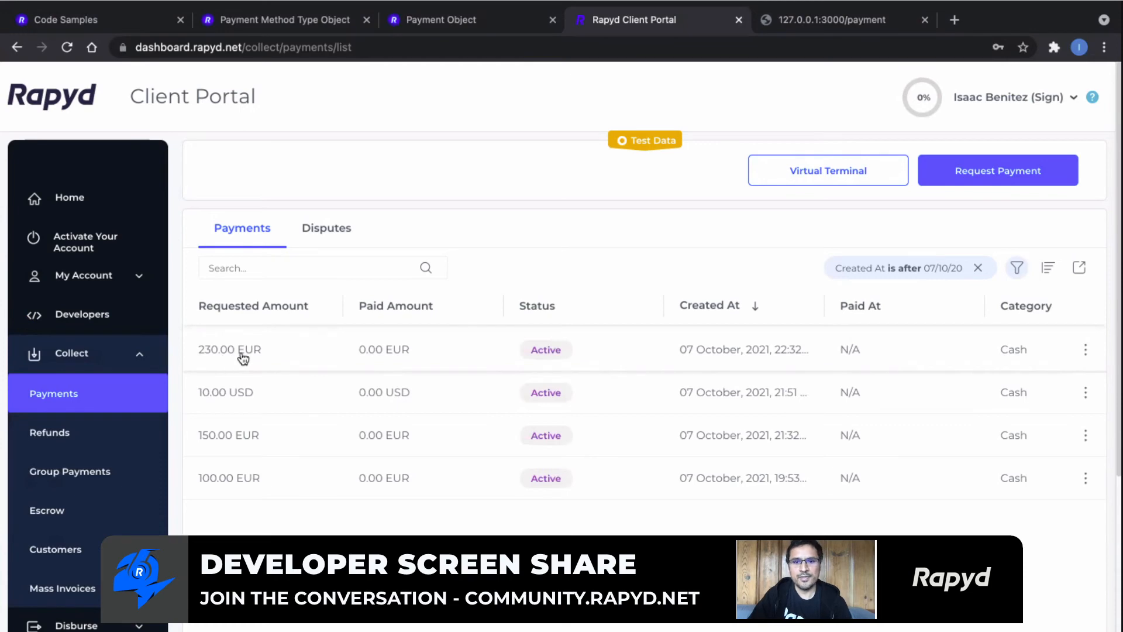
mouse_move(586, 358)
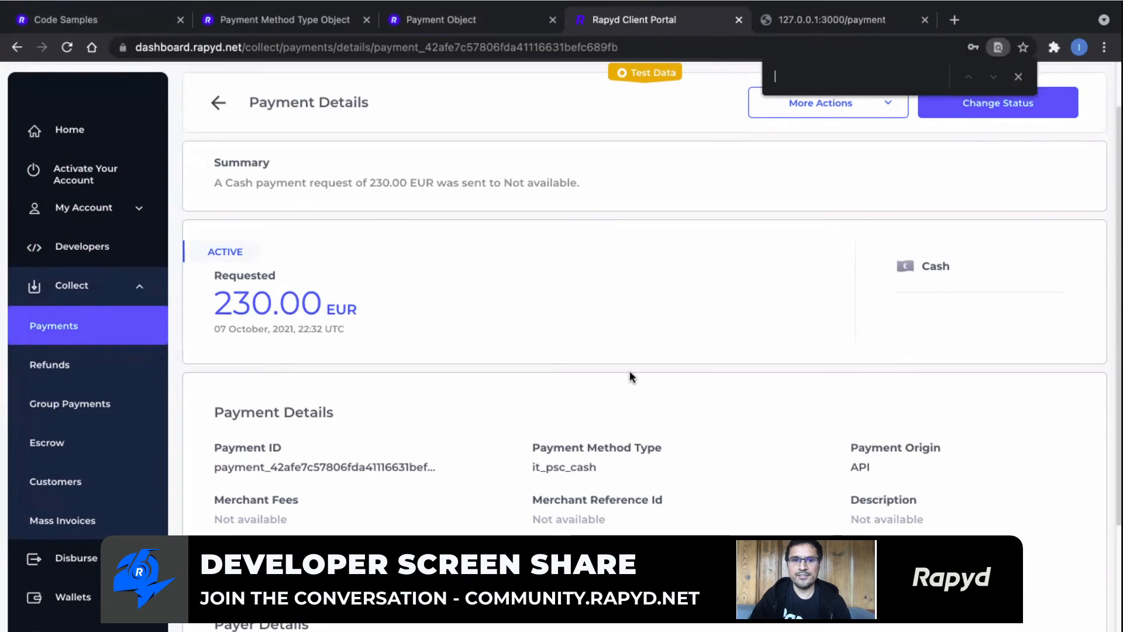
type("c57806fda41116631befc689fb")
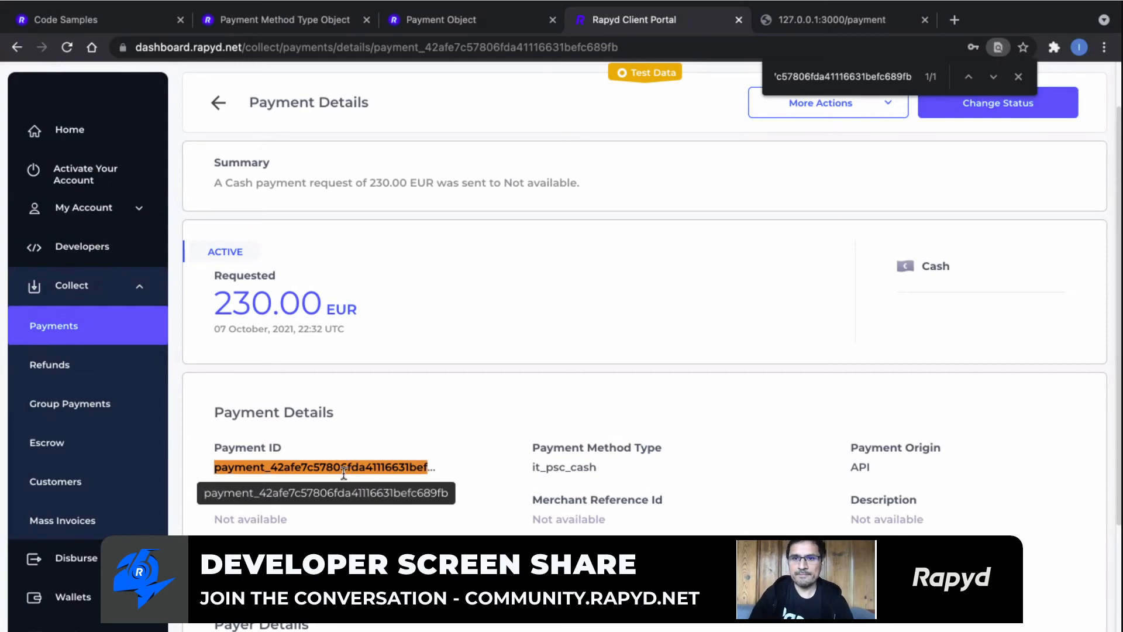
left_click(831, 20)
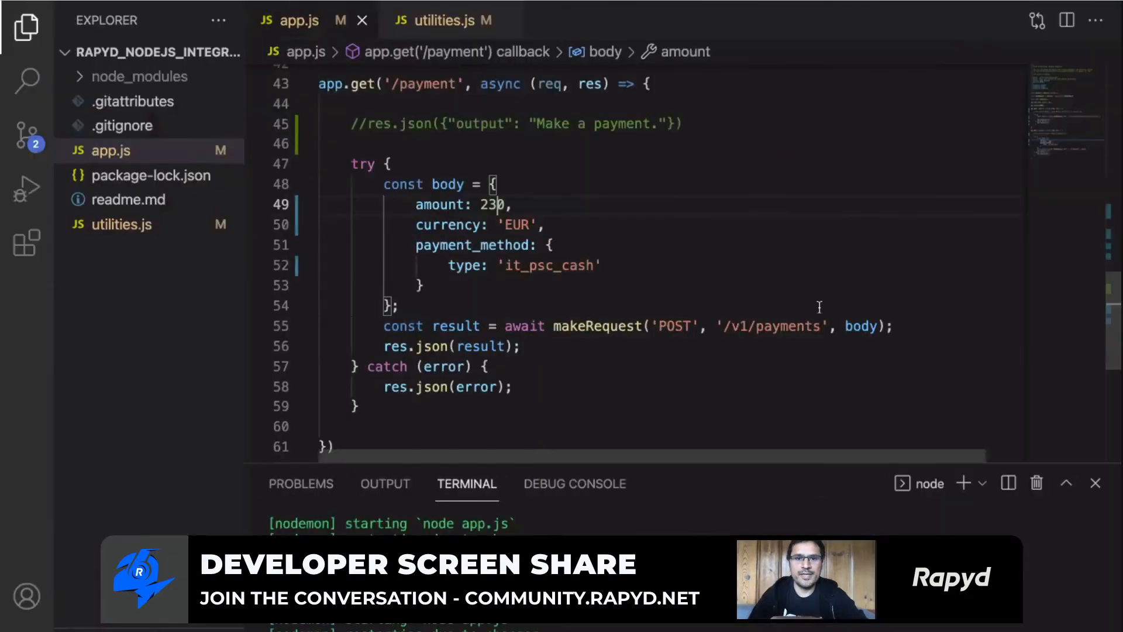
- Change the payment currency in app.js from EUR to HNL
double_click(517, 224)
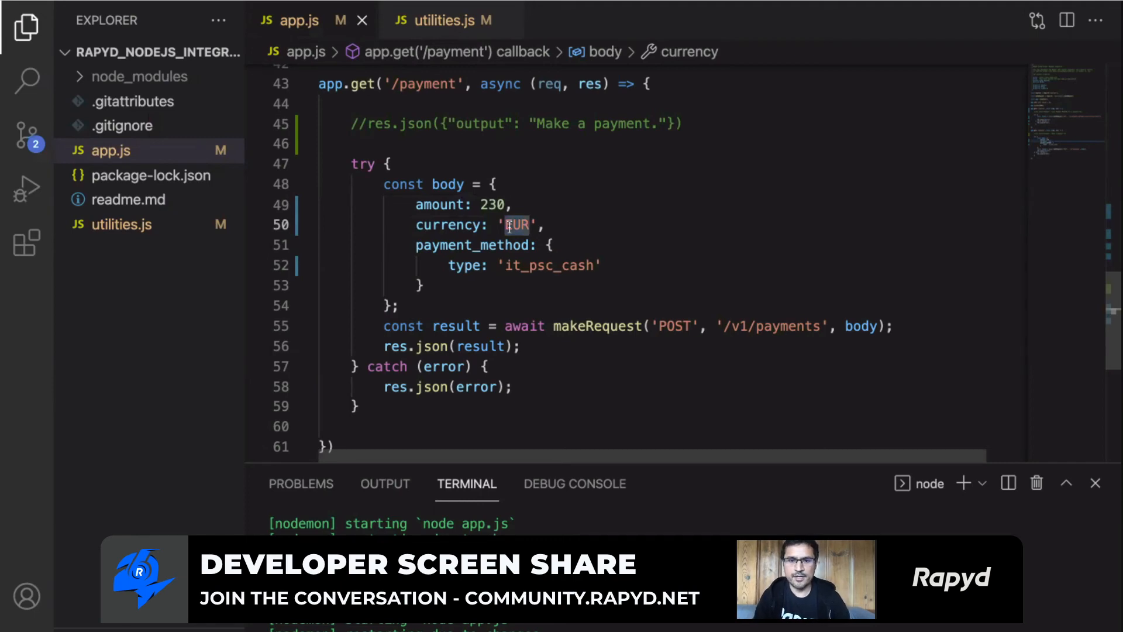
type("HNL")
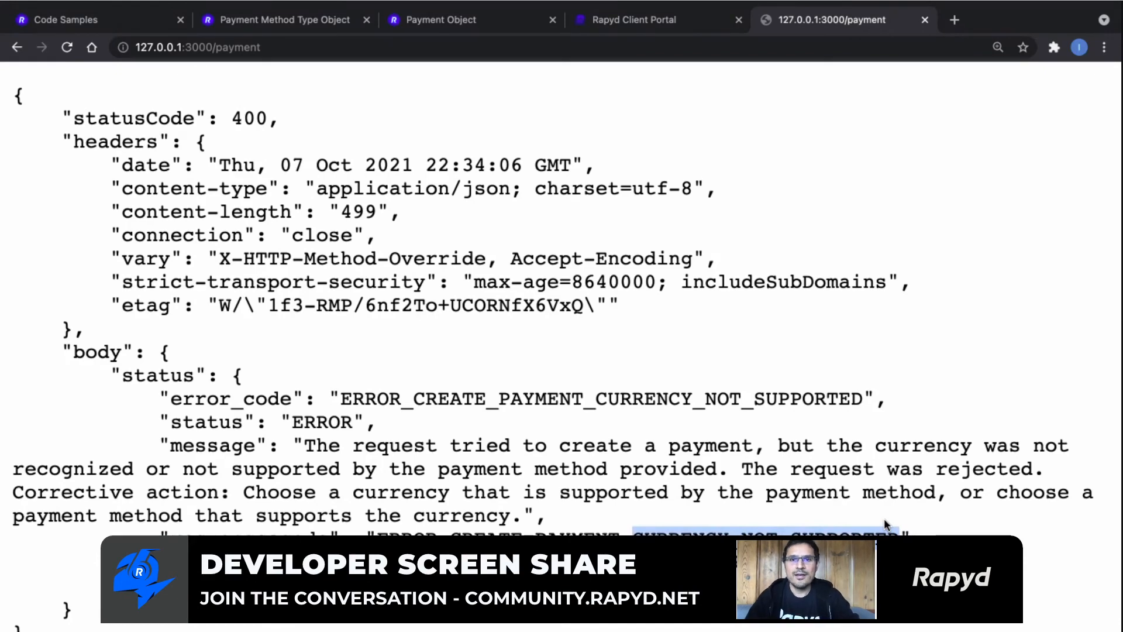
mouse_move(801, 227)
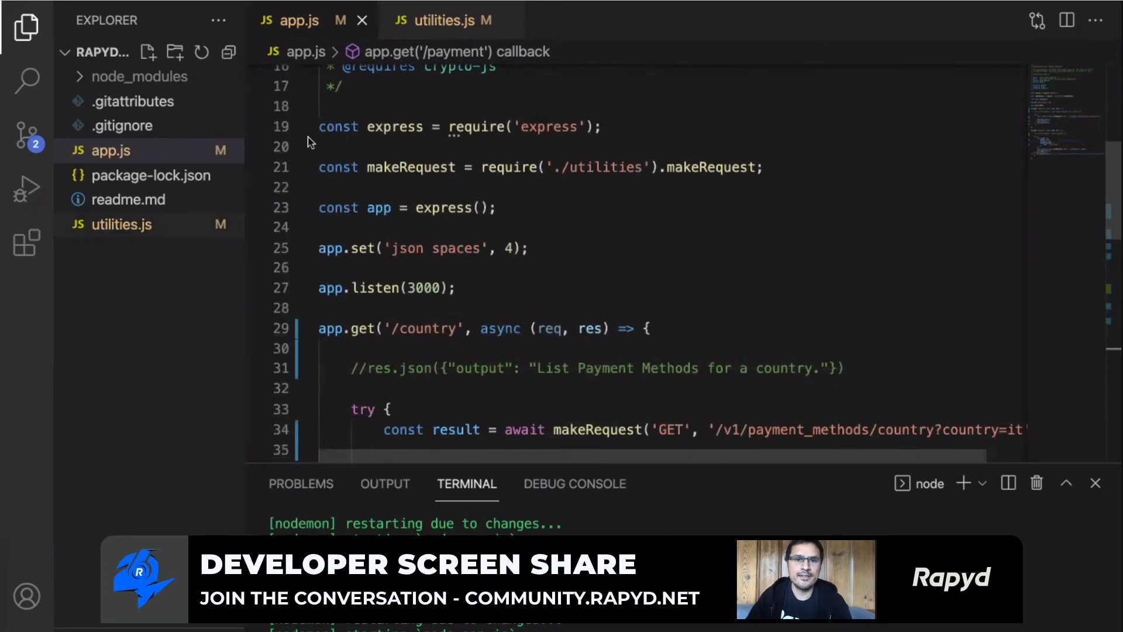
- Review utilities.js, highlighting secretKey and the salt header, down to the sign function
left_click(447, 20)
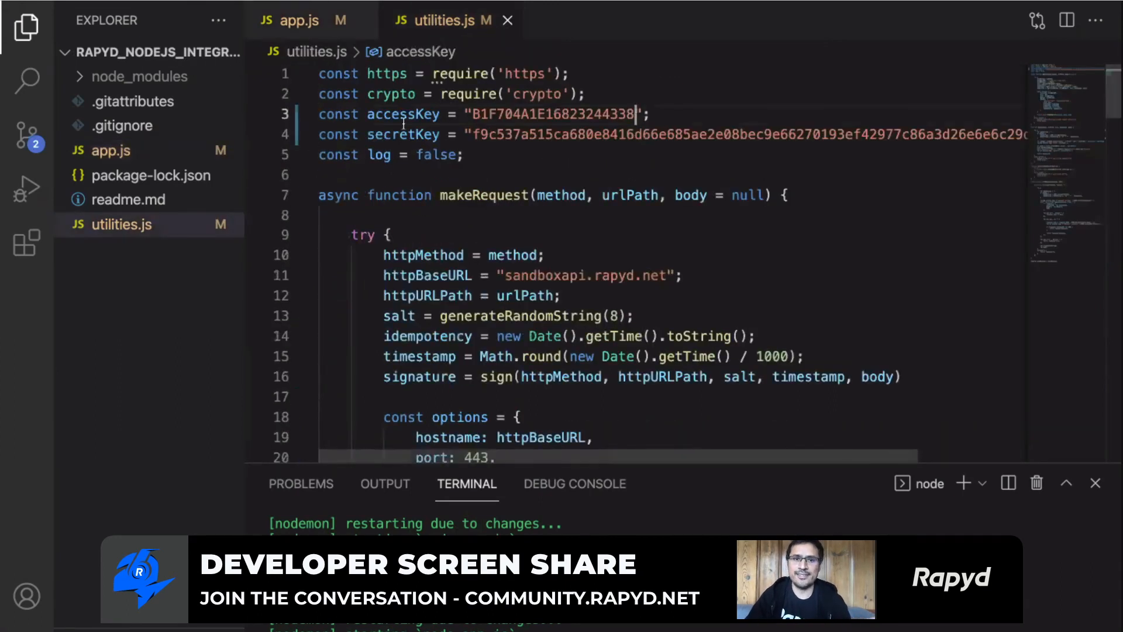
double_click(403, 134)
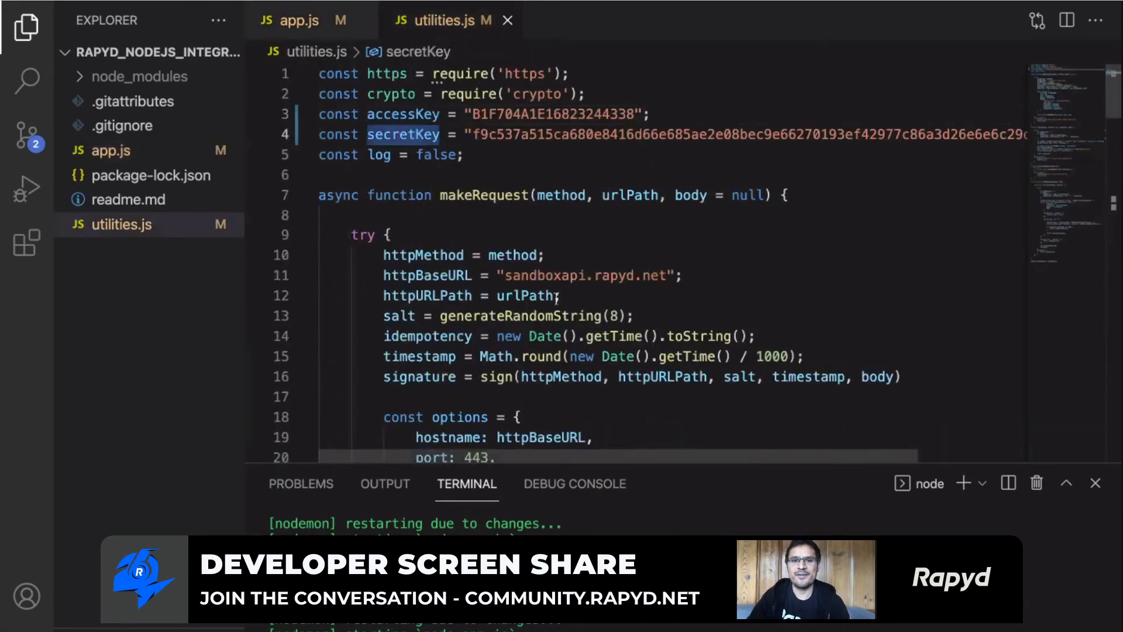
scroll("down", 3)
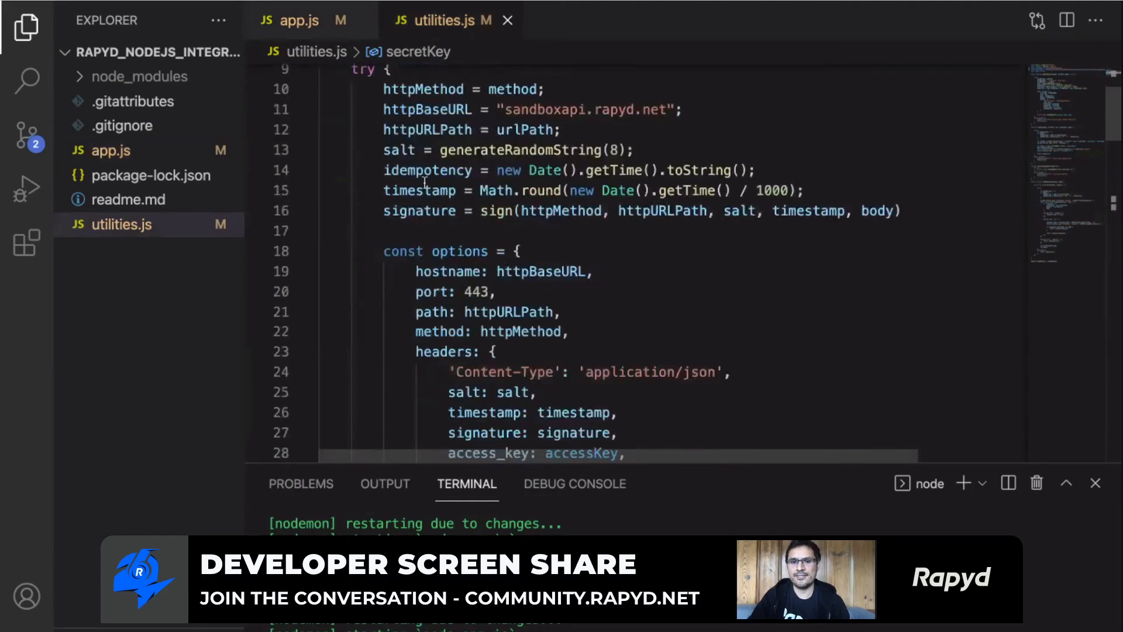
scroll("down", 3)
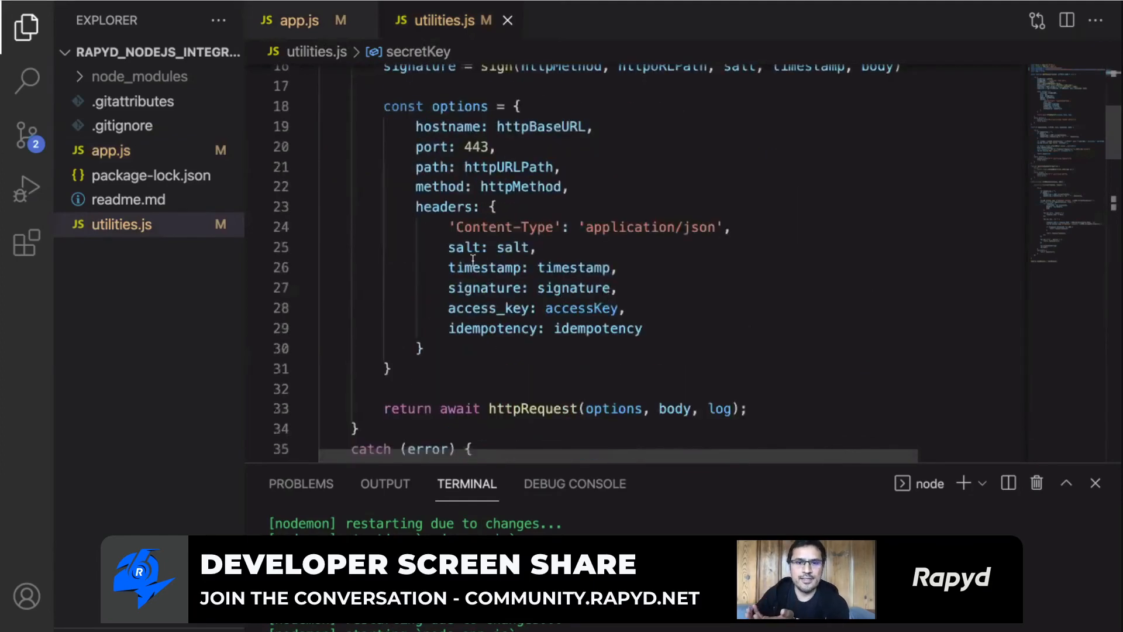
double_click(465, 247)
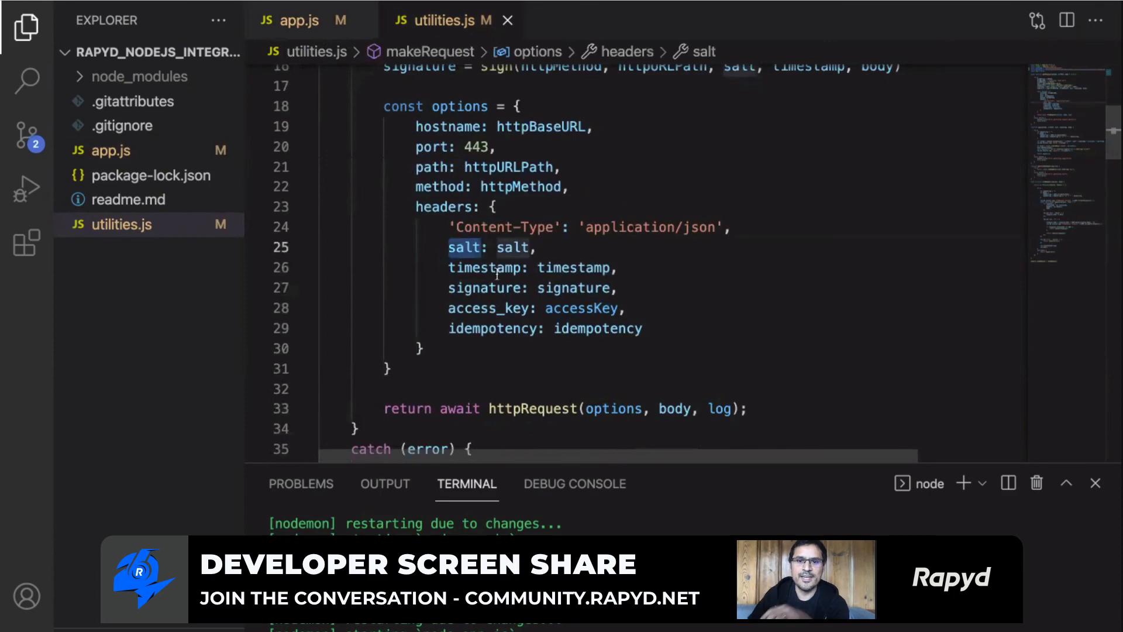
mouse_move(486, 267)
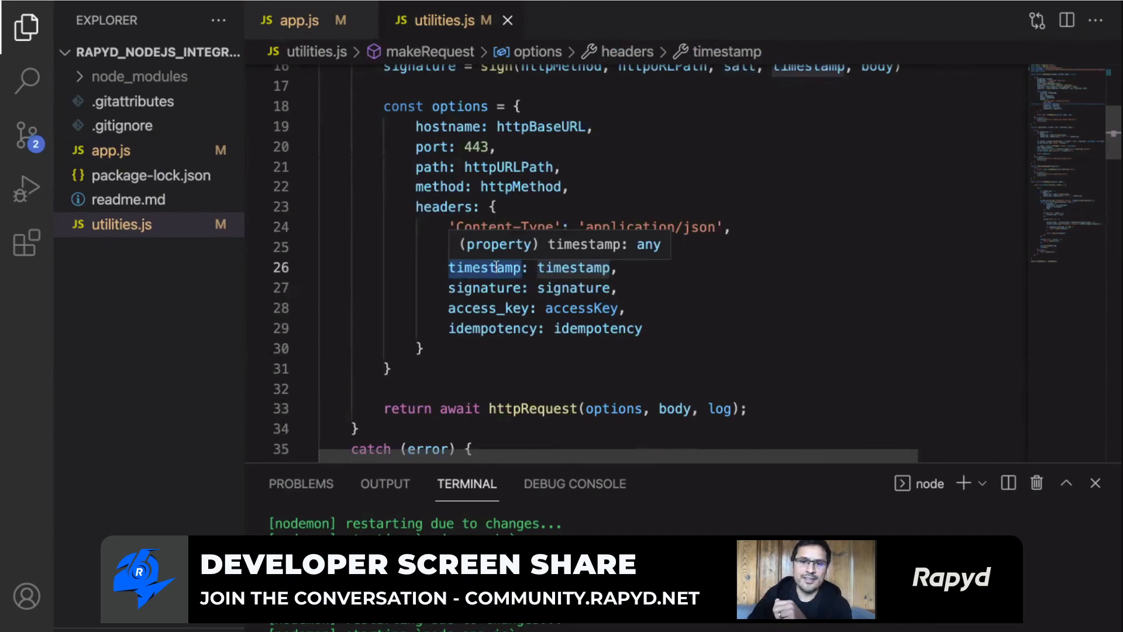
scroll("down", 3)
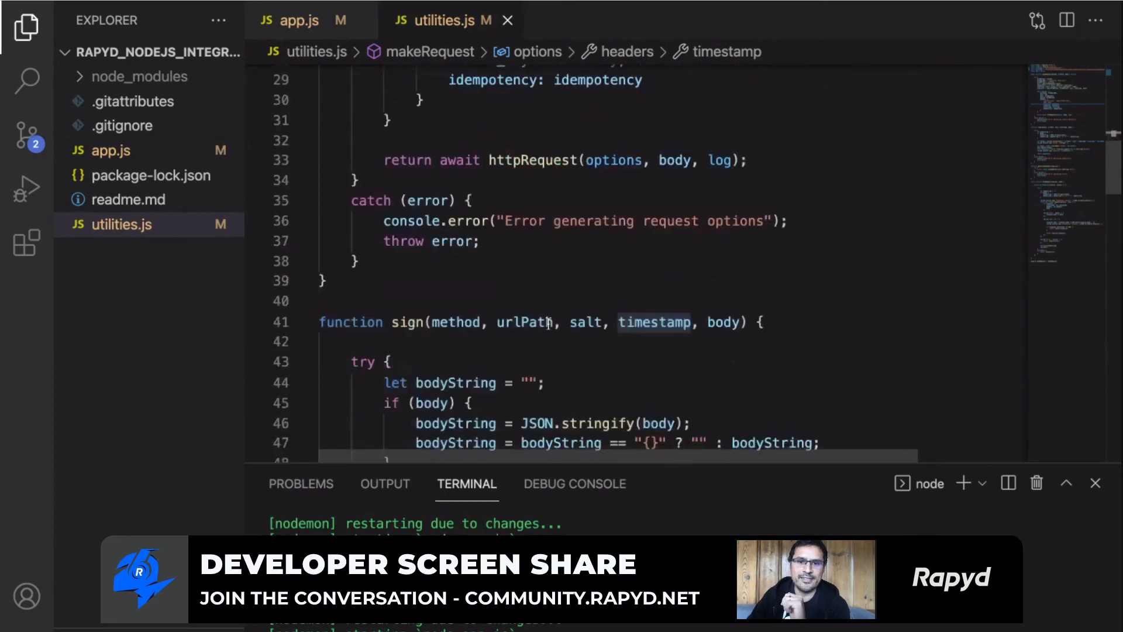
scroll("down", 3)
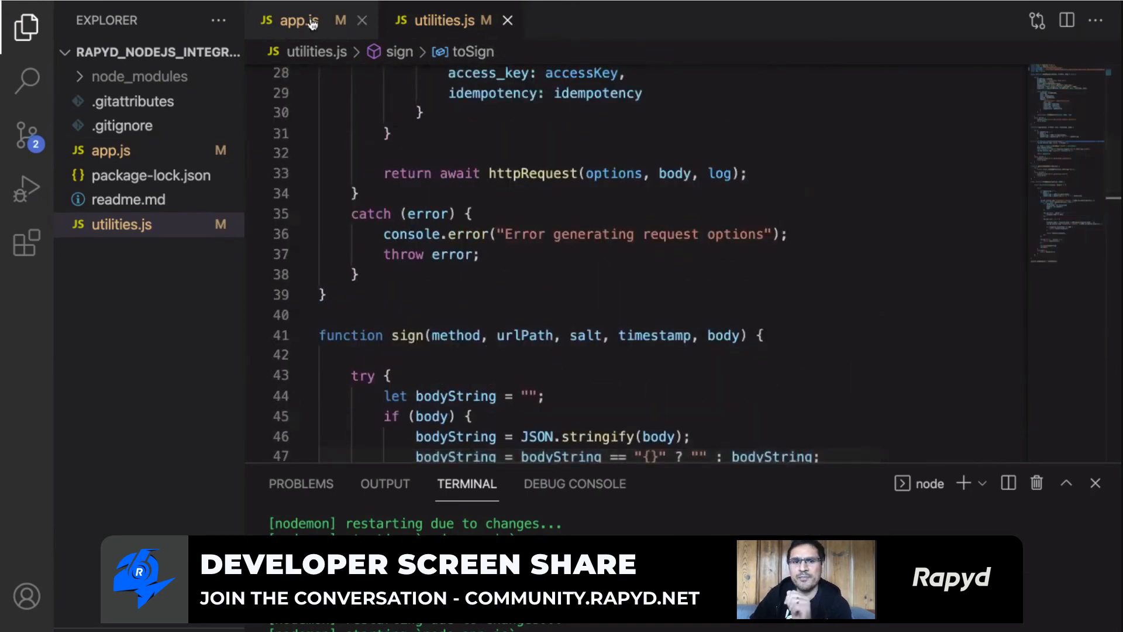
- Return to app.js and review the /country payment_methods request and the HNL /payment body
left_click(294, 20)
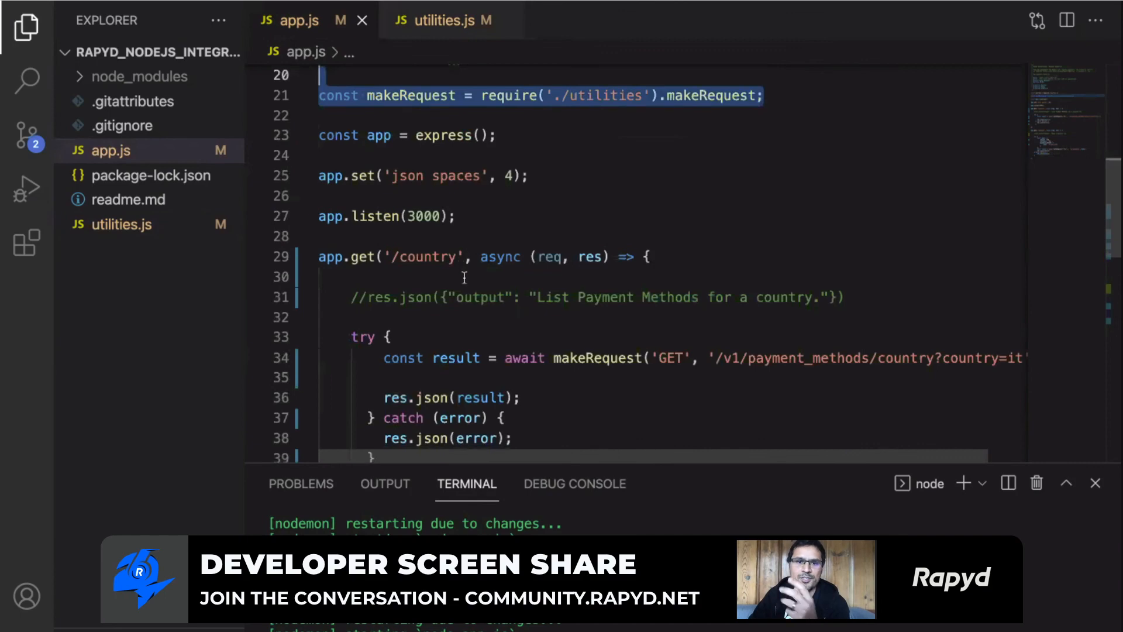
scroll("down", 3)
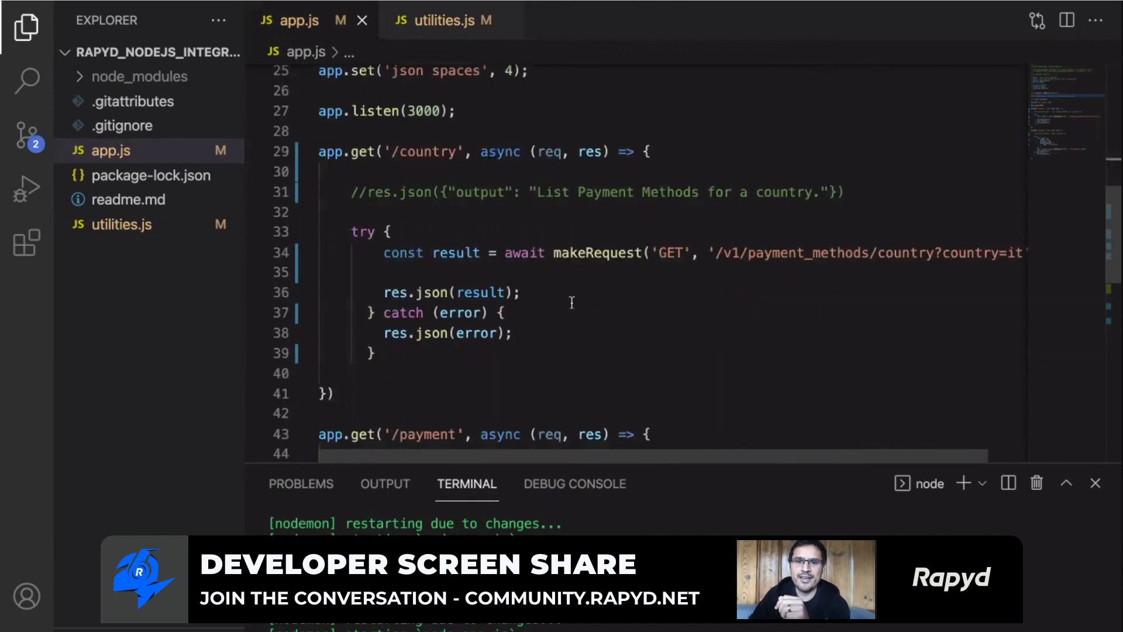
double_click(595, 252)
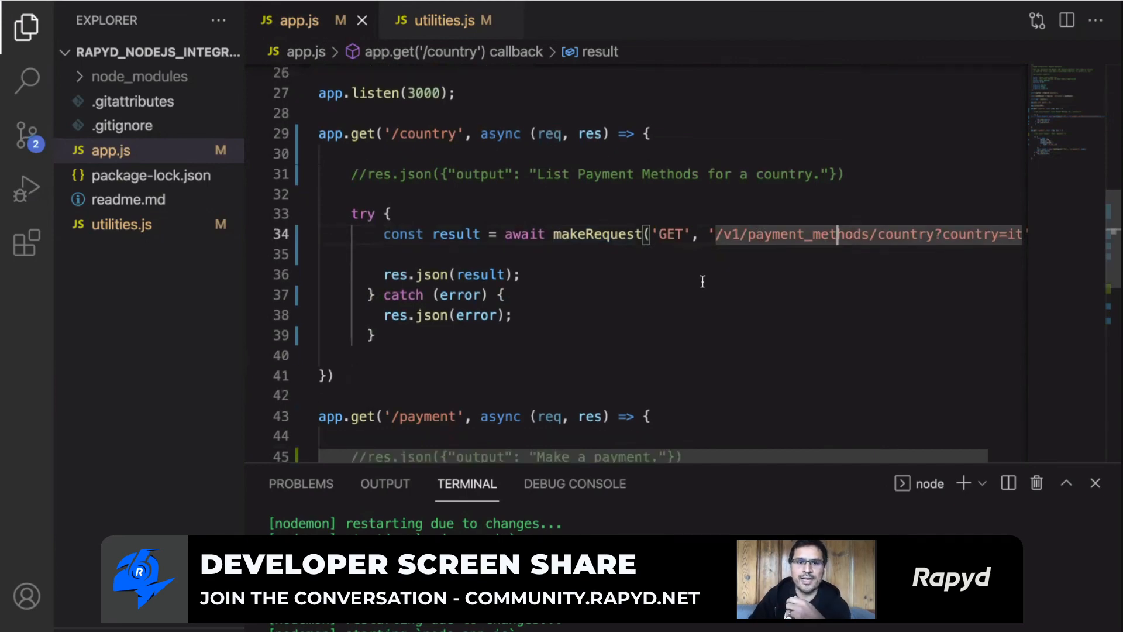
scroll("down", 3)
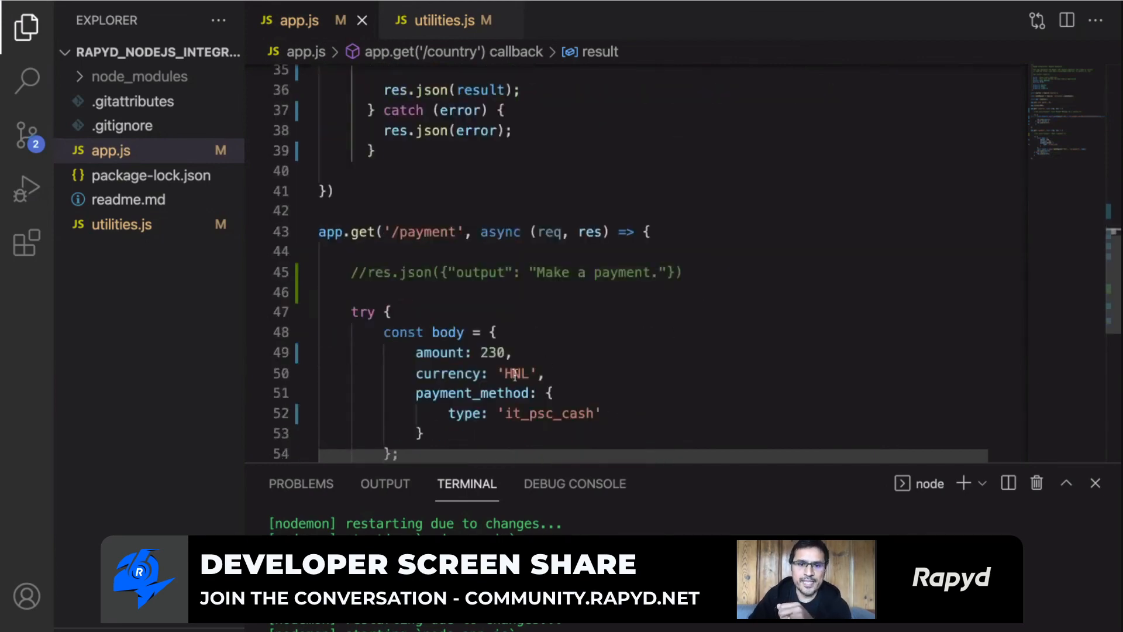